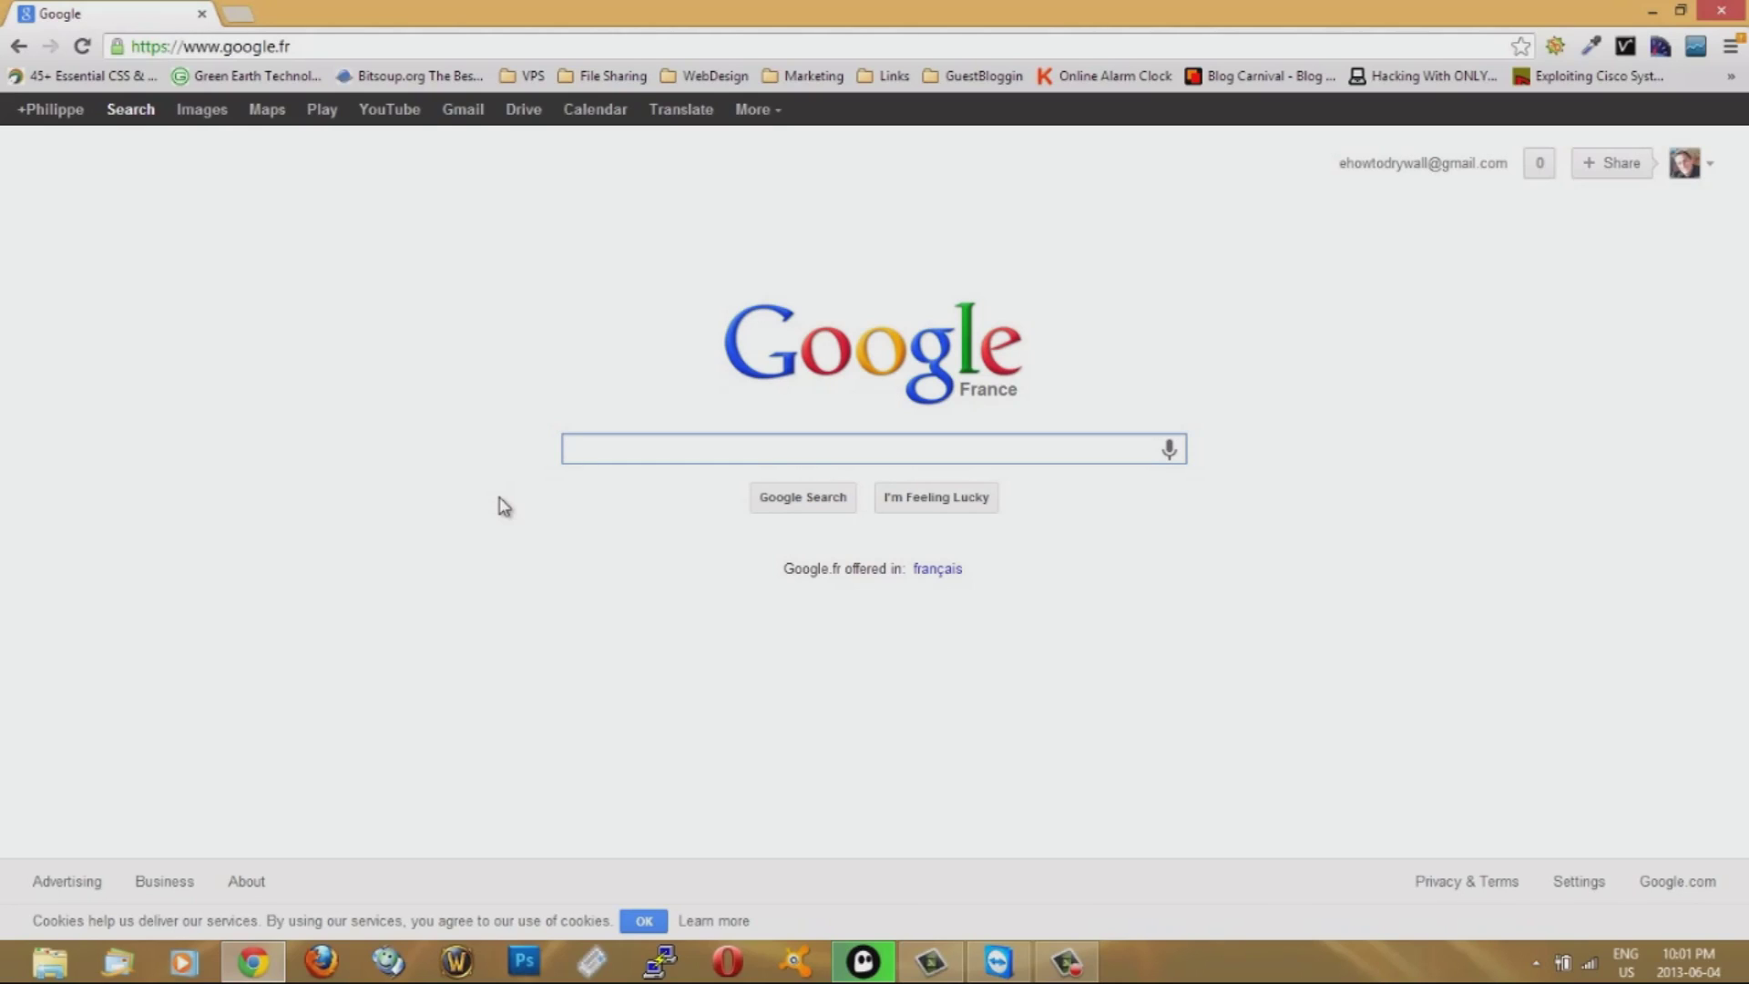
{"action": "mouse_move", "coordinate": [357, 525]}
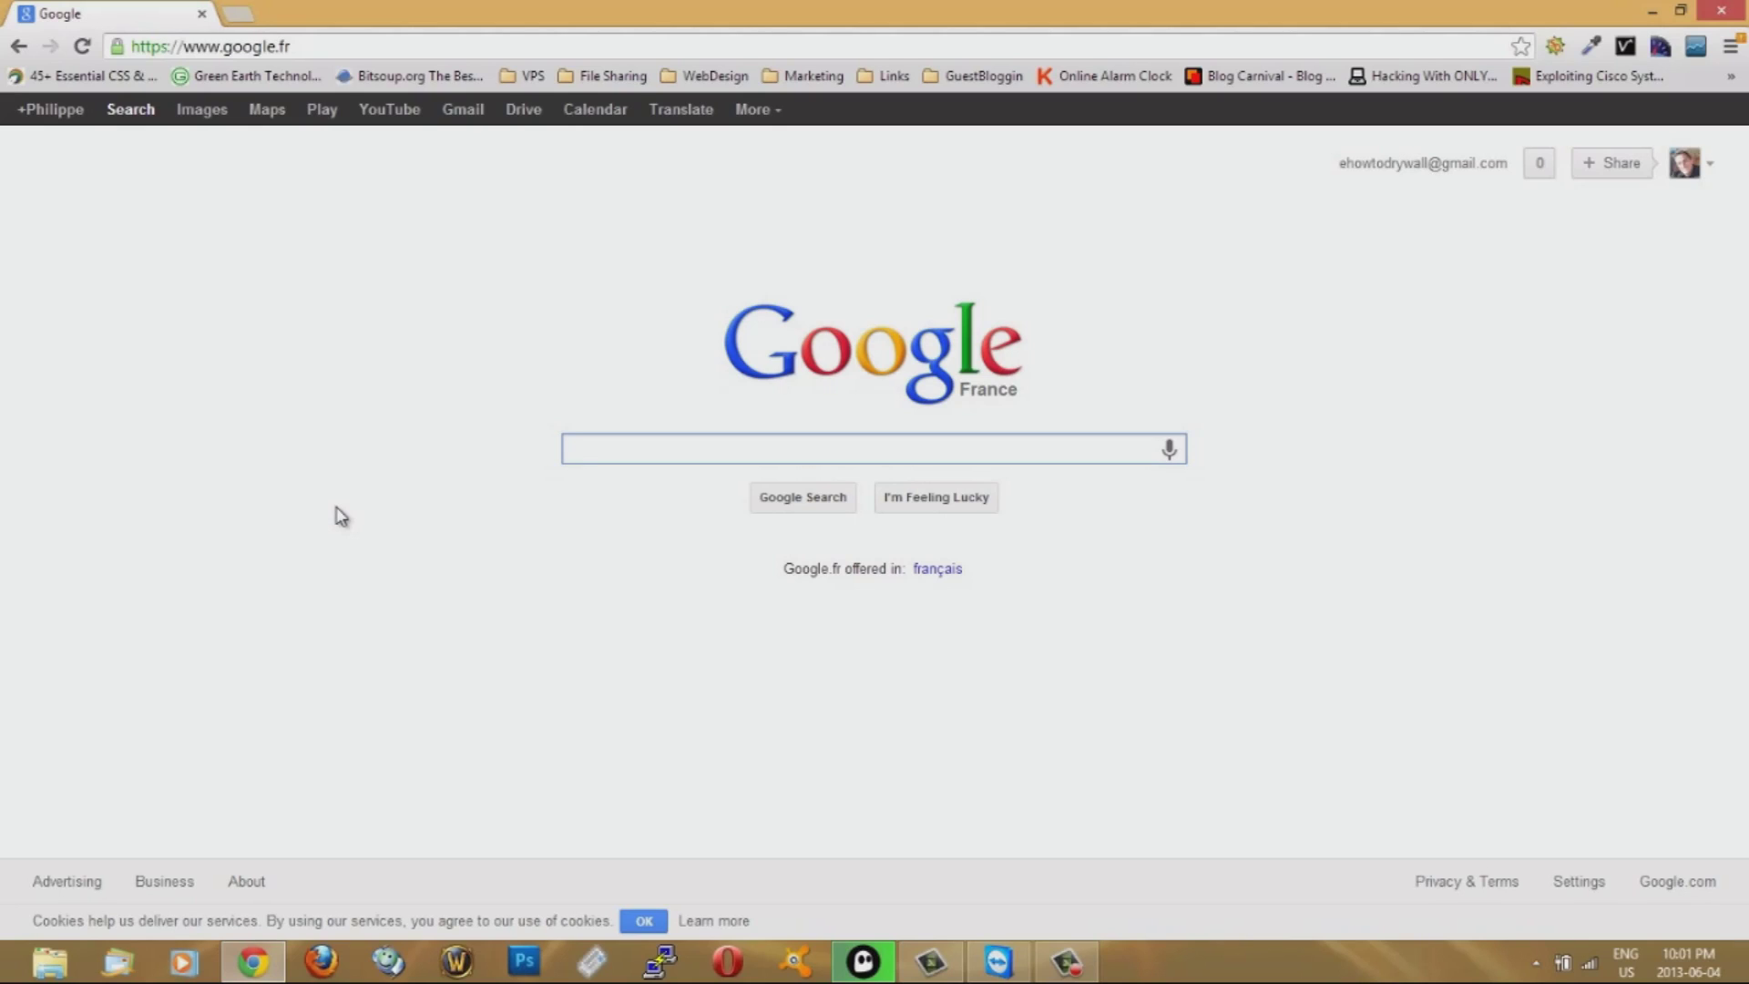
Search 'chrome' and land on the Chrome Remote Desktop listing in the Chrome Web Store
{"action": "left_click", "coordinate": [871, 449]}
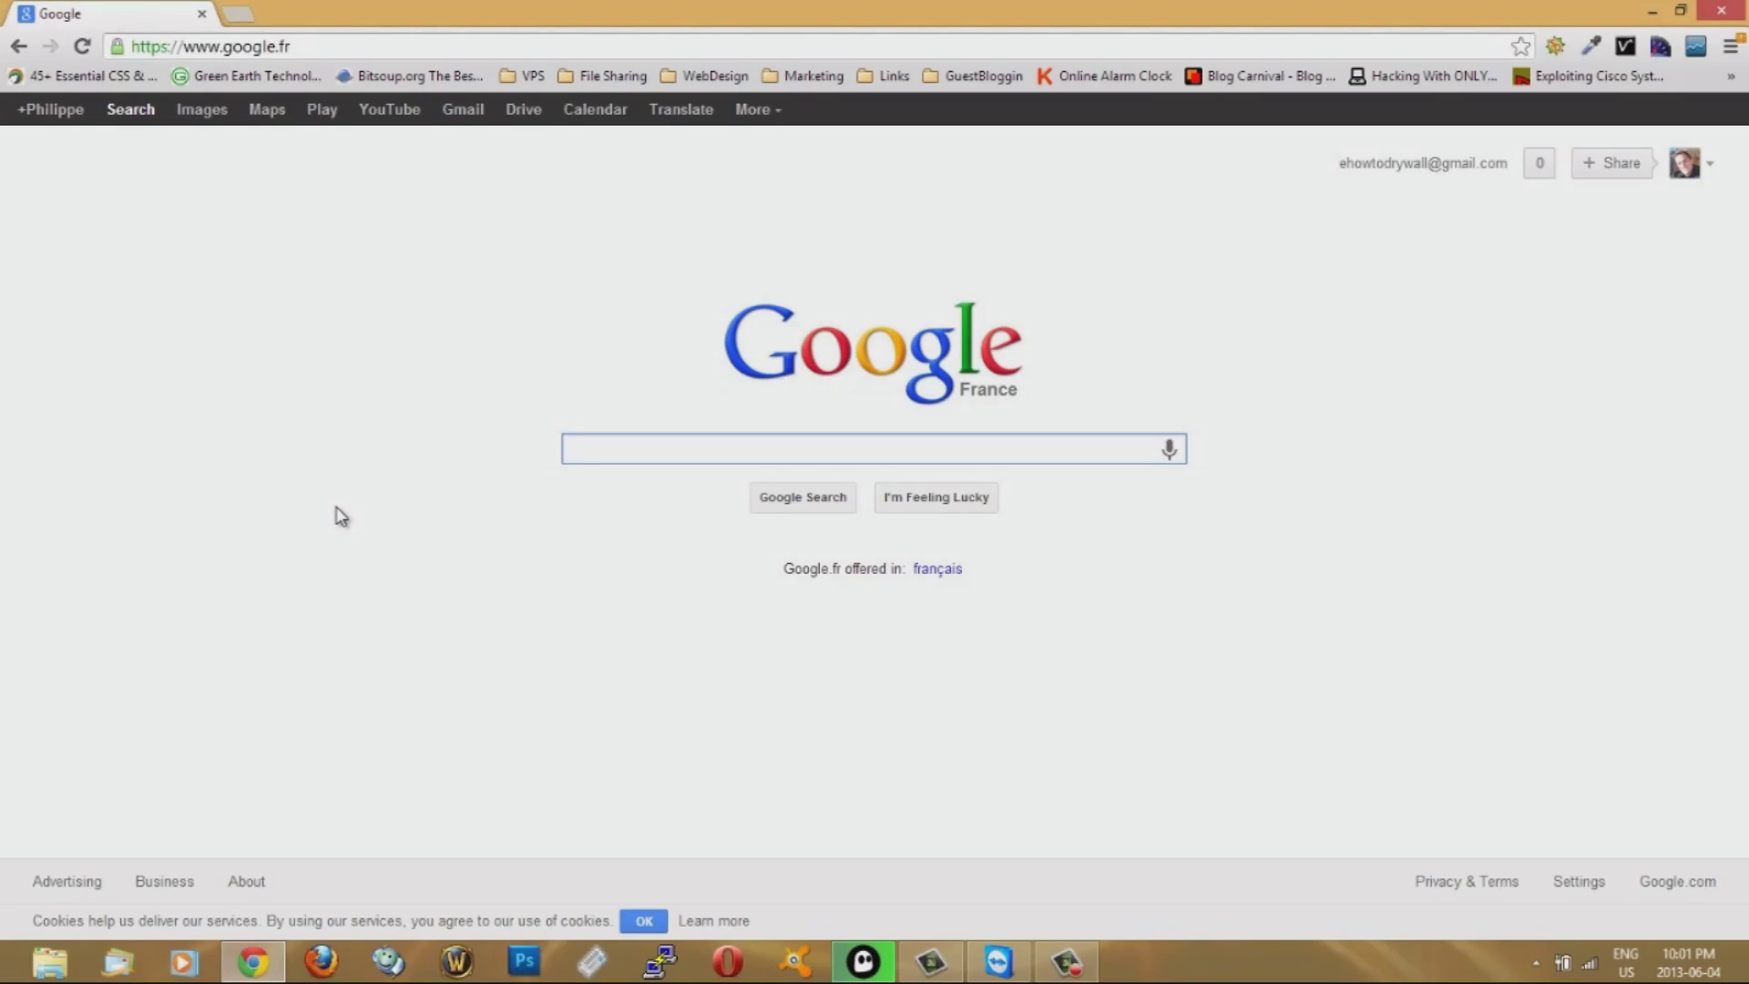
{"action": "left_click", "coordinate": [212, 45]}
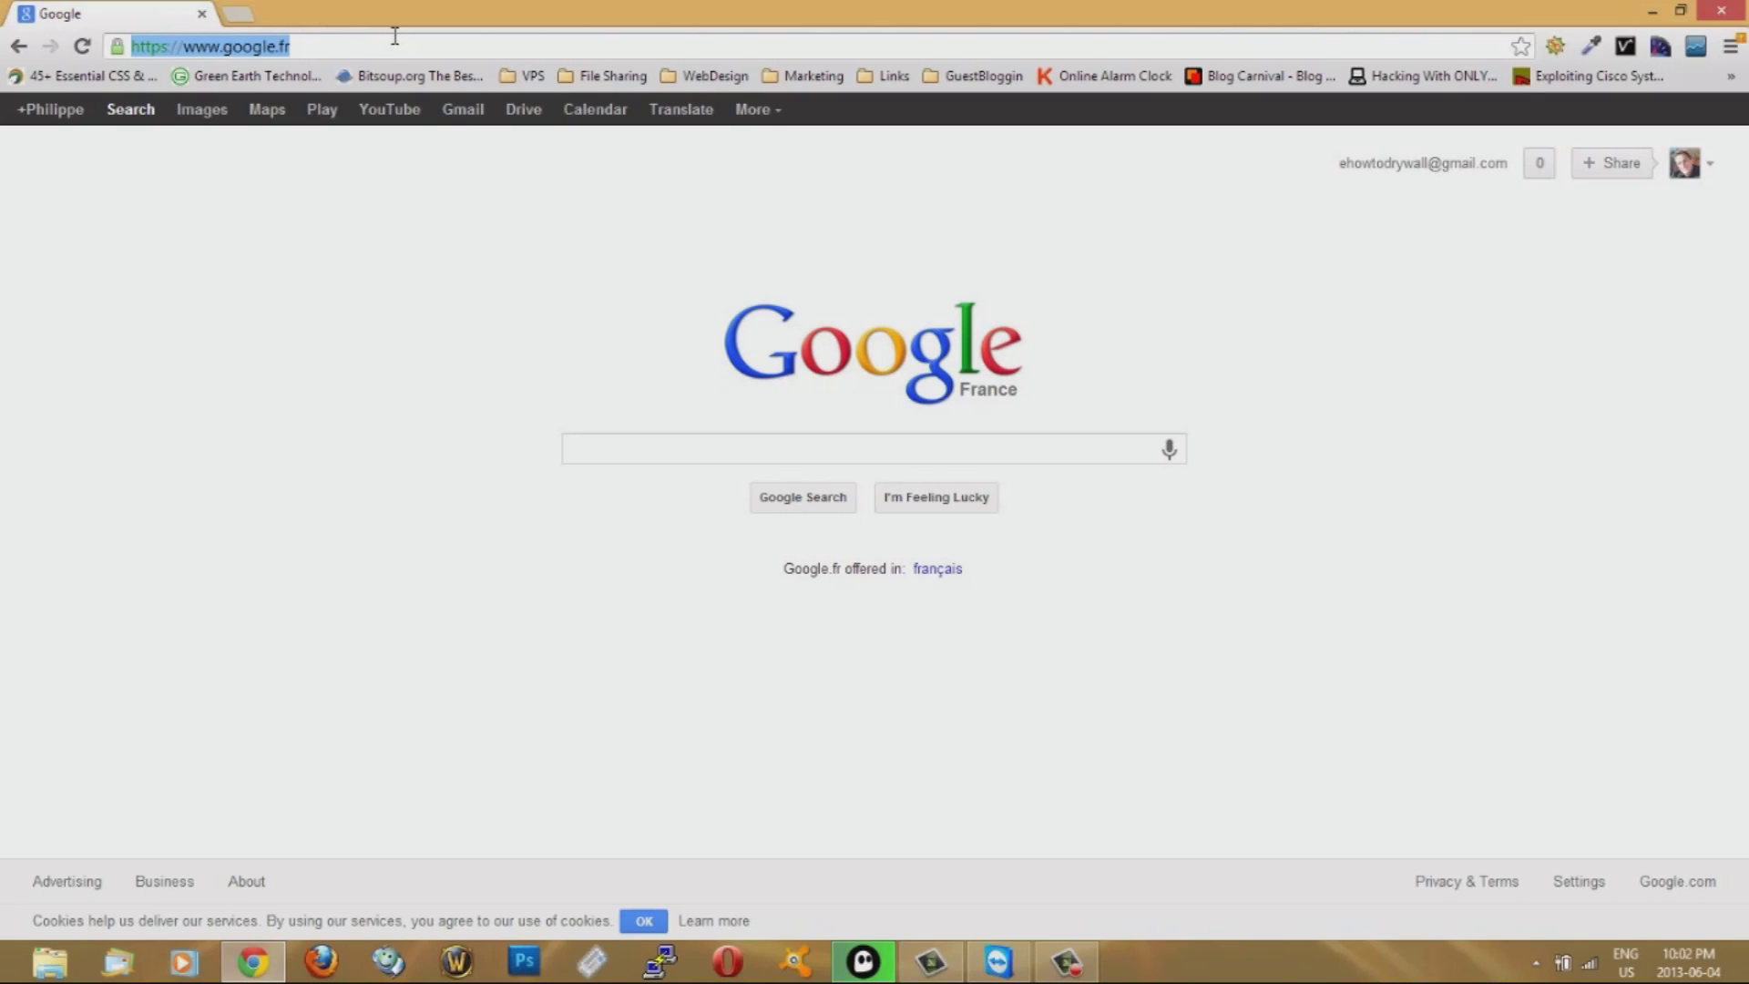
{"action": "type", "text": "chrome"}
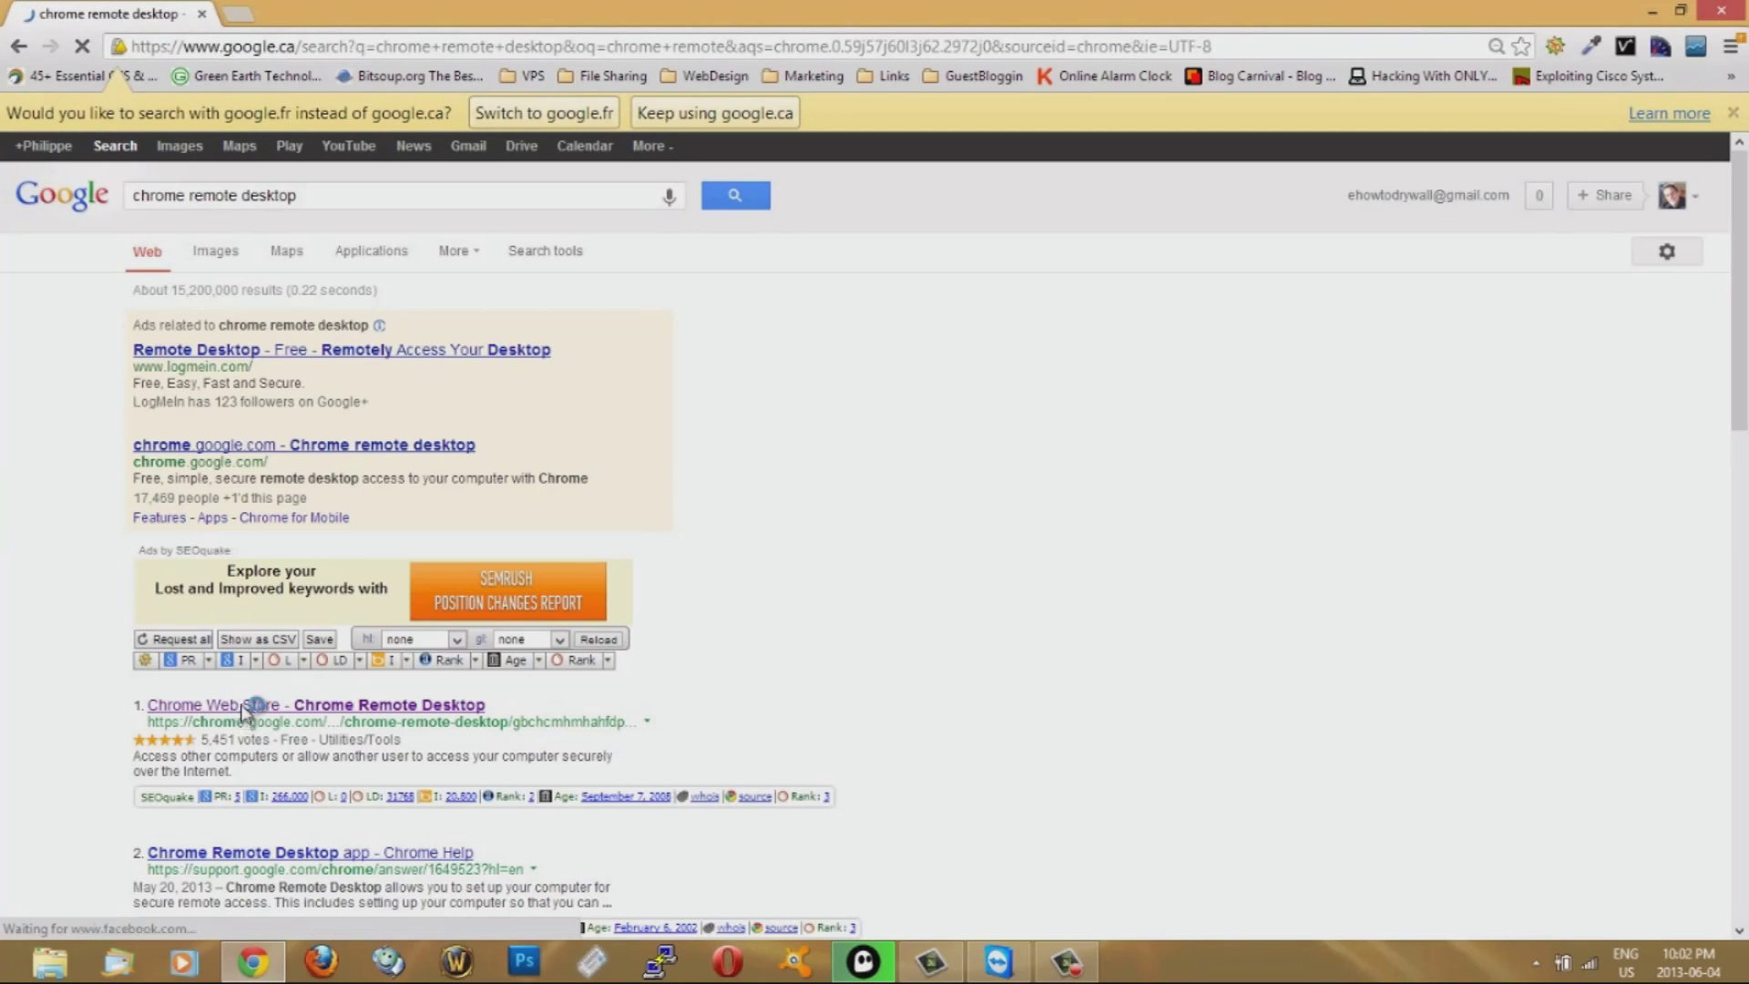
{"action": "left_click", "coordinate": [315, 703]}
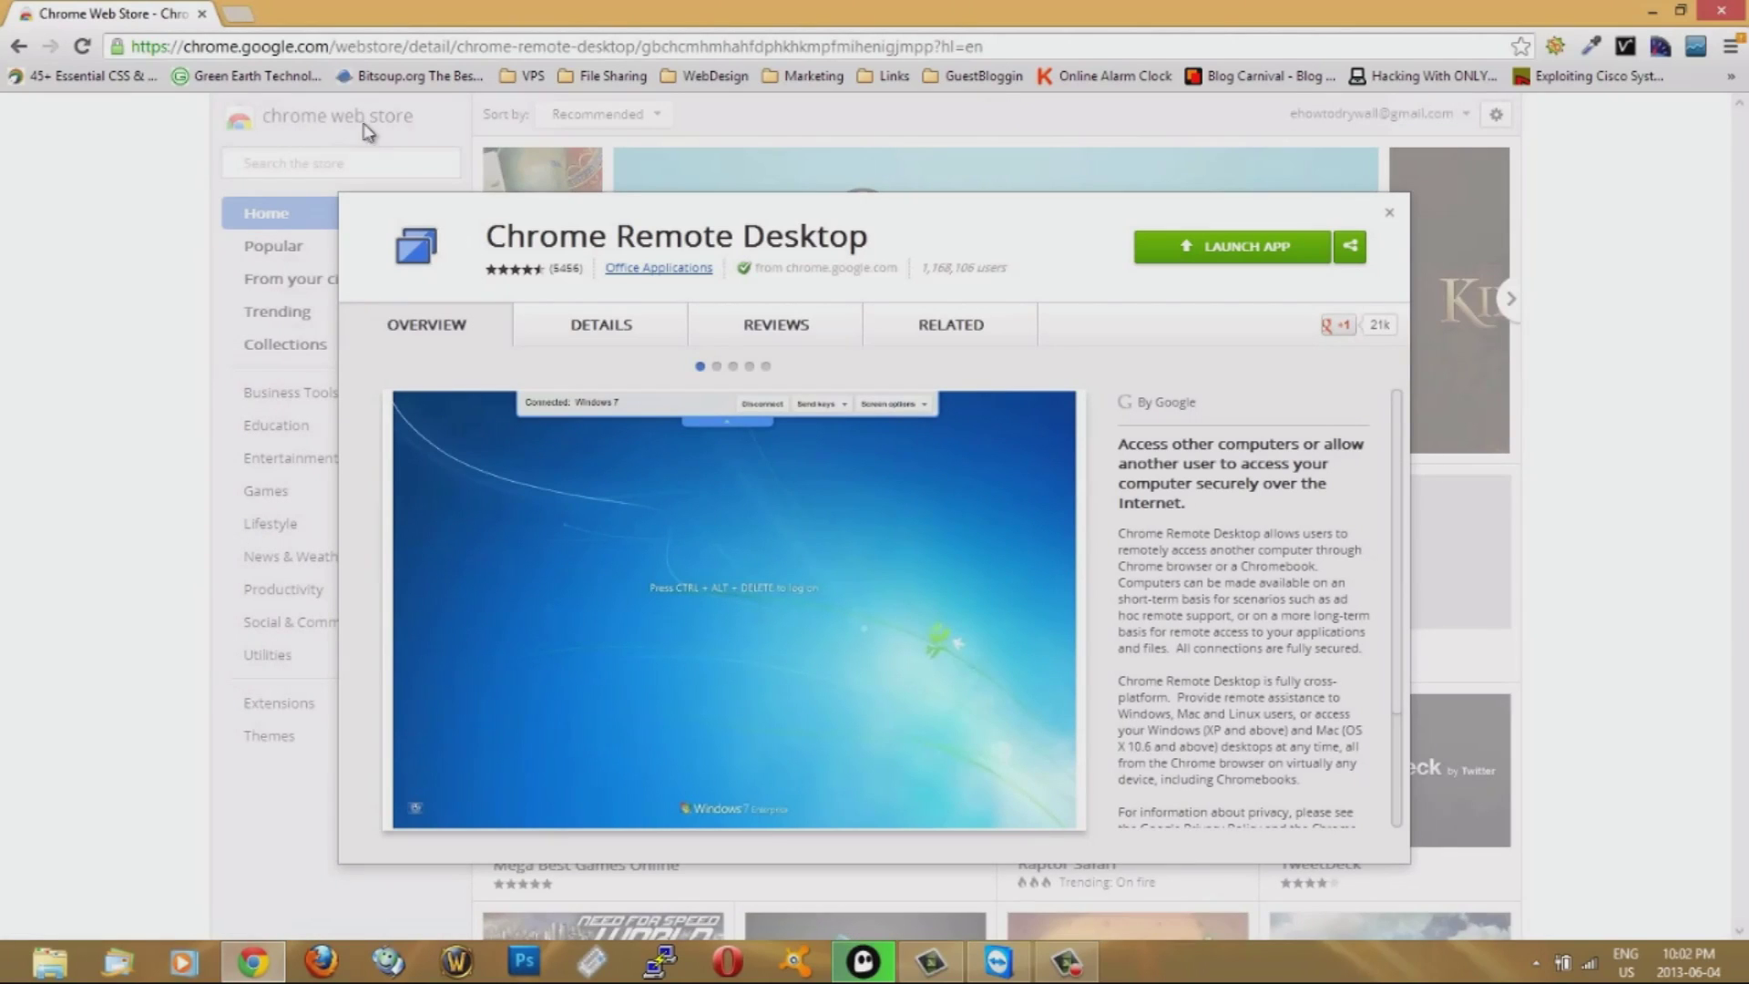
{"action": "mouse_move", "coordinate": [871, 306]}
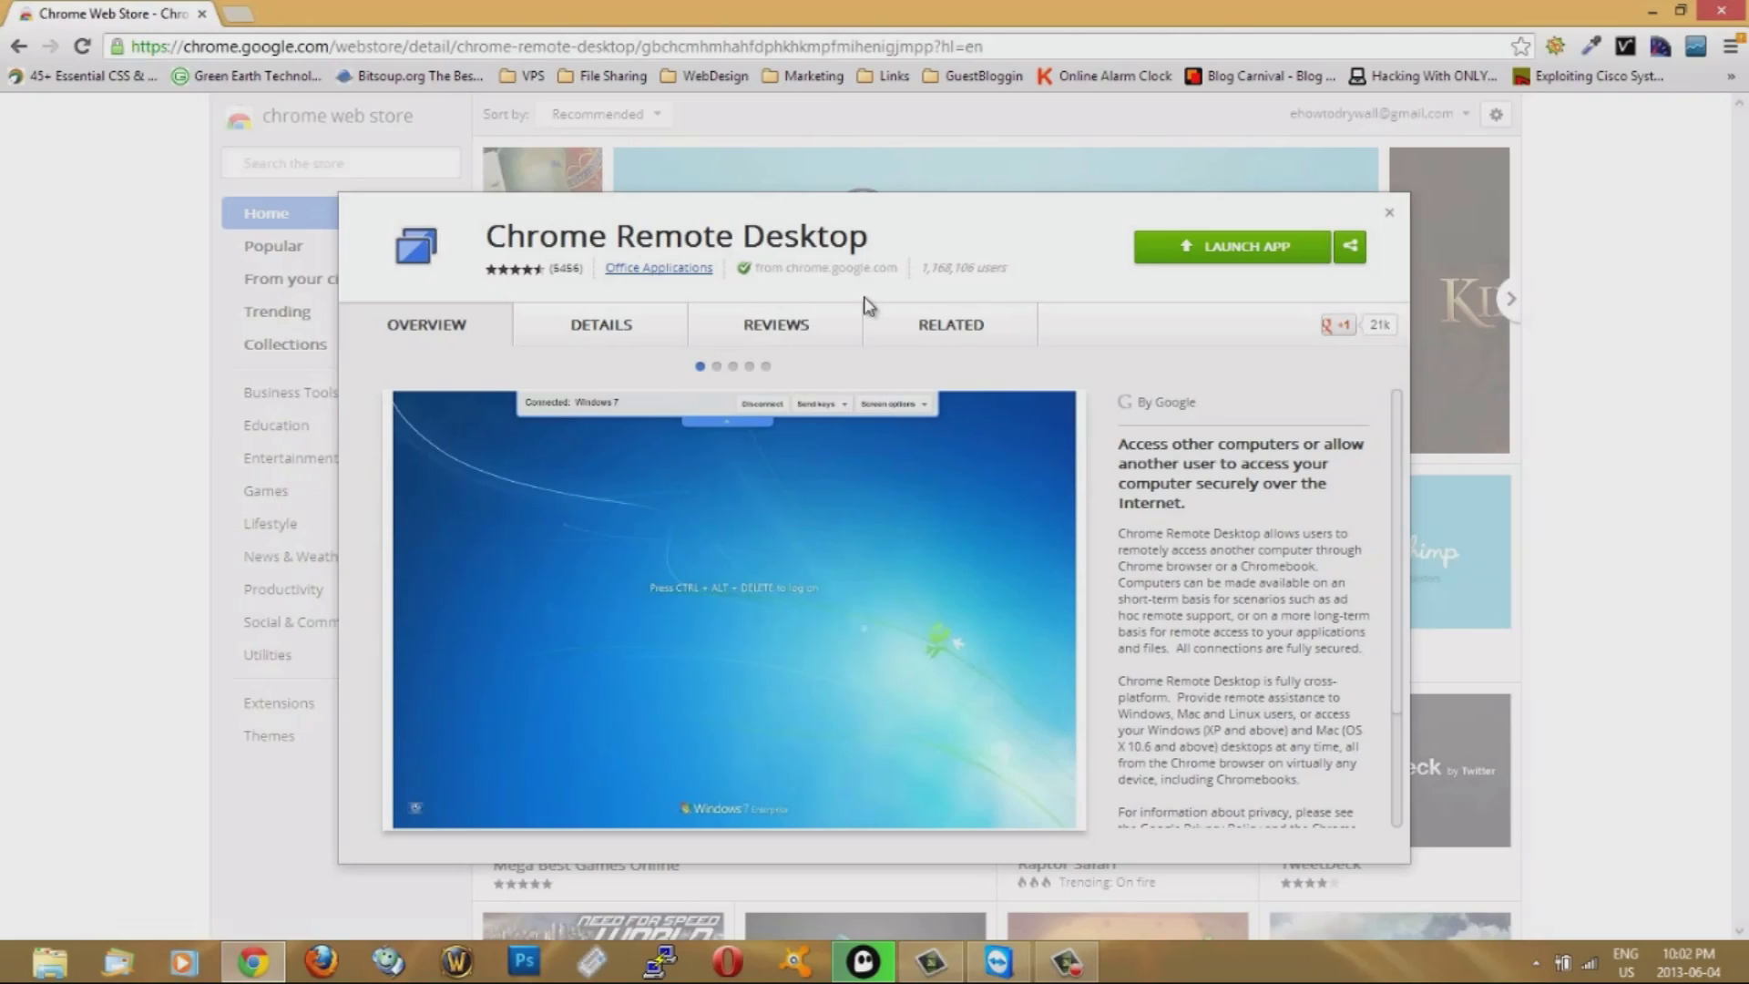
{"action": "left_click", "coordinate": [891, 404]}
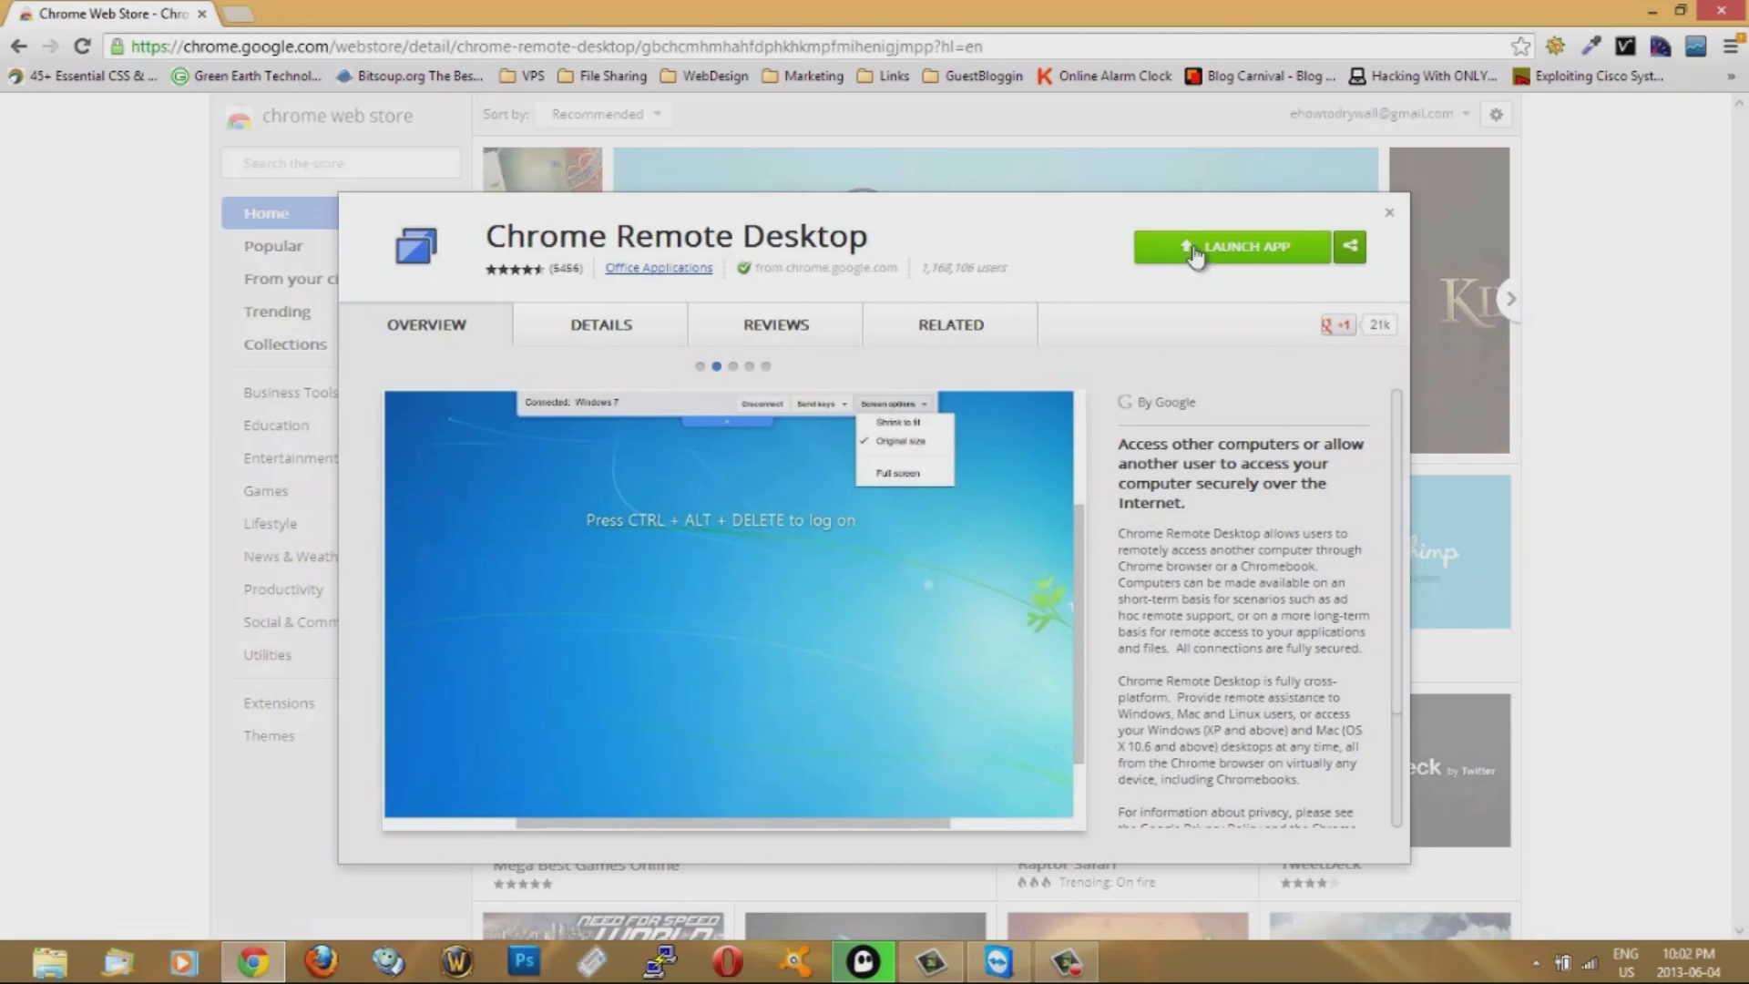
{"action": "mouse_move", "coordinate": [1270, 273]}
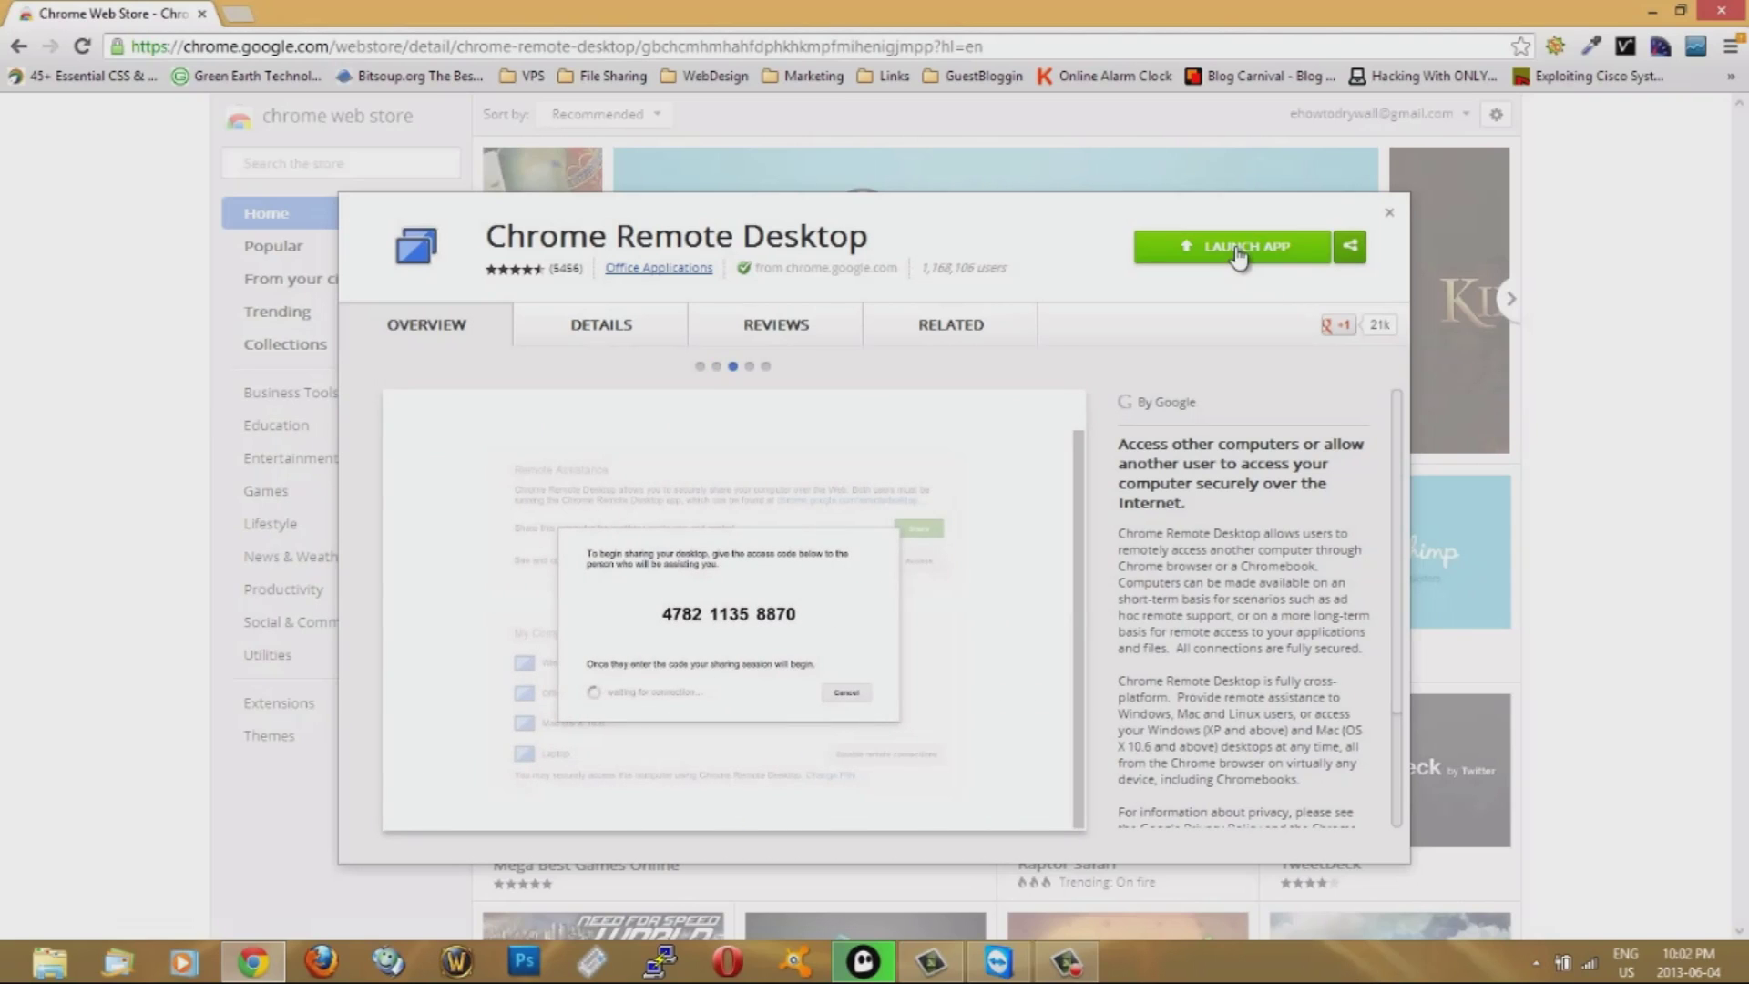
{"action": "mouse_move", "coordinate": [873, 450]}
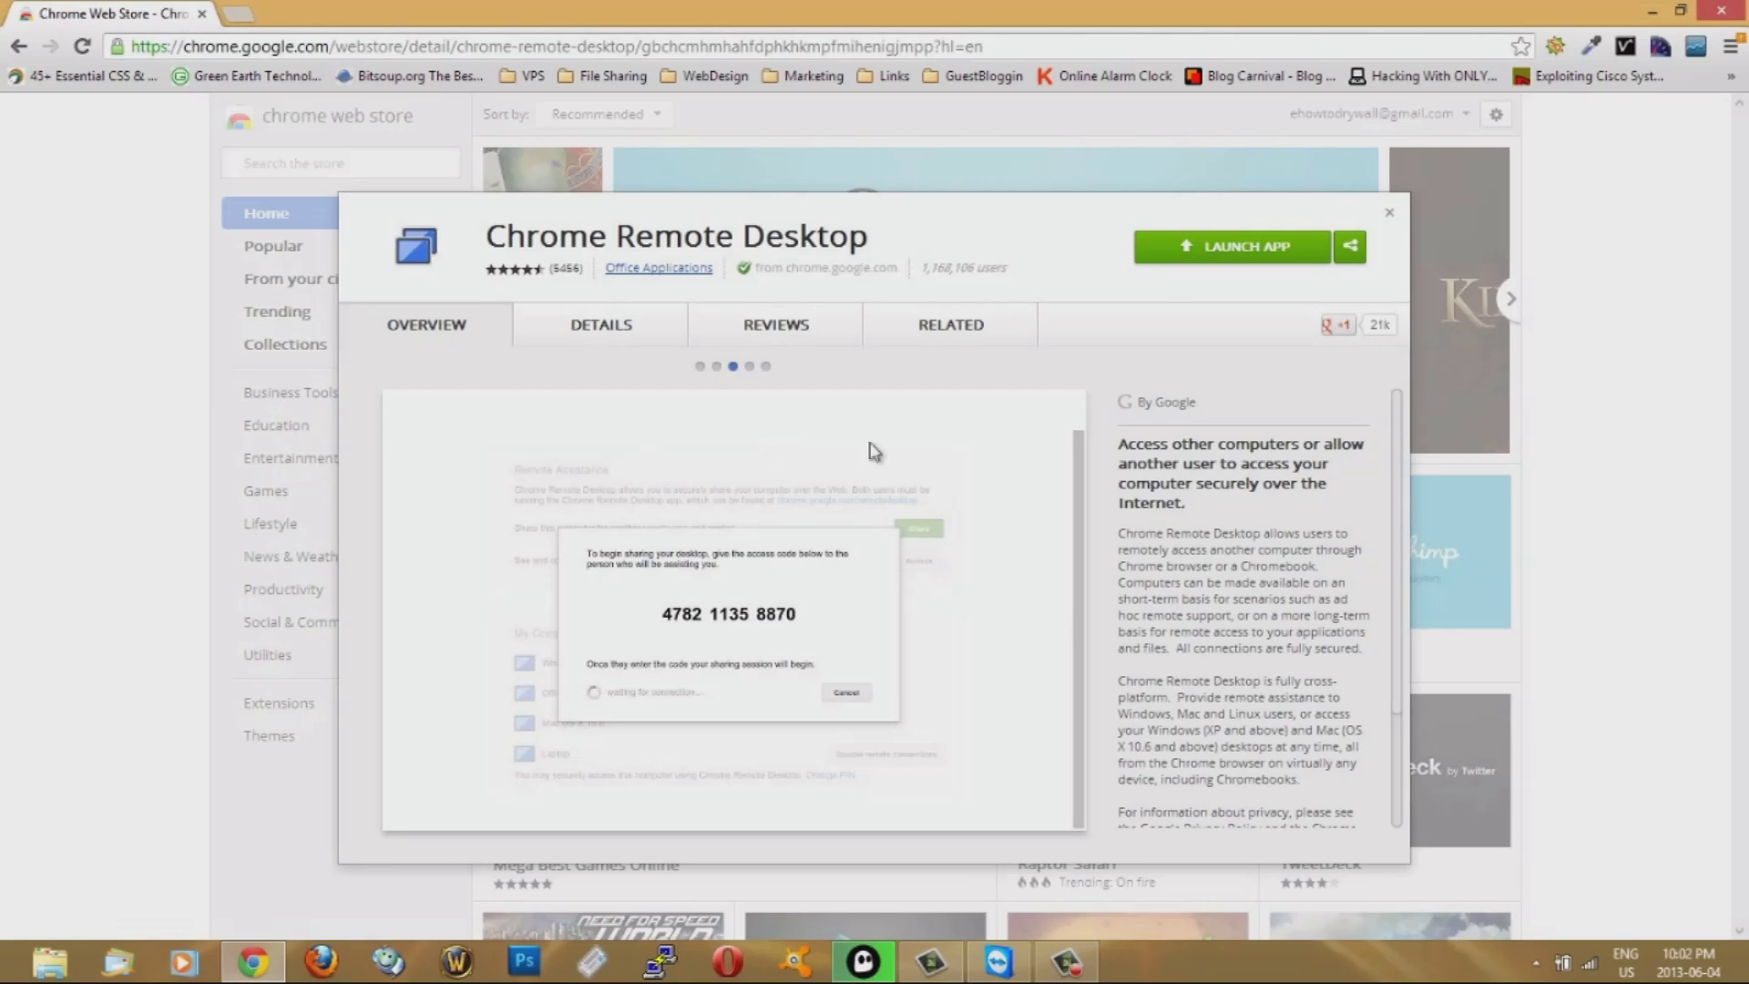
{"action": "mouse_move", "coordinate": [1297, 379]}
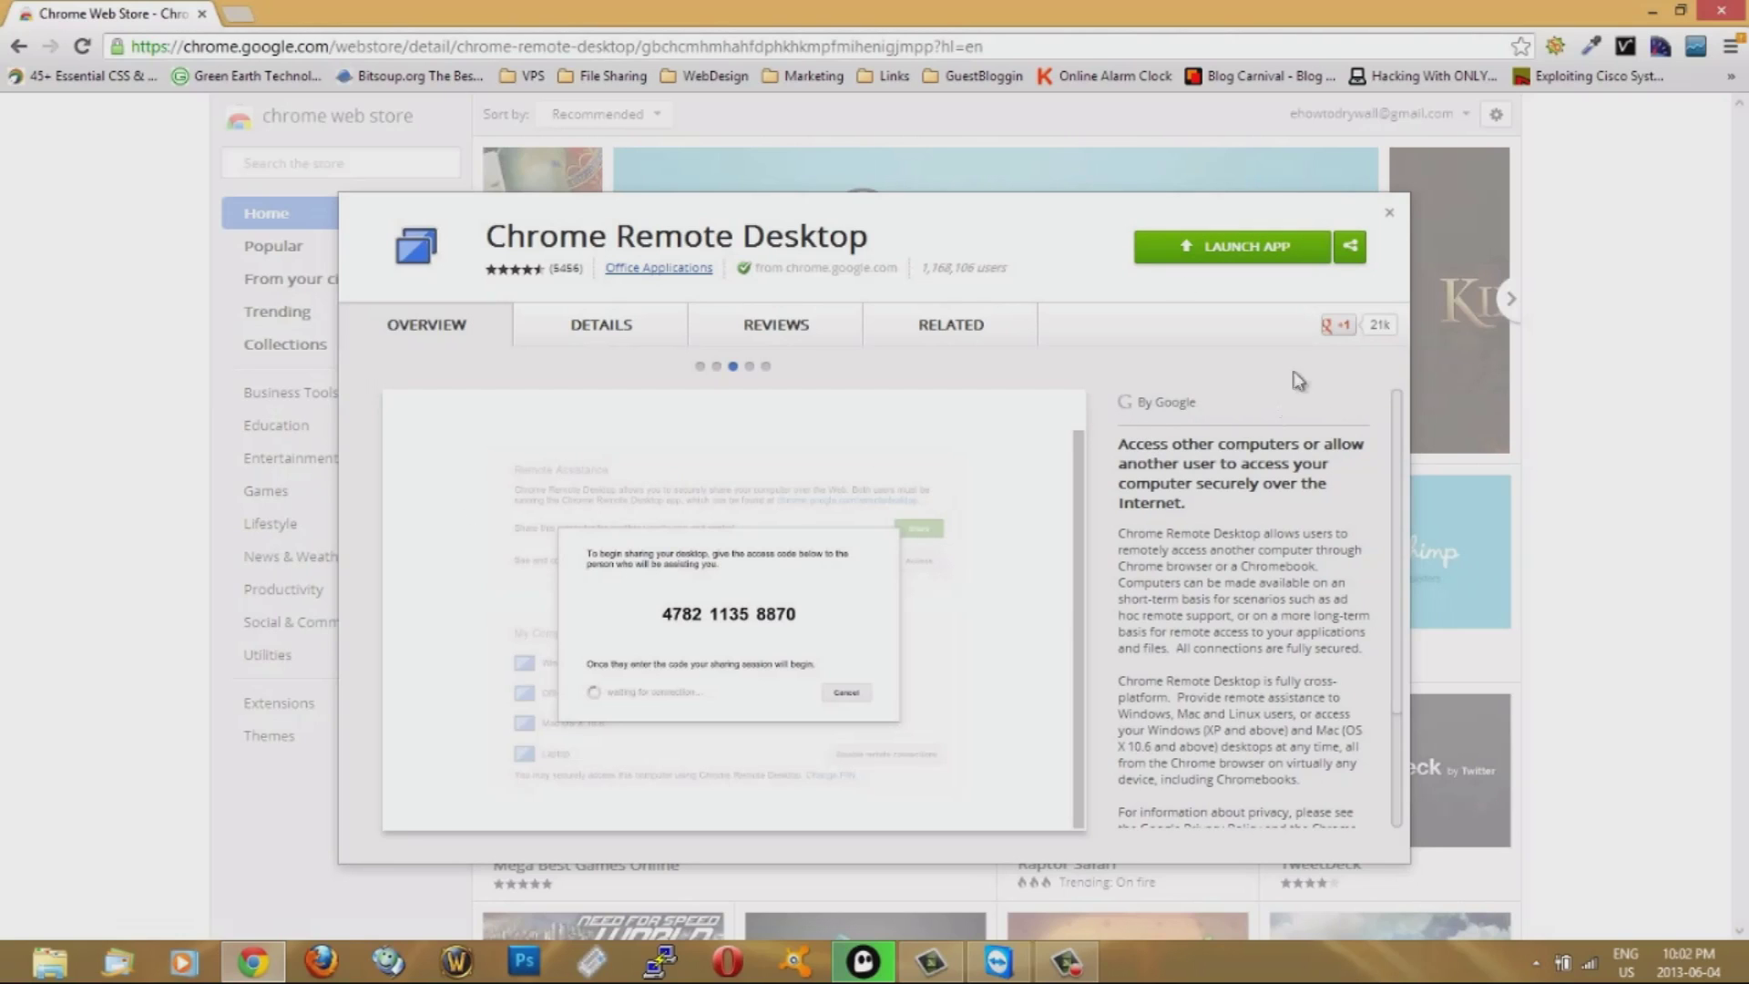
{"action": "mouse_move", "coordinate": [1255, 255]}
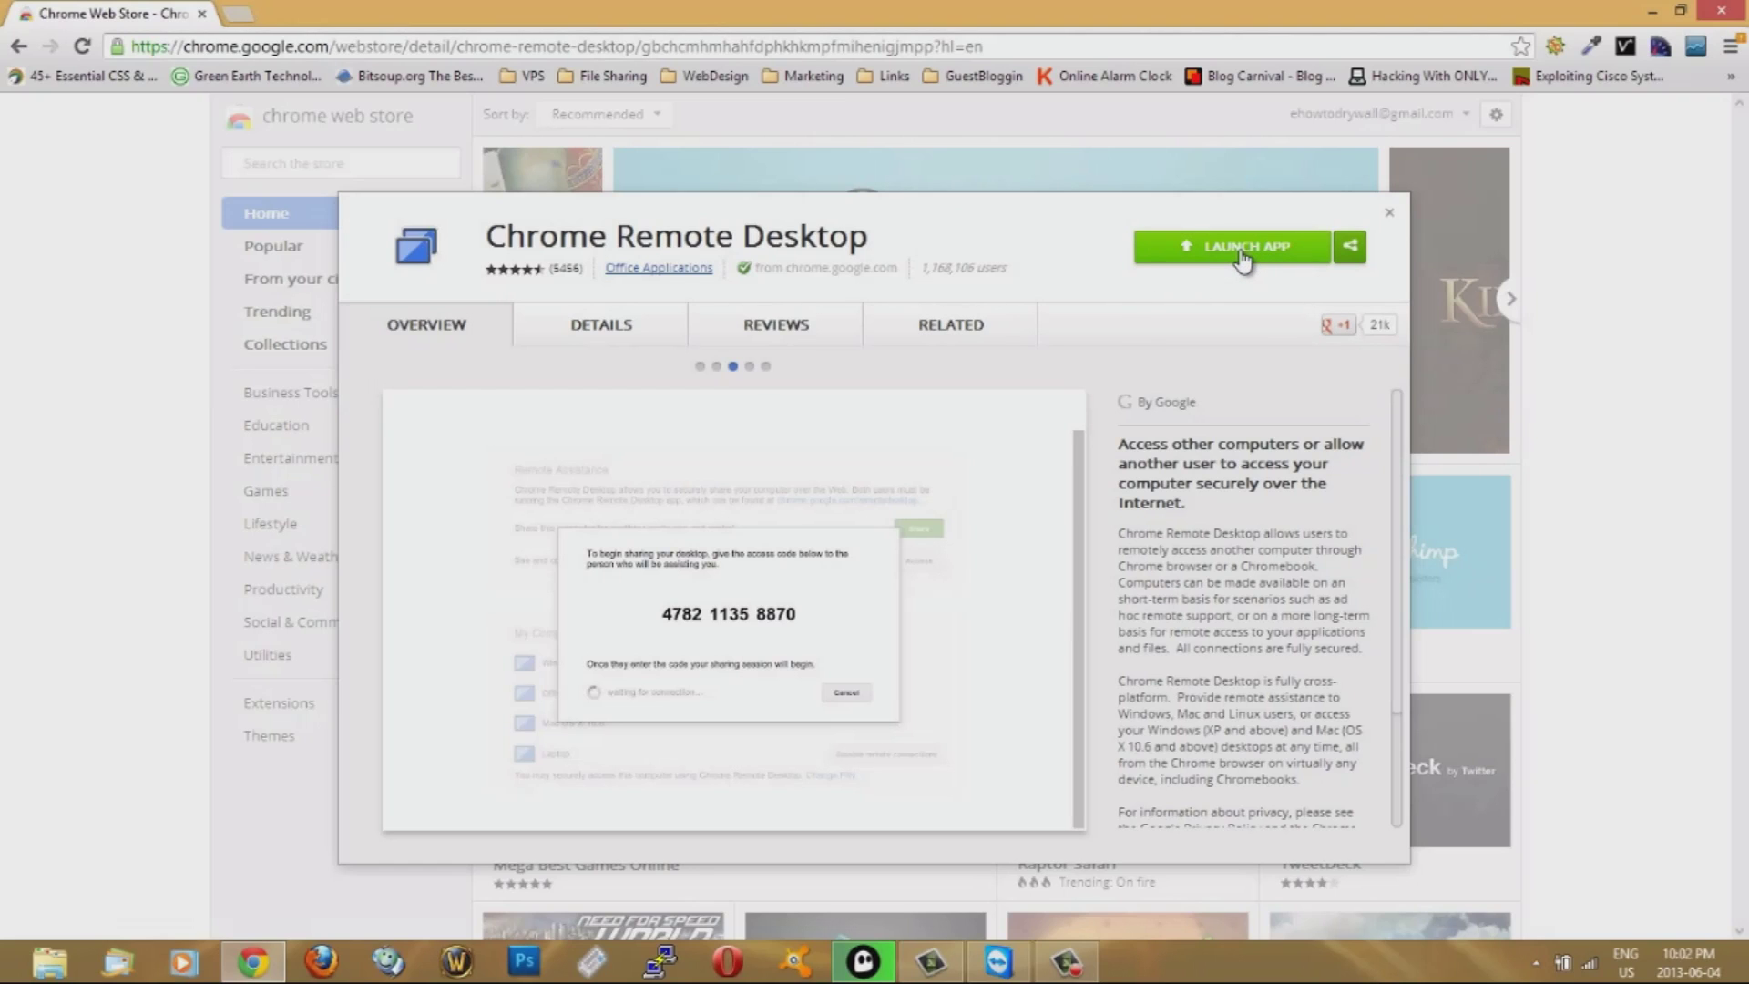
Launch Chrome Remote Desktop into its own tab with Remote Assistance and My Computers shown
{"action": "left_click", "coordinate": [1240, 246]}
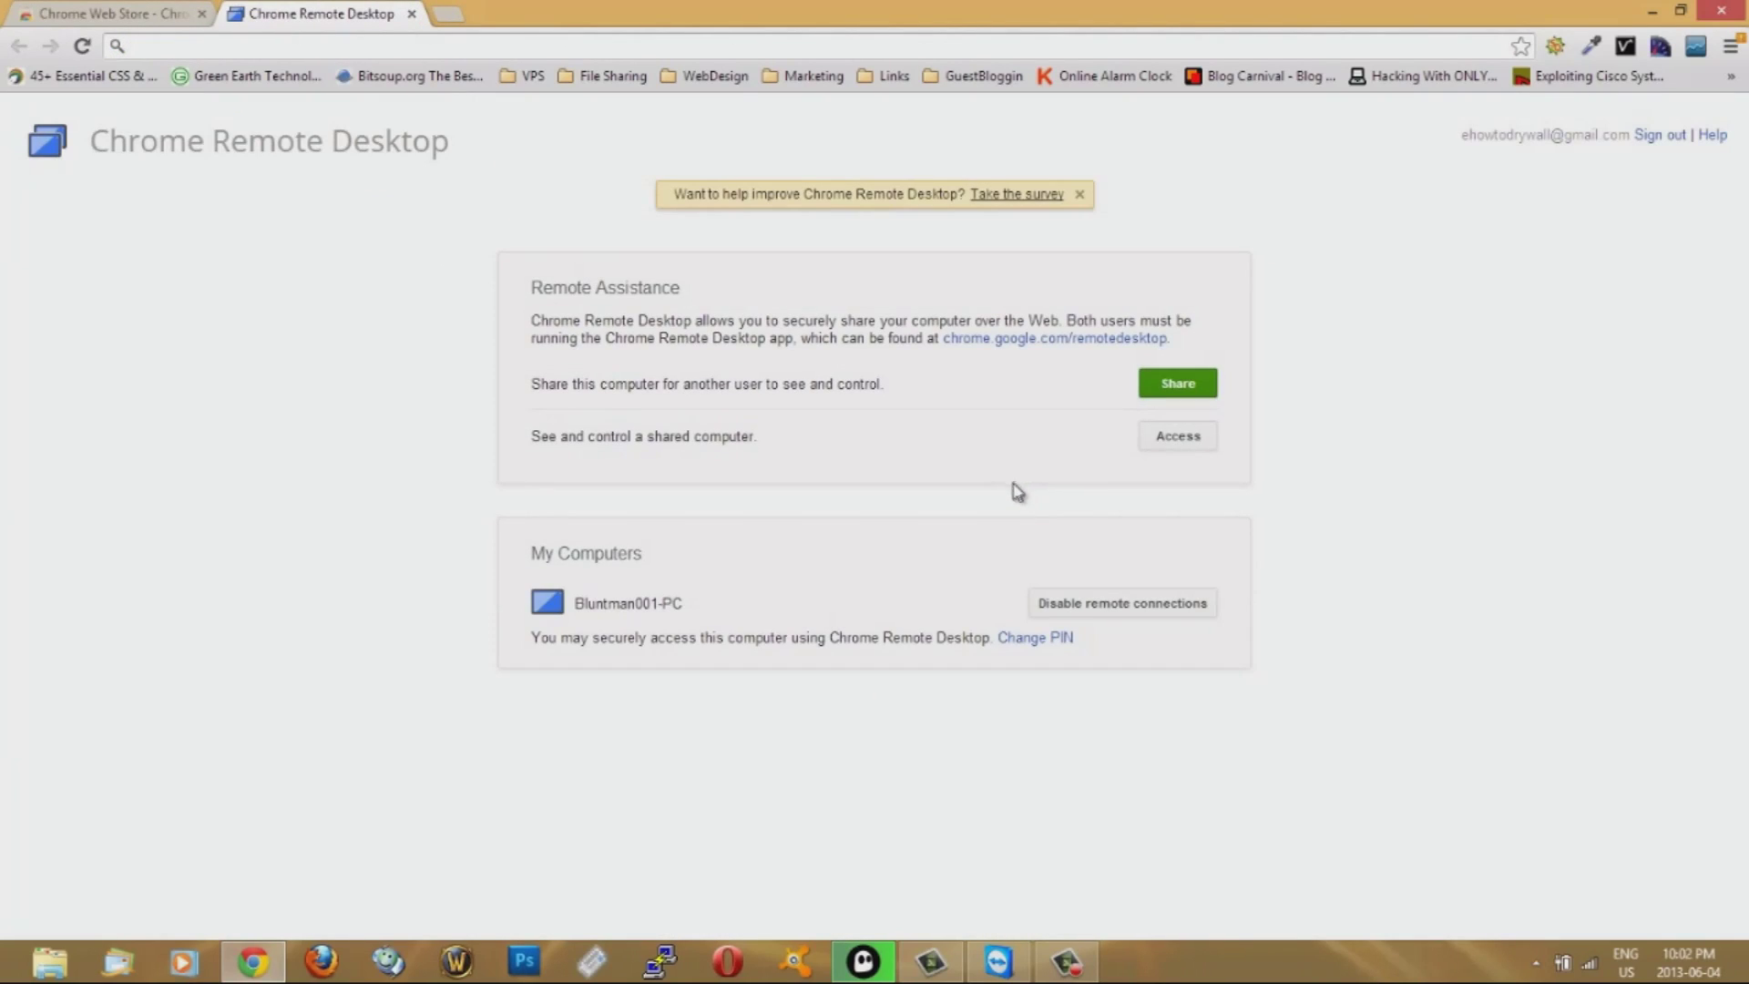
{"action": "mouse_move", "coordinate": [692, 326]}
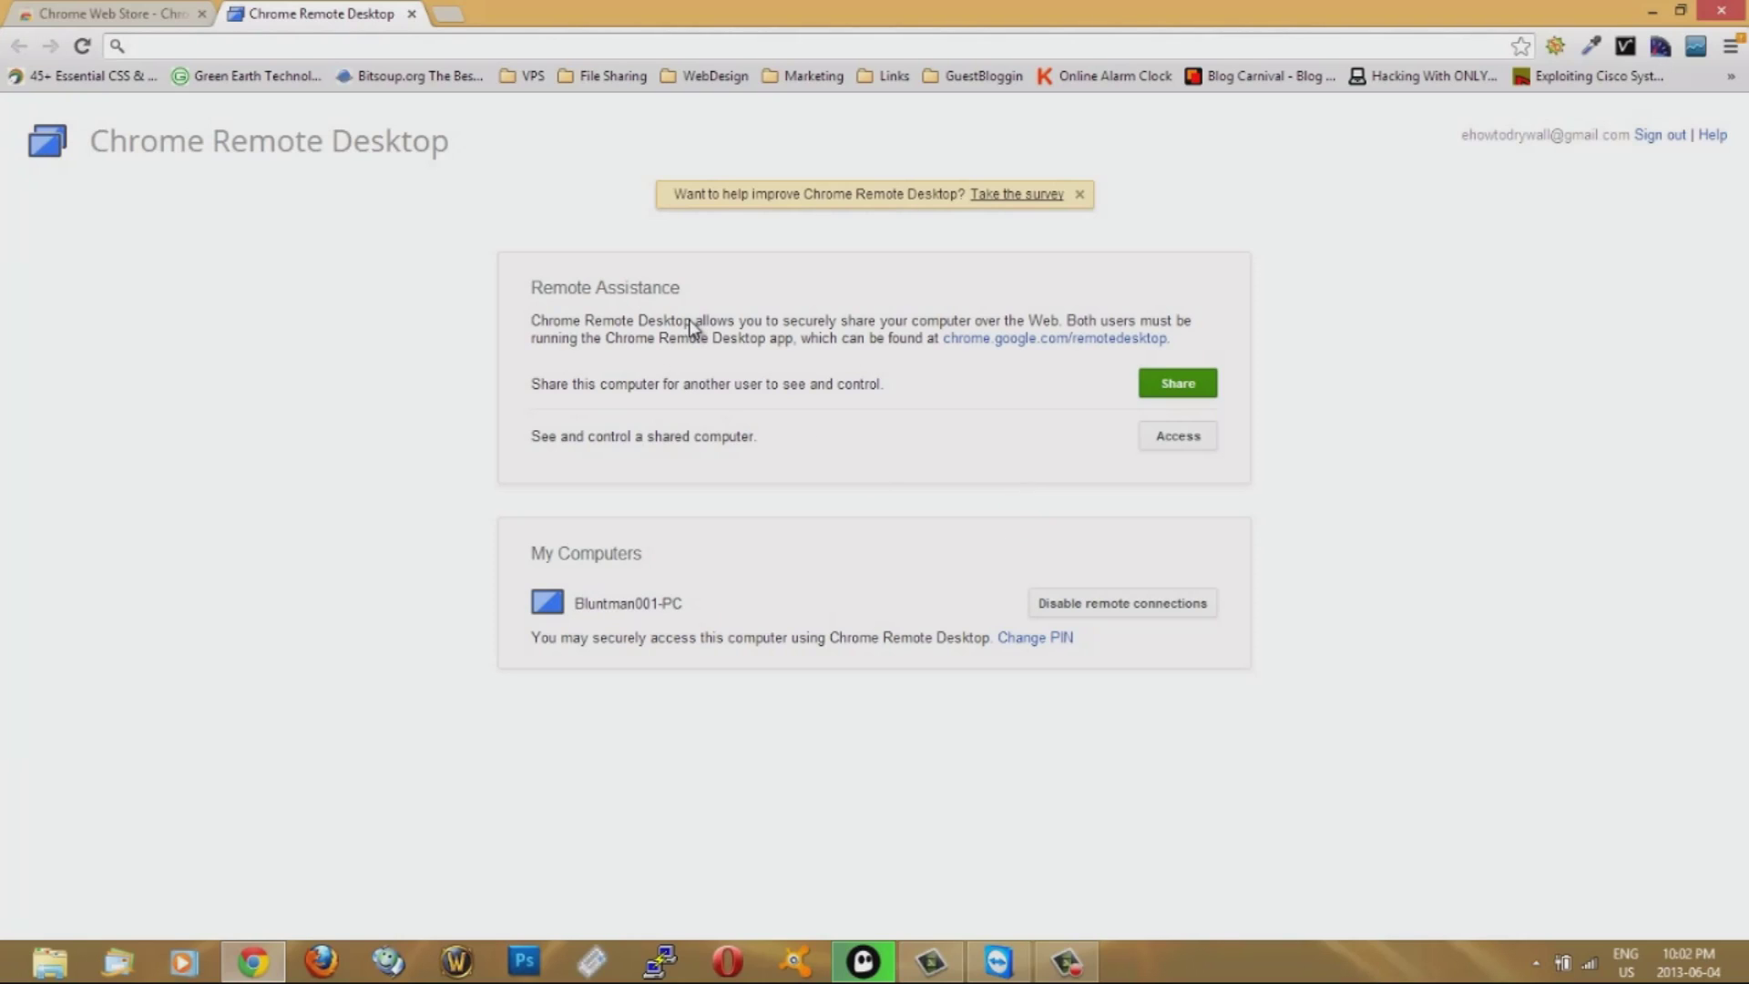
{"action": "mouse_move", "coordinate": [598, 559]}
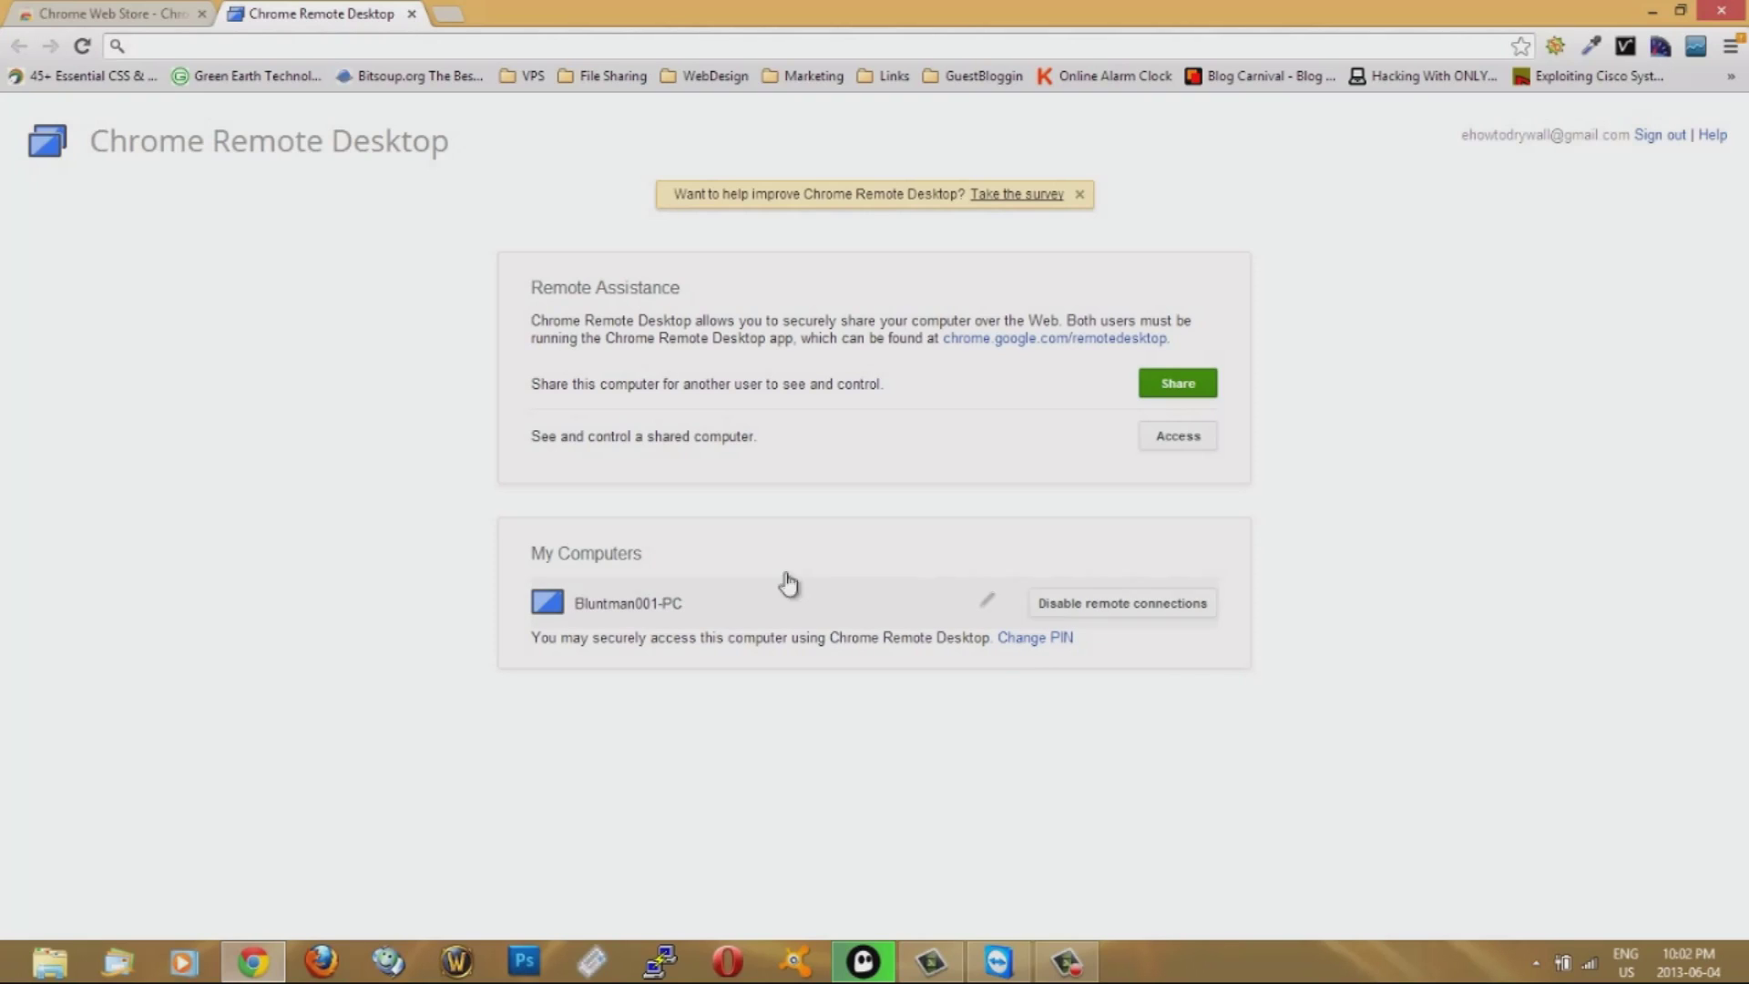
{"action": "mouse_move", "coordinate": [871, 618]}
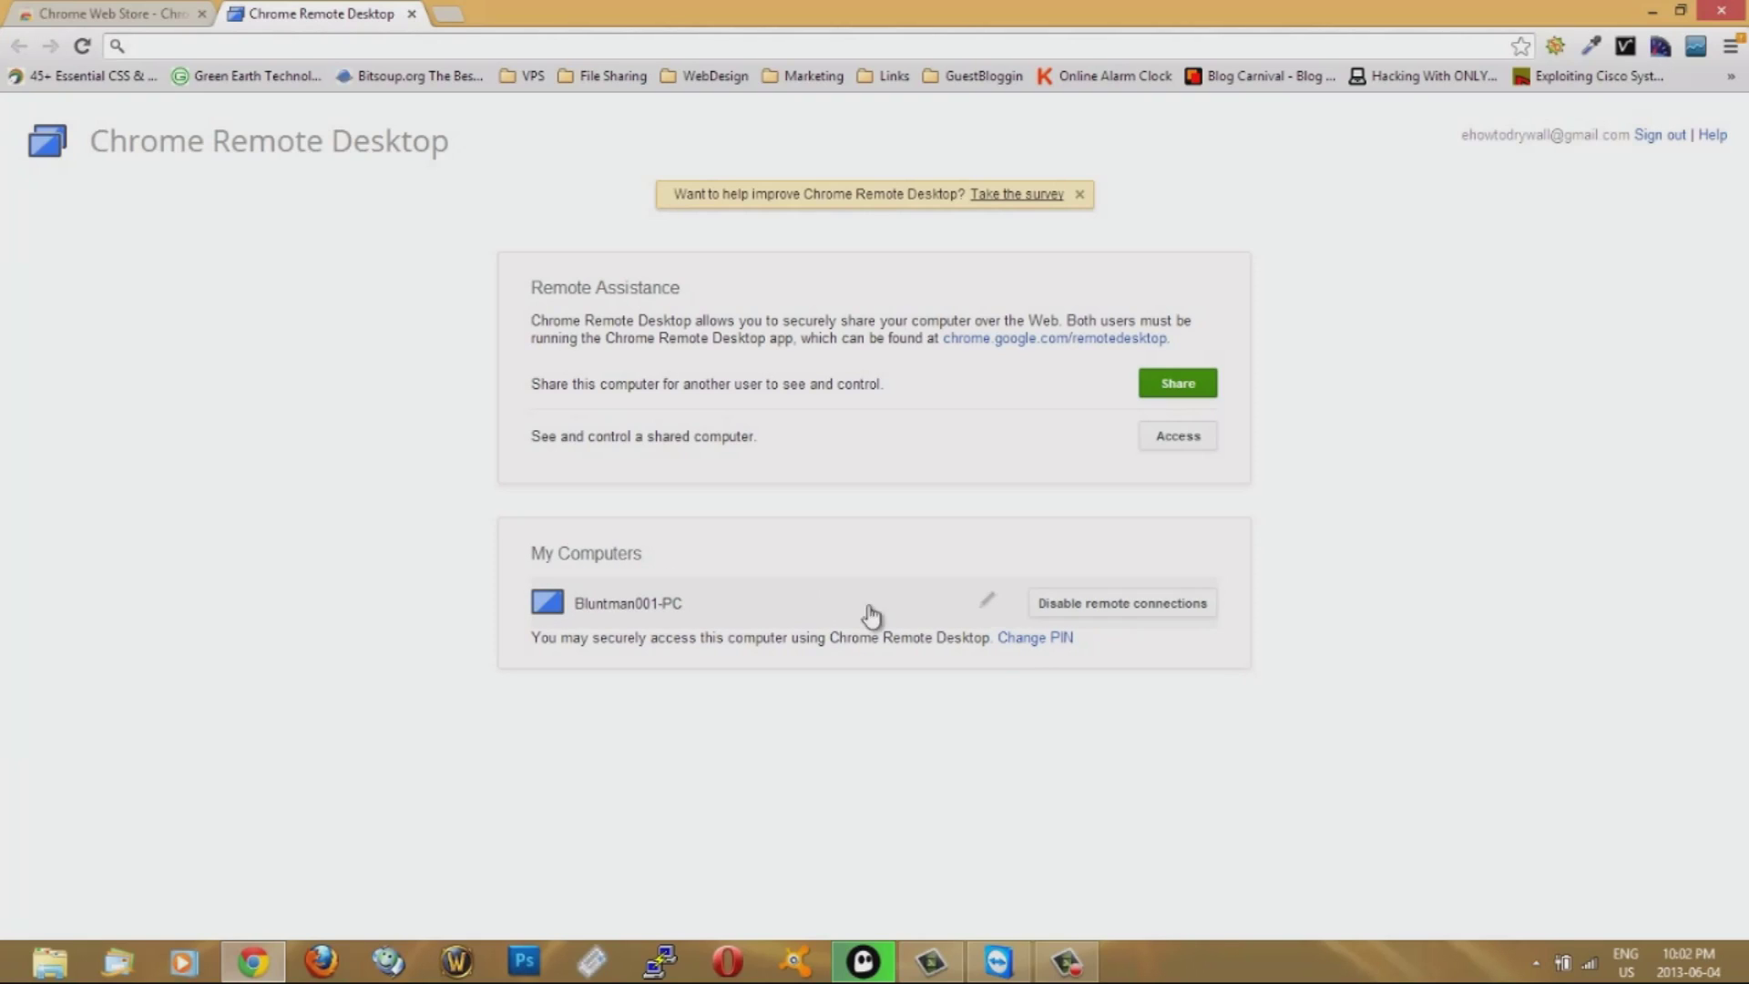
{"action": "mouse_move", "coordinate": [1199, 638]}
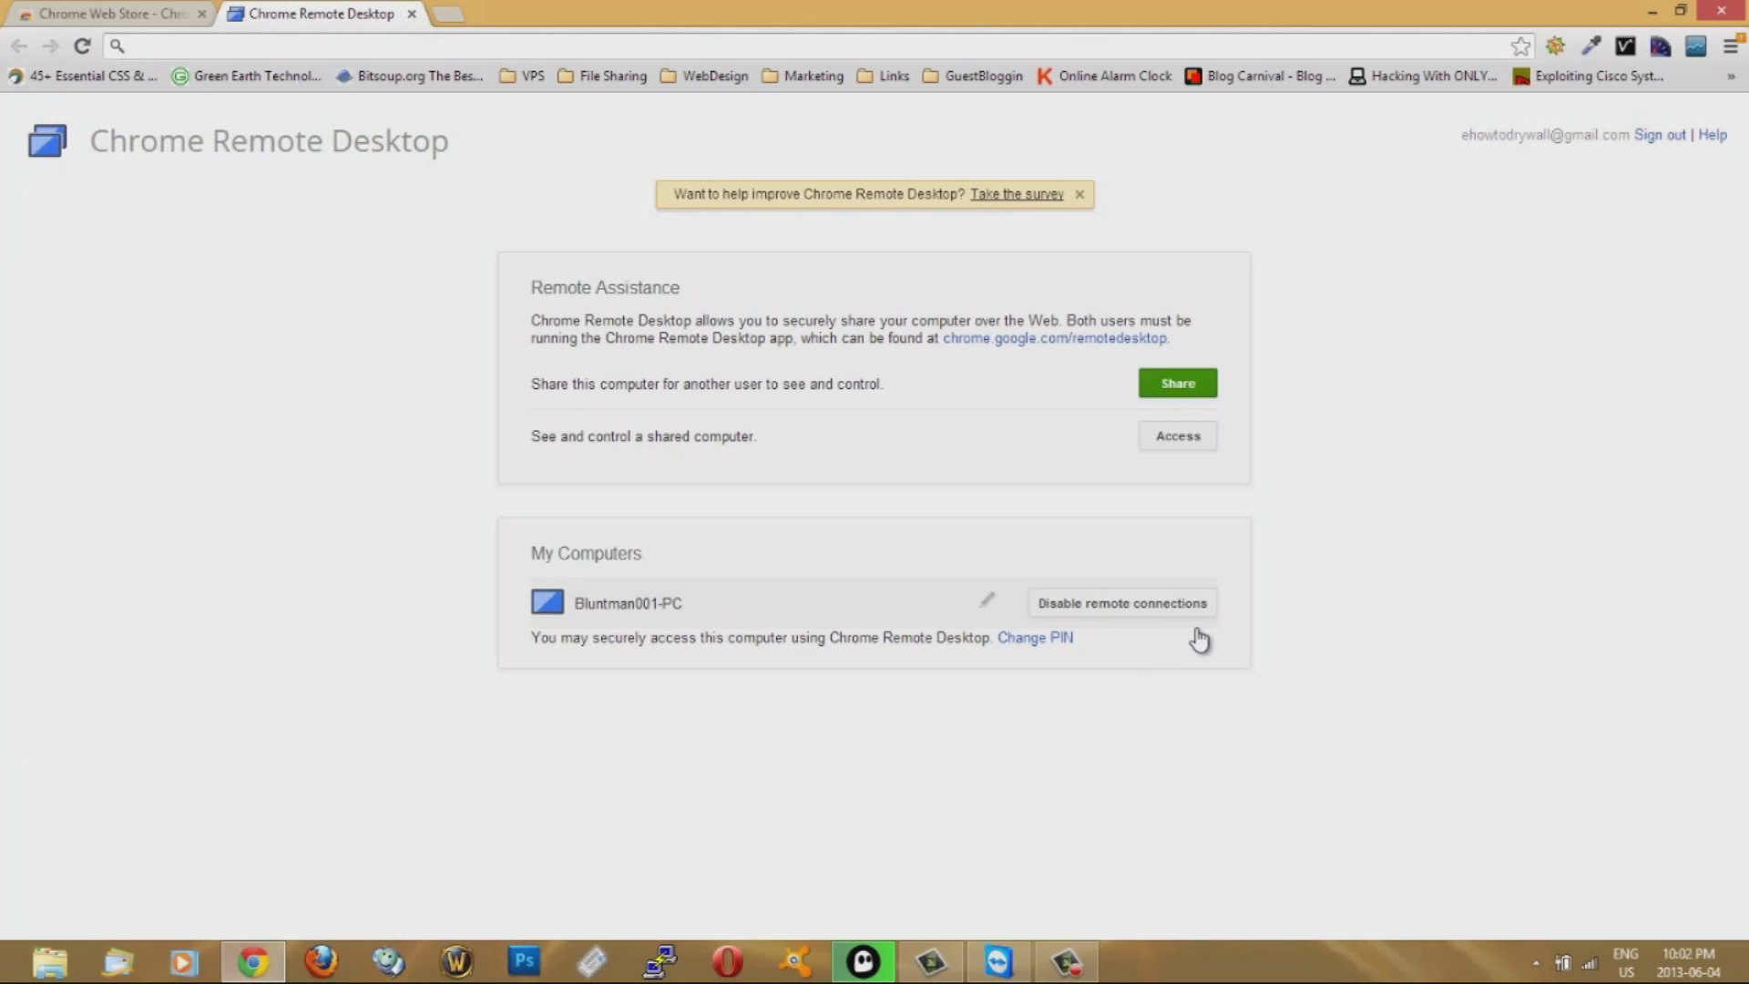
{"action": "mouse_move", "coordinate": [1197, 625]}
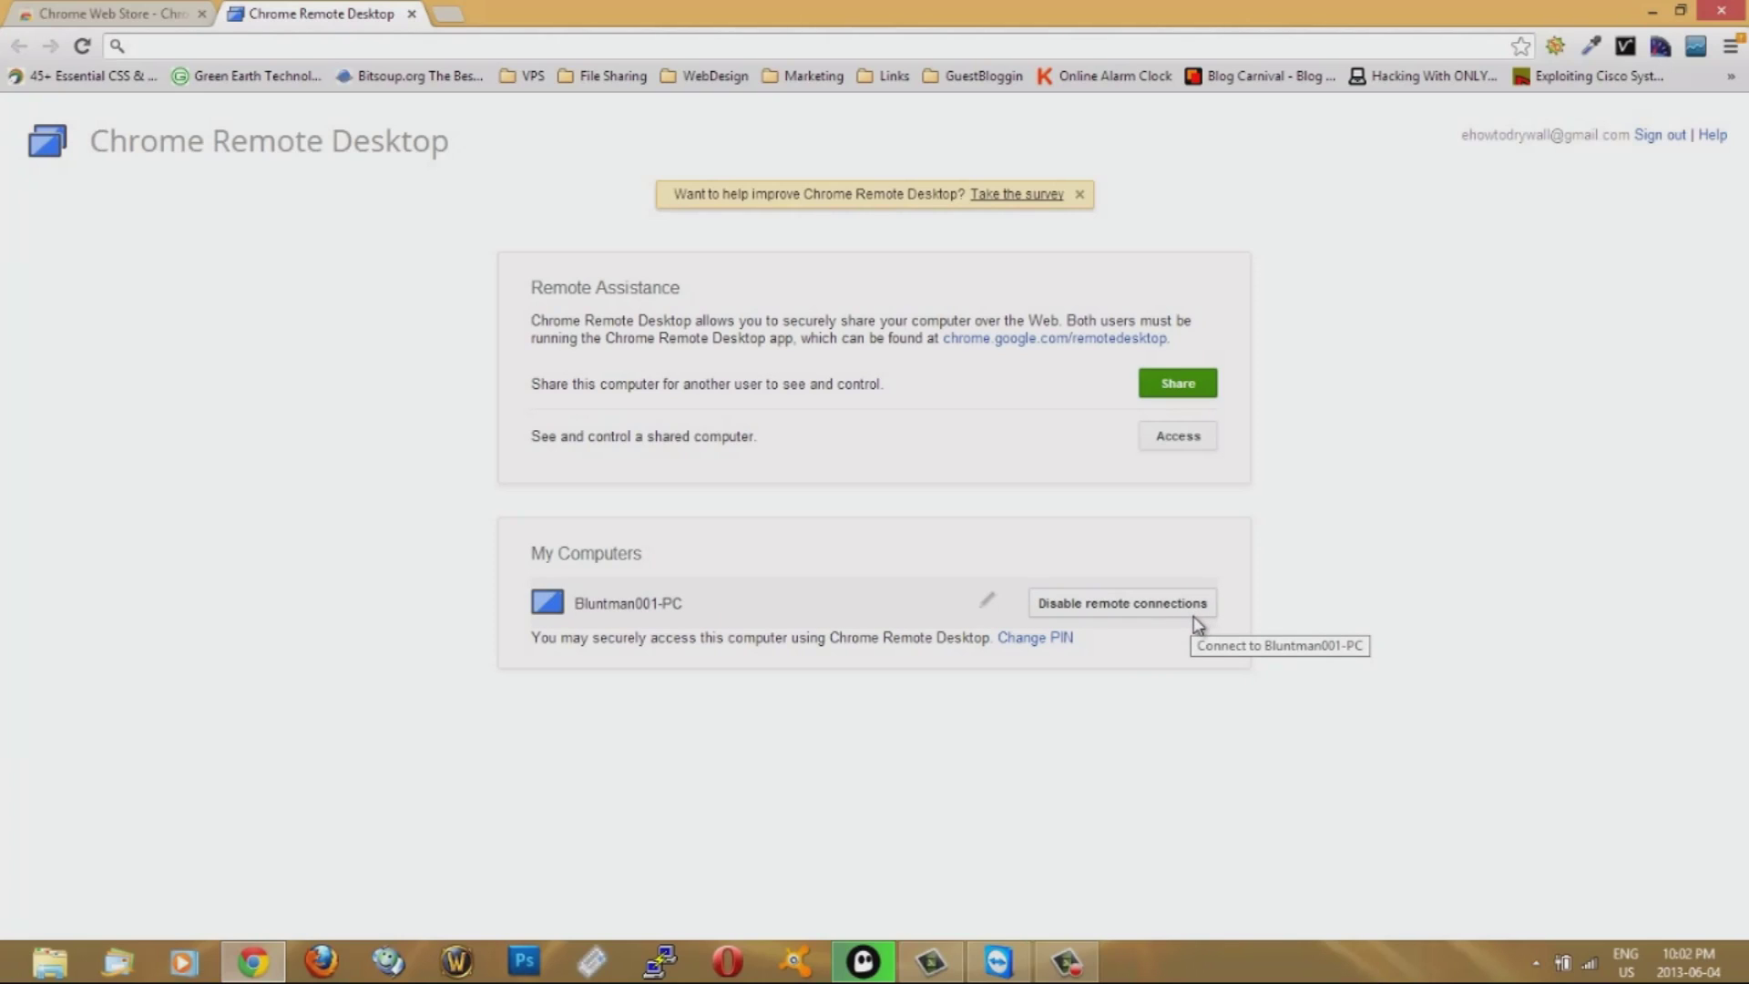
{"action": "mouse_move", "coordinate": [833, 614]}
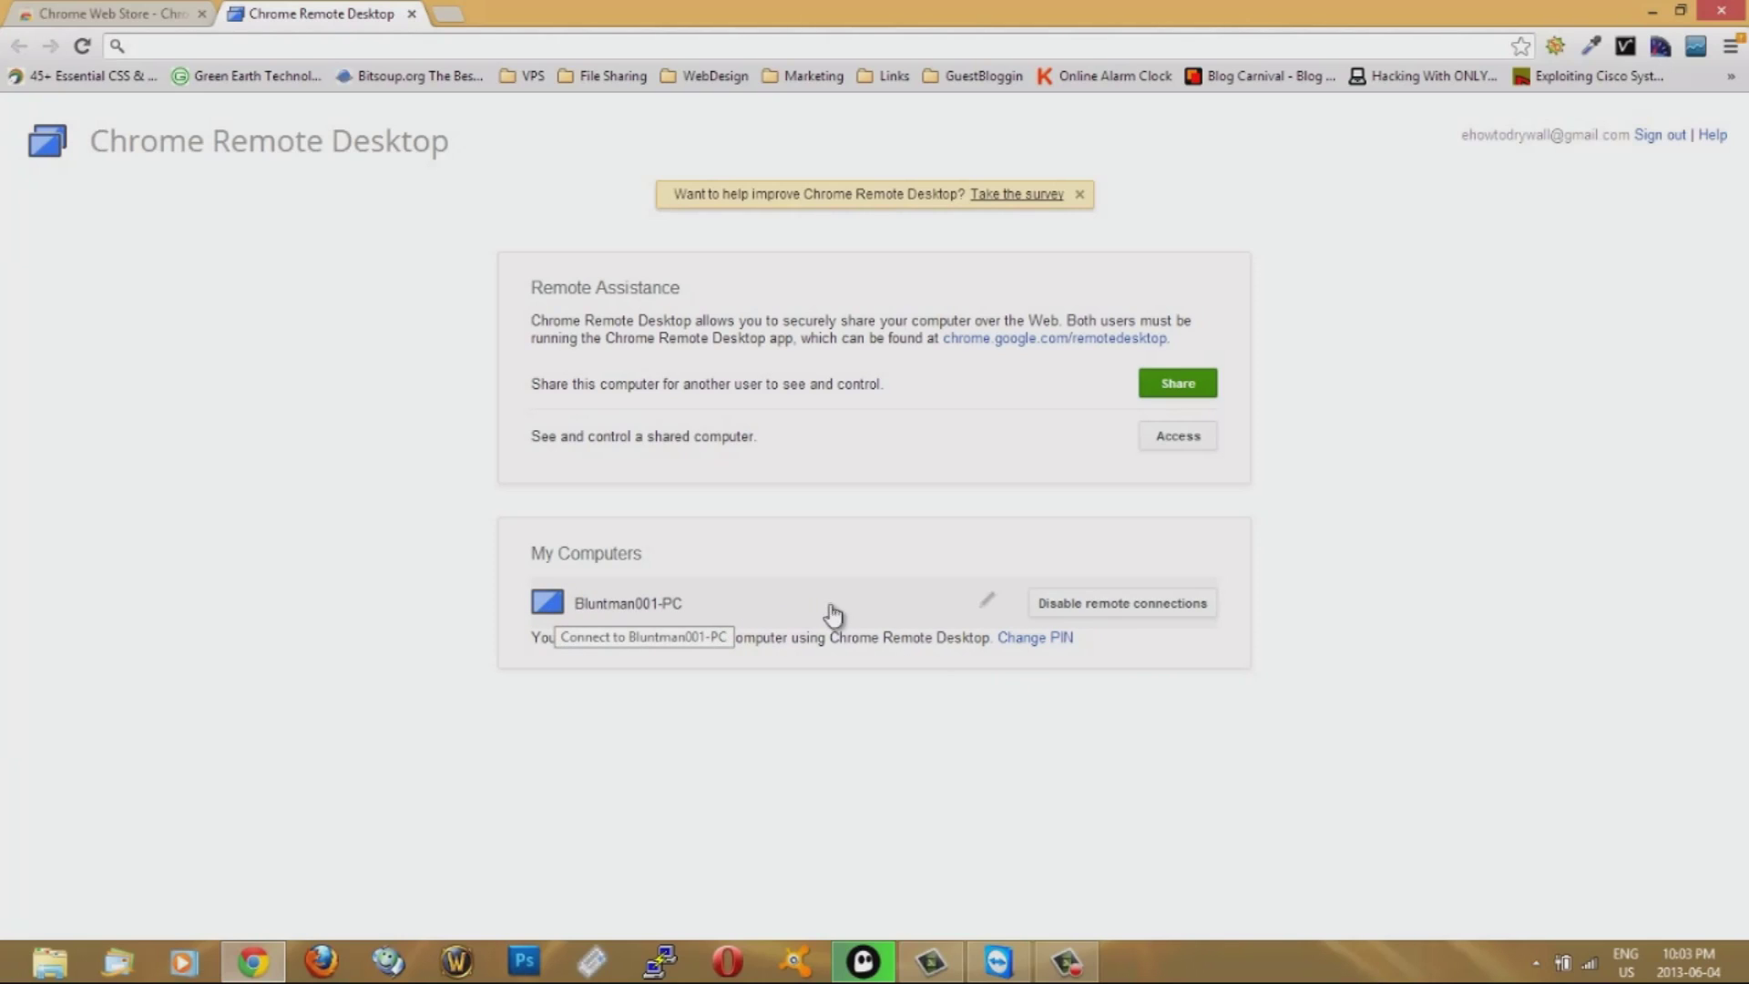
{"action": "mouse_move", "coordinate": [825, 607]}
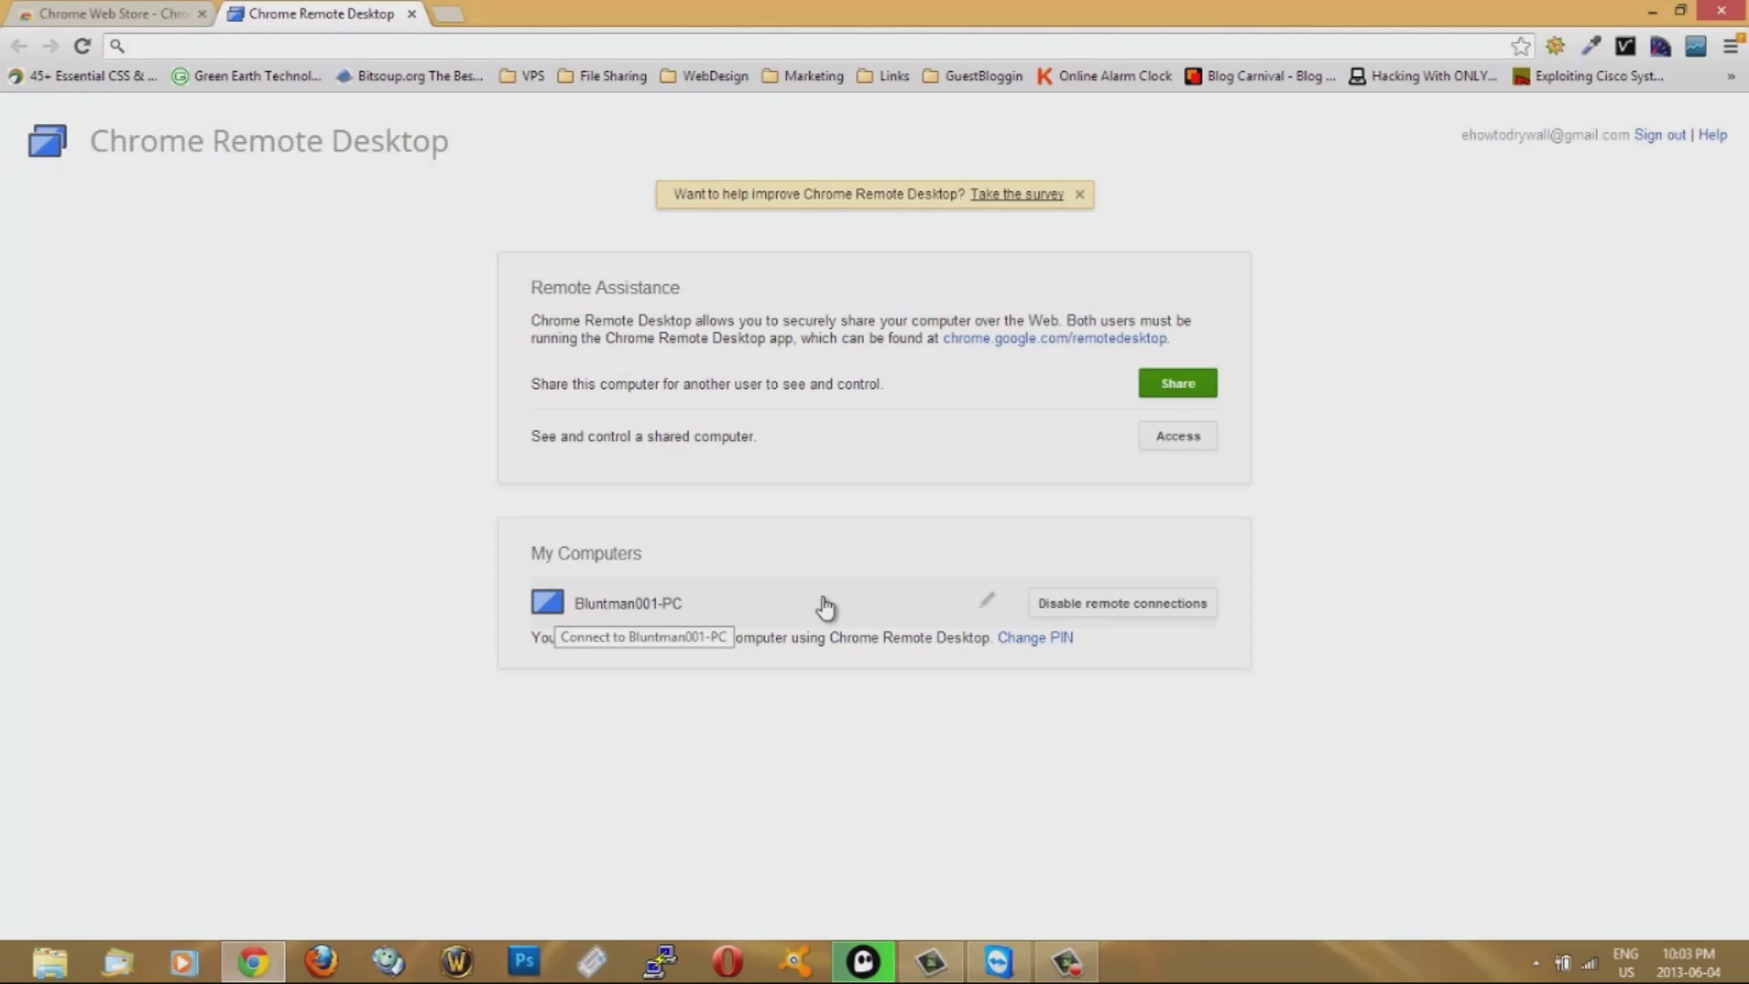
{"action": "mouse_move", "coordinate": [801, 592]}
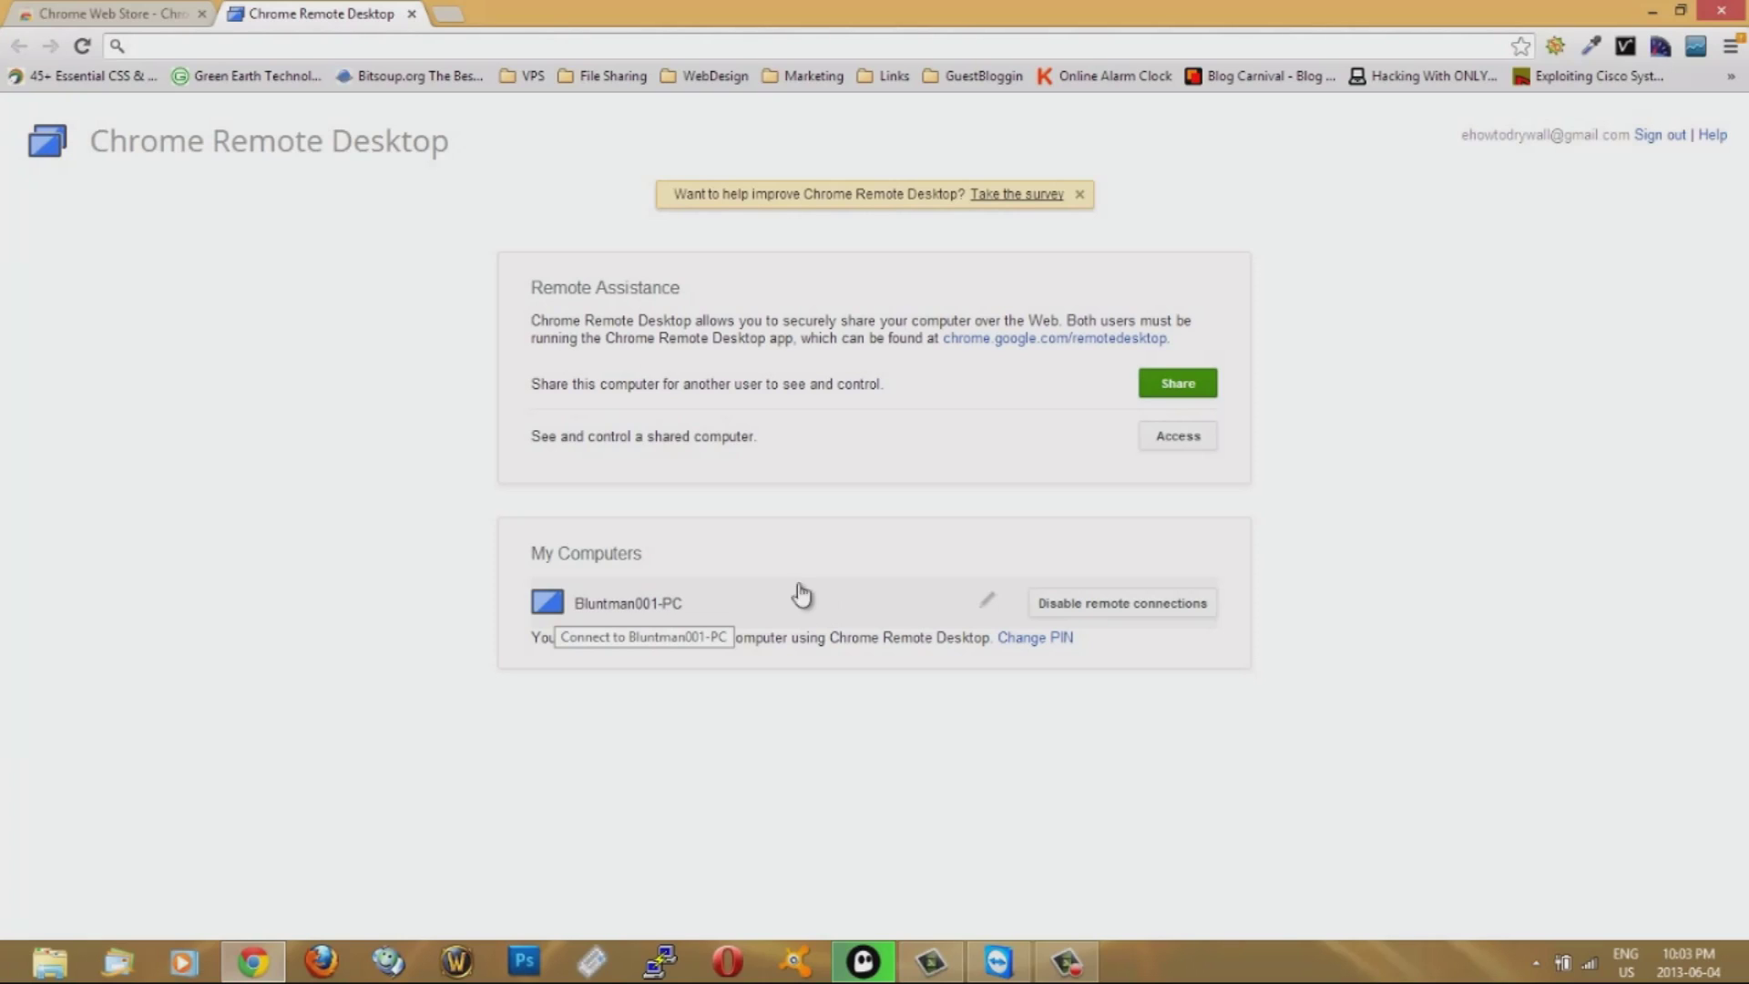
{"action": "mouse_move", "coordinate": [752, 394]}
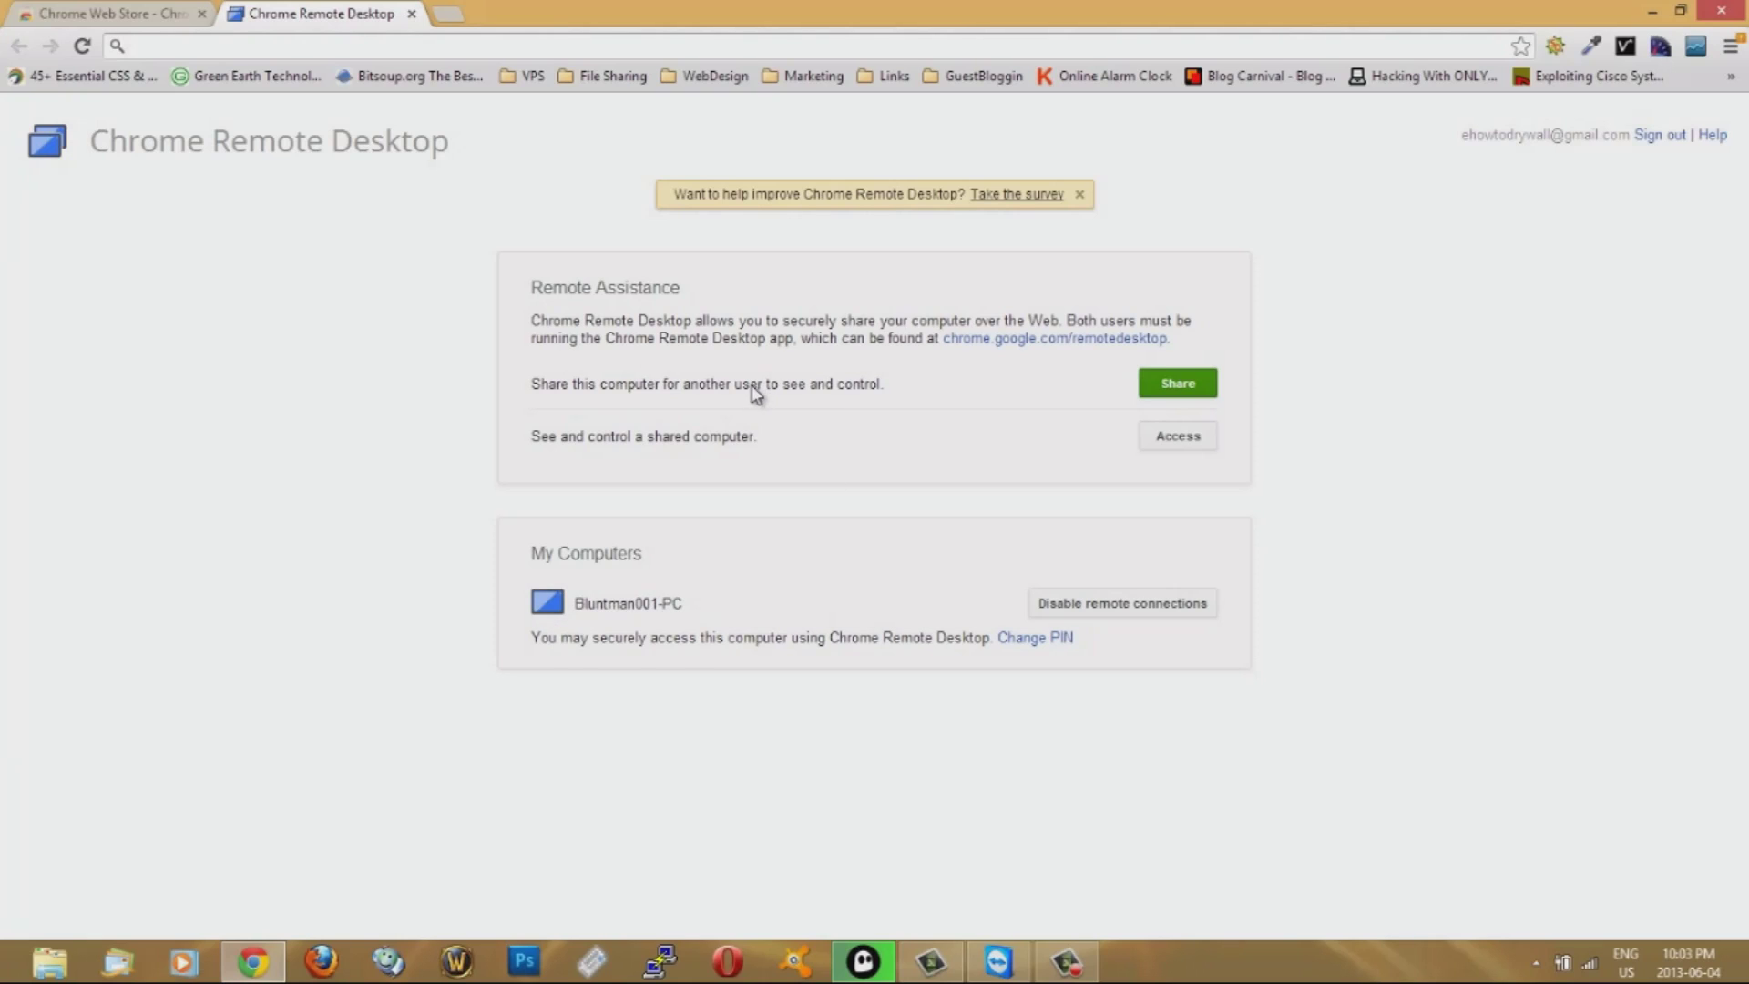
{"action": "mouse_move", "coordinate": [546, 394]}
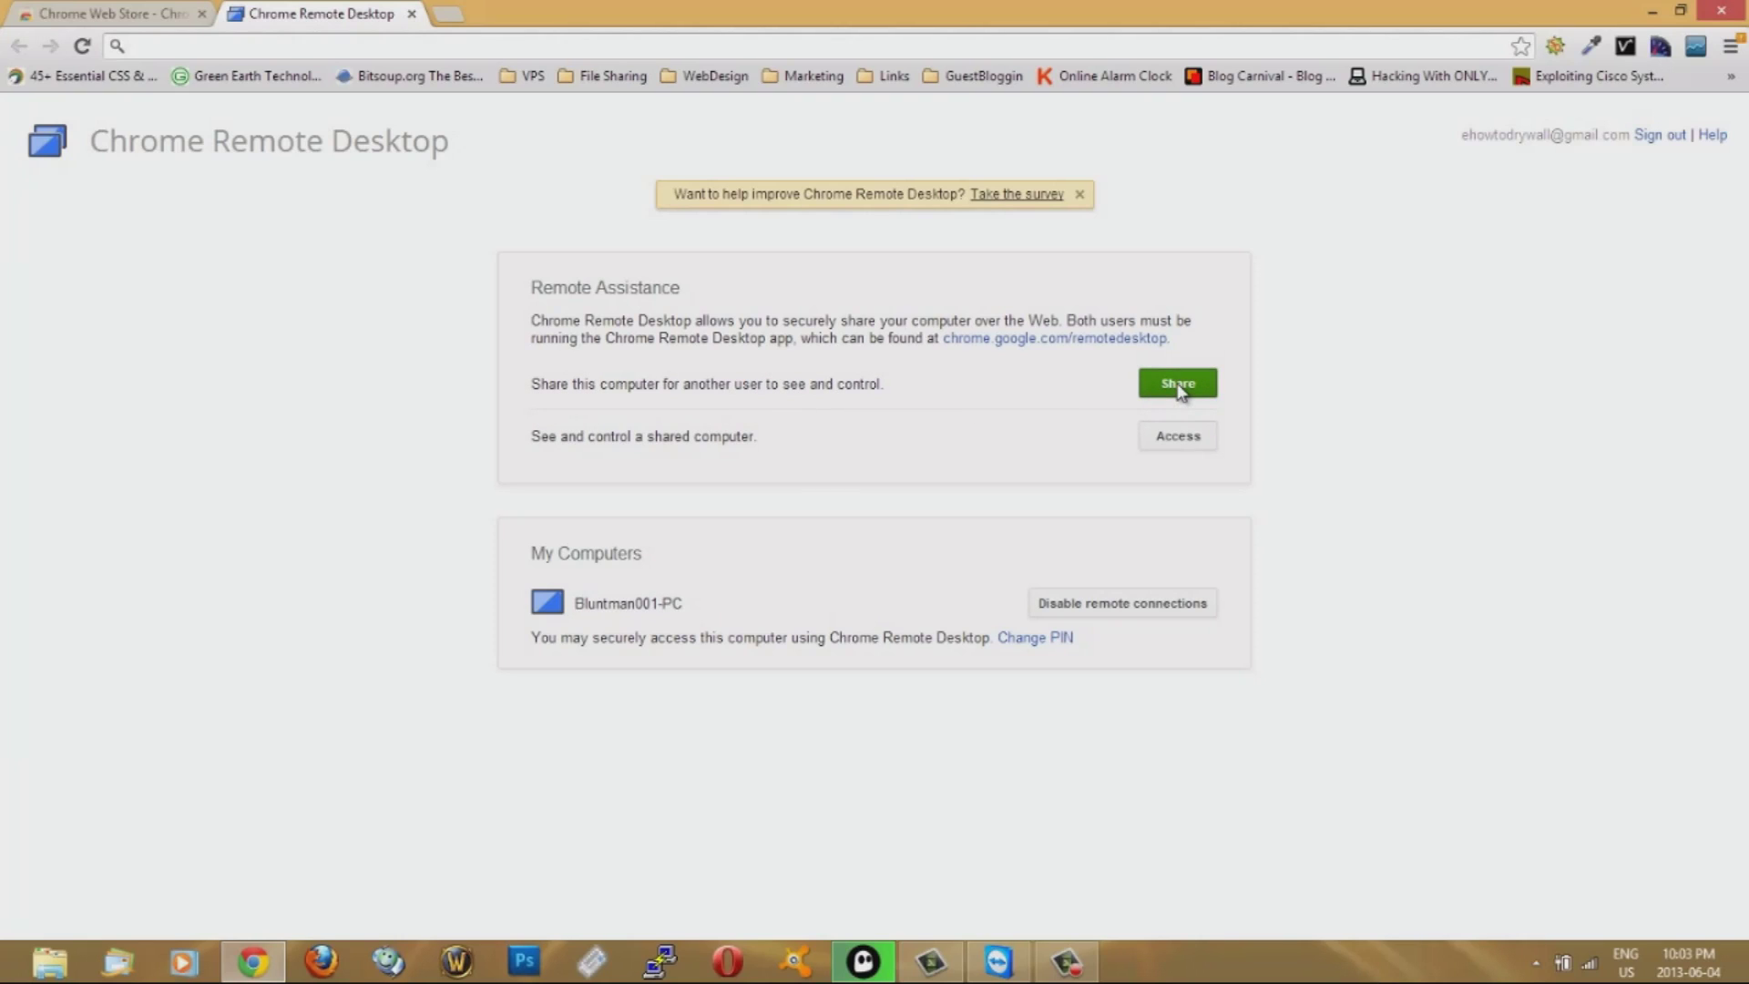
Share this computer to generate an access code, then cancel the waiting session
{"action": "left_click", "coordinate": [1177, 382]}
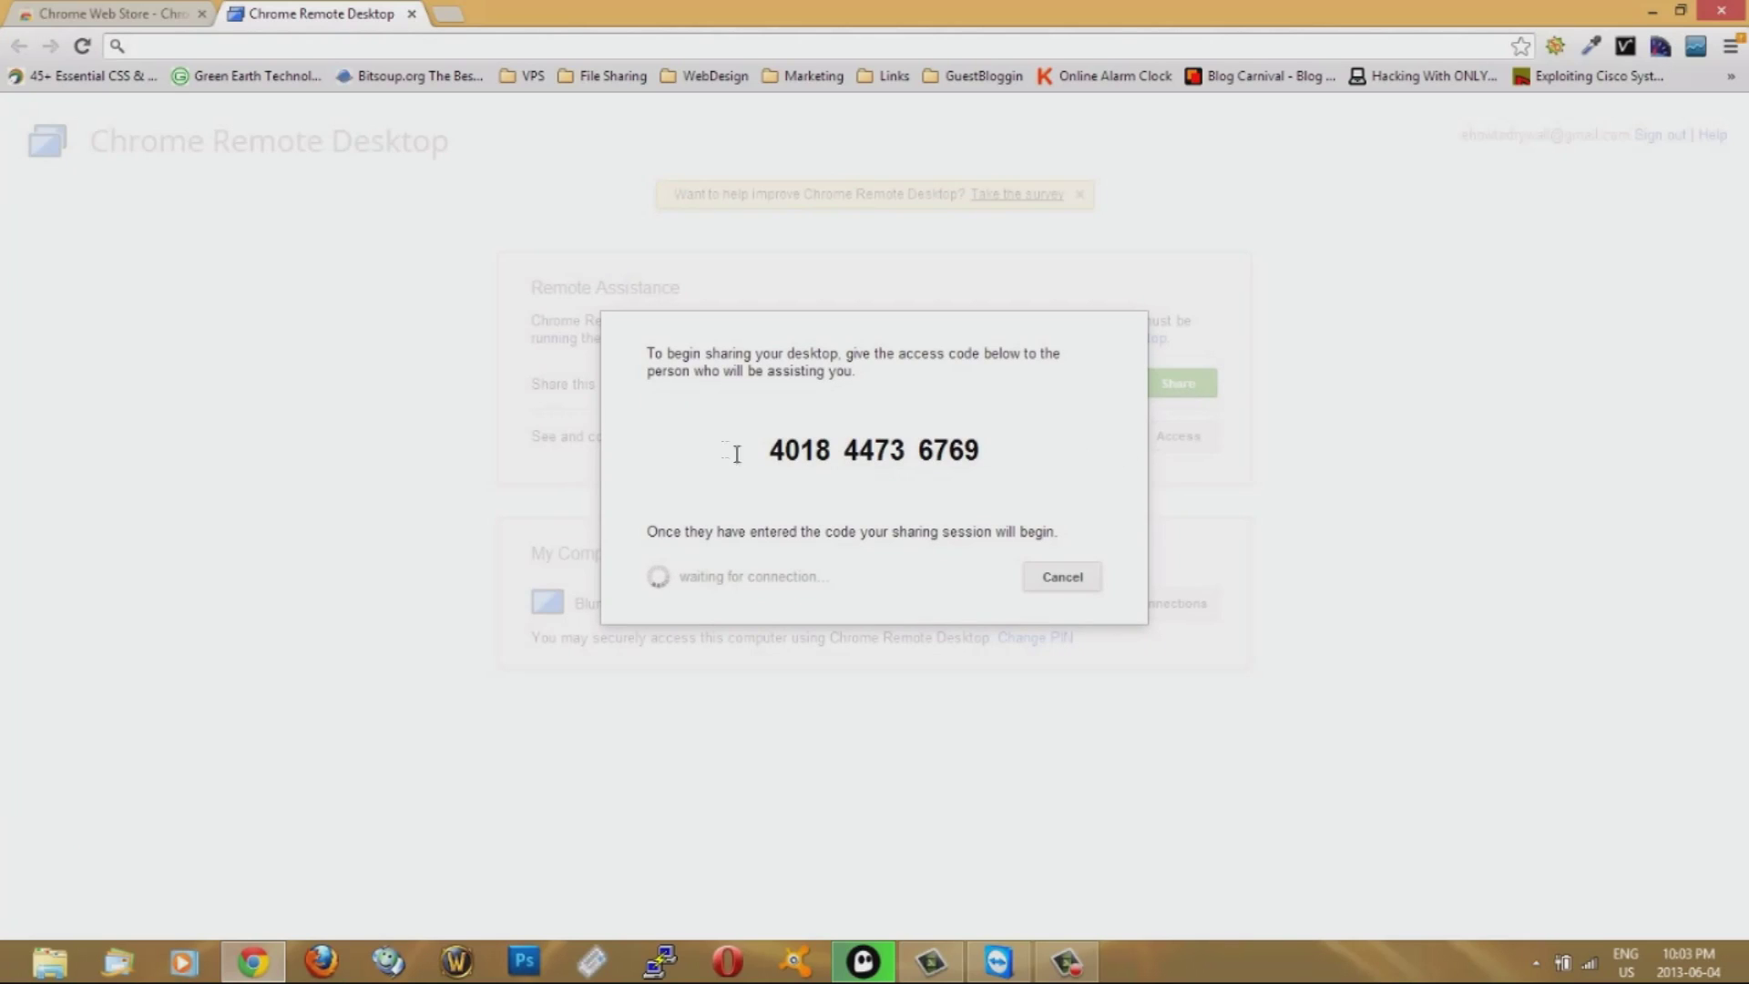
{"action": "triple_click", "coordinate": [872, 450]}
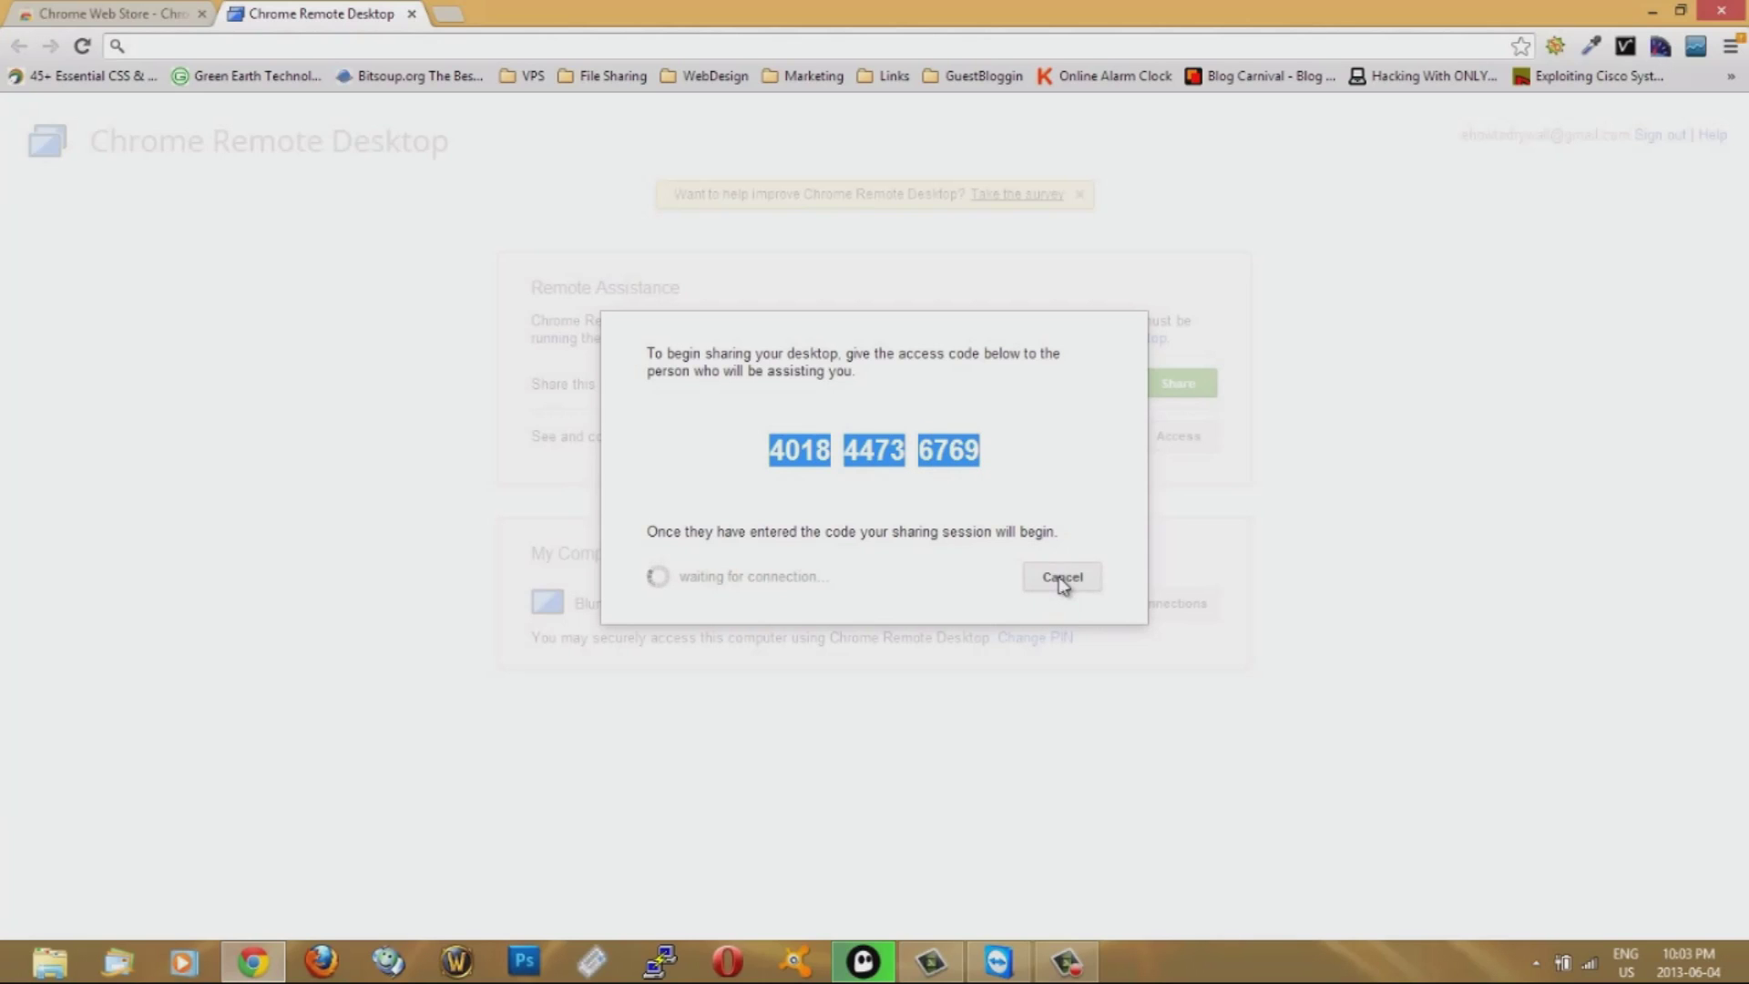
{"action": "left_click", "coordinate": [1061, 578]}
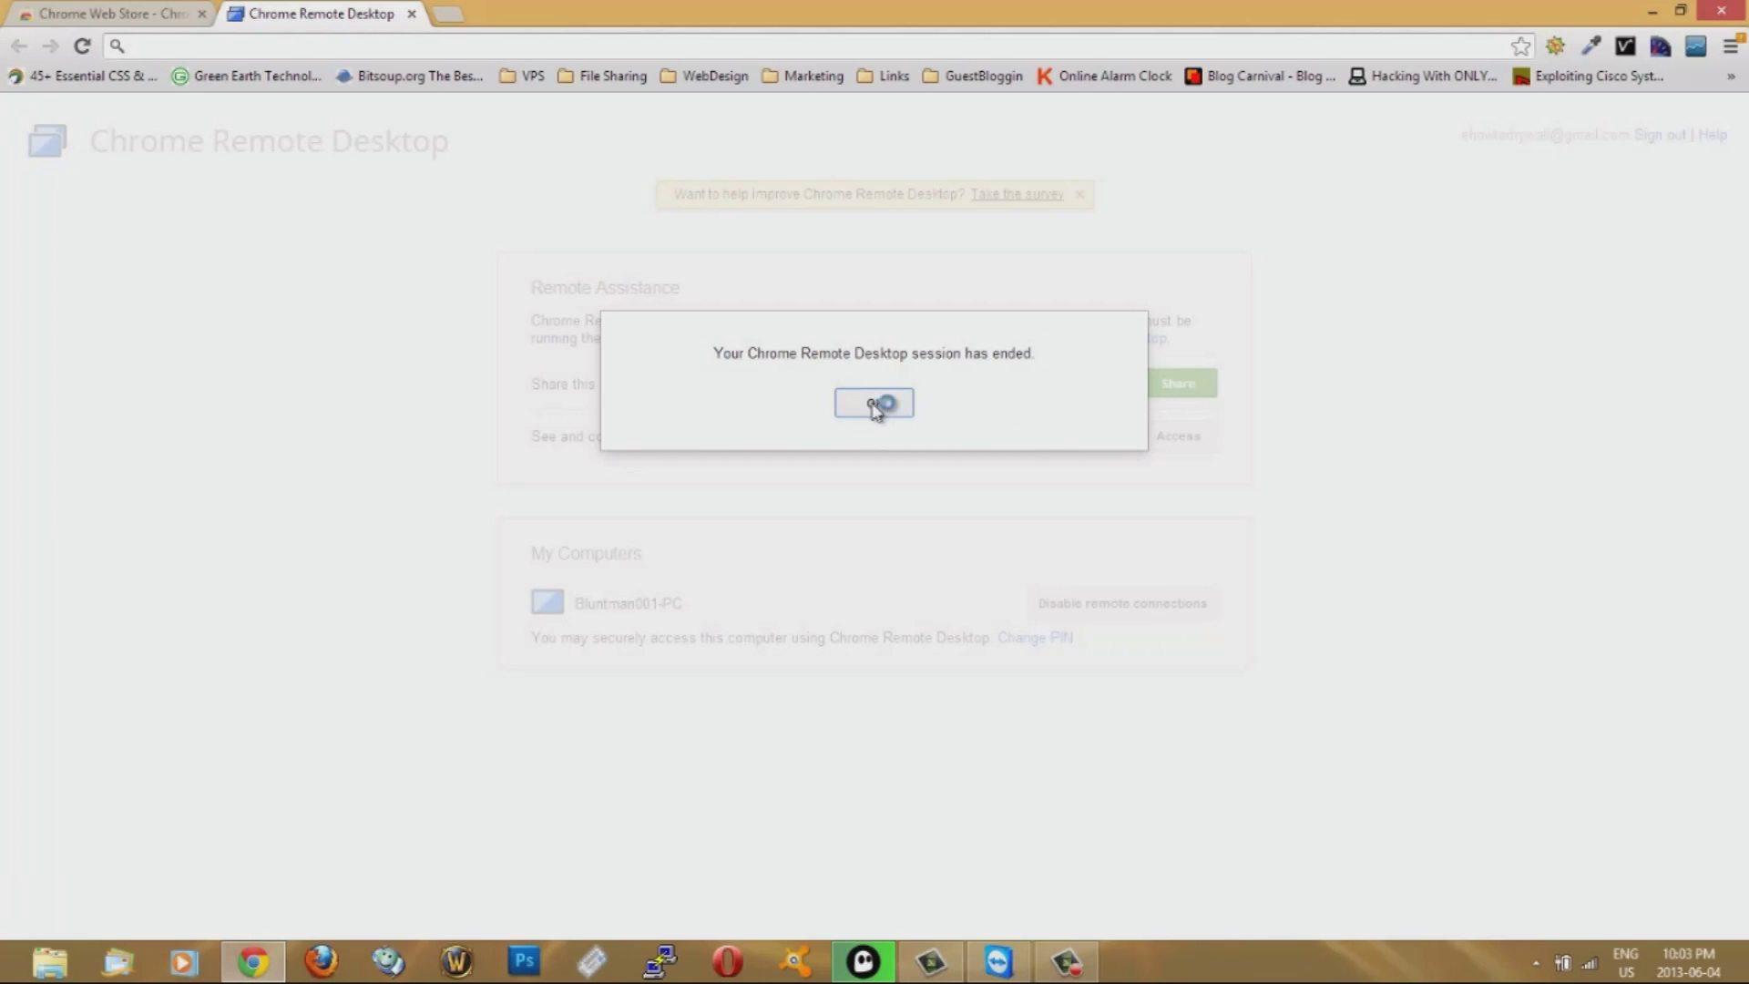
{"action": "left_click", "coordinate": [872, 403]}
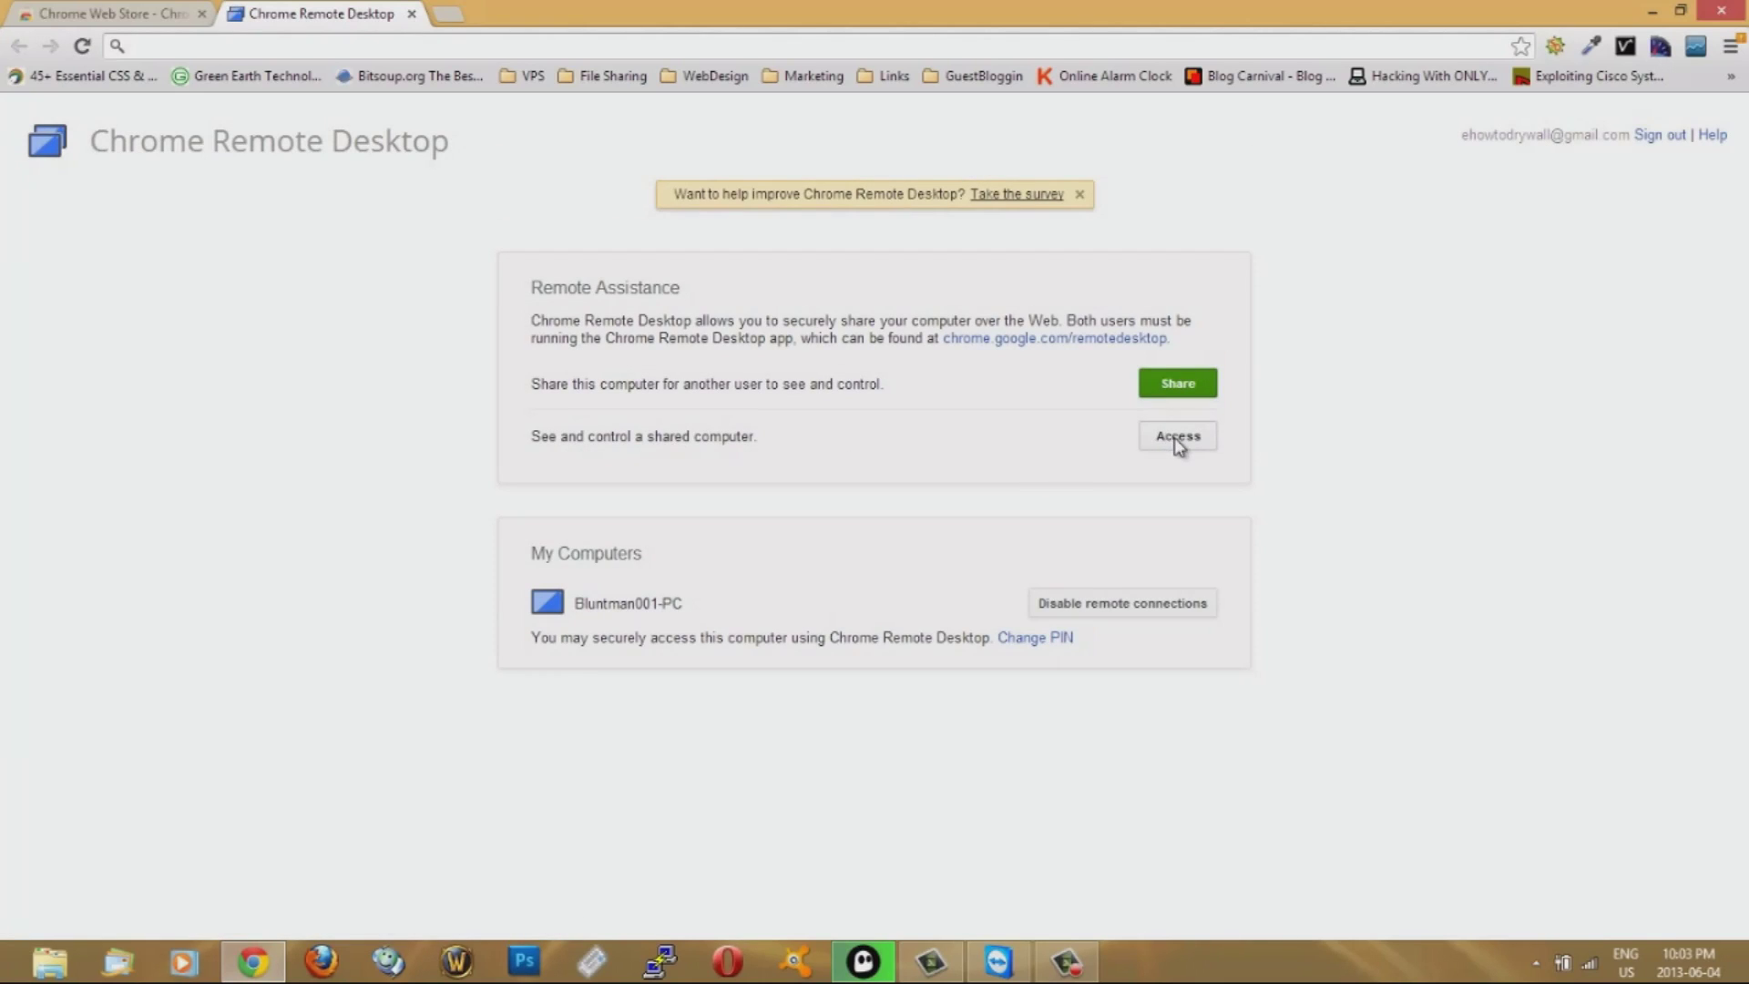
Begin entering an access code under Access, then cancel the prompt without connecting
{"action": "left_click", "coordinate": [1175, 435]}
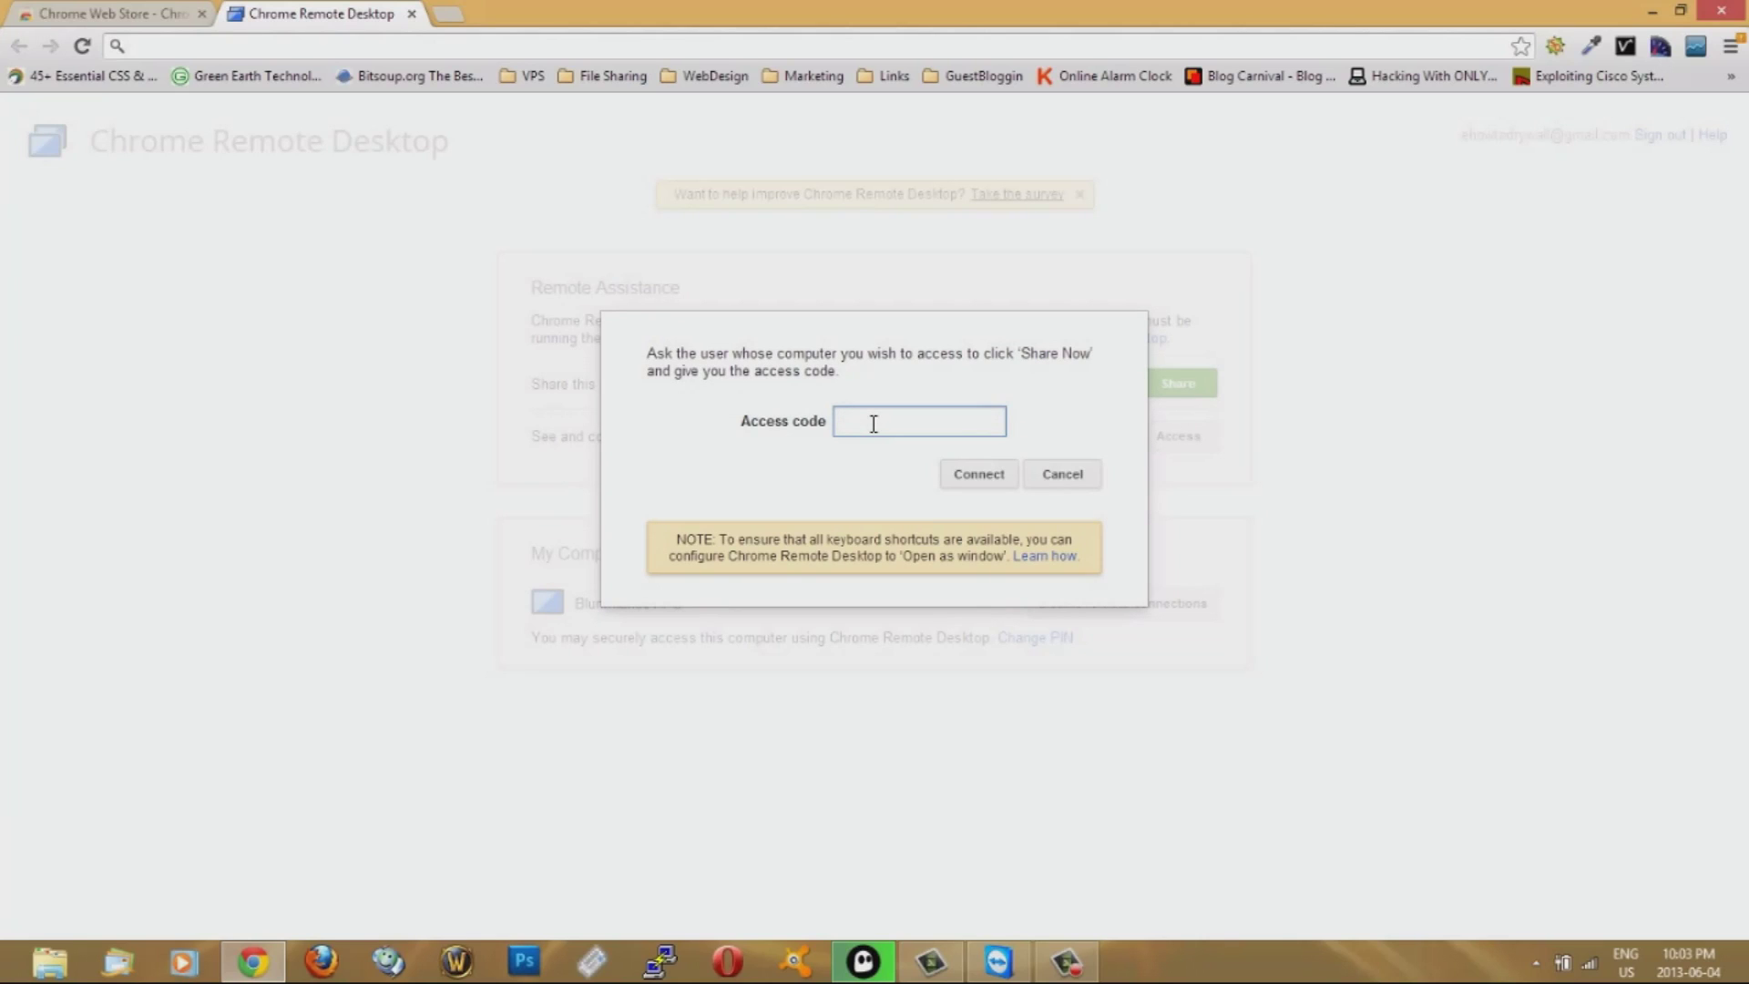
{"action": "right_click", "coordinate": [918, 421]}
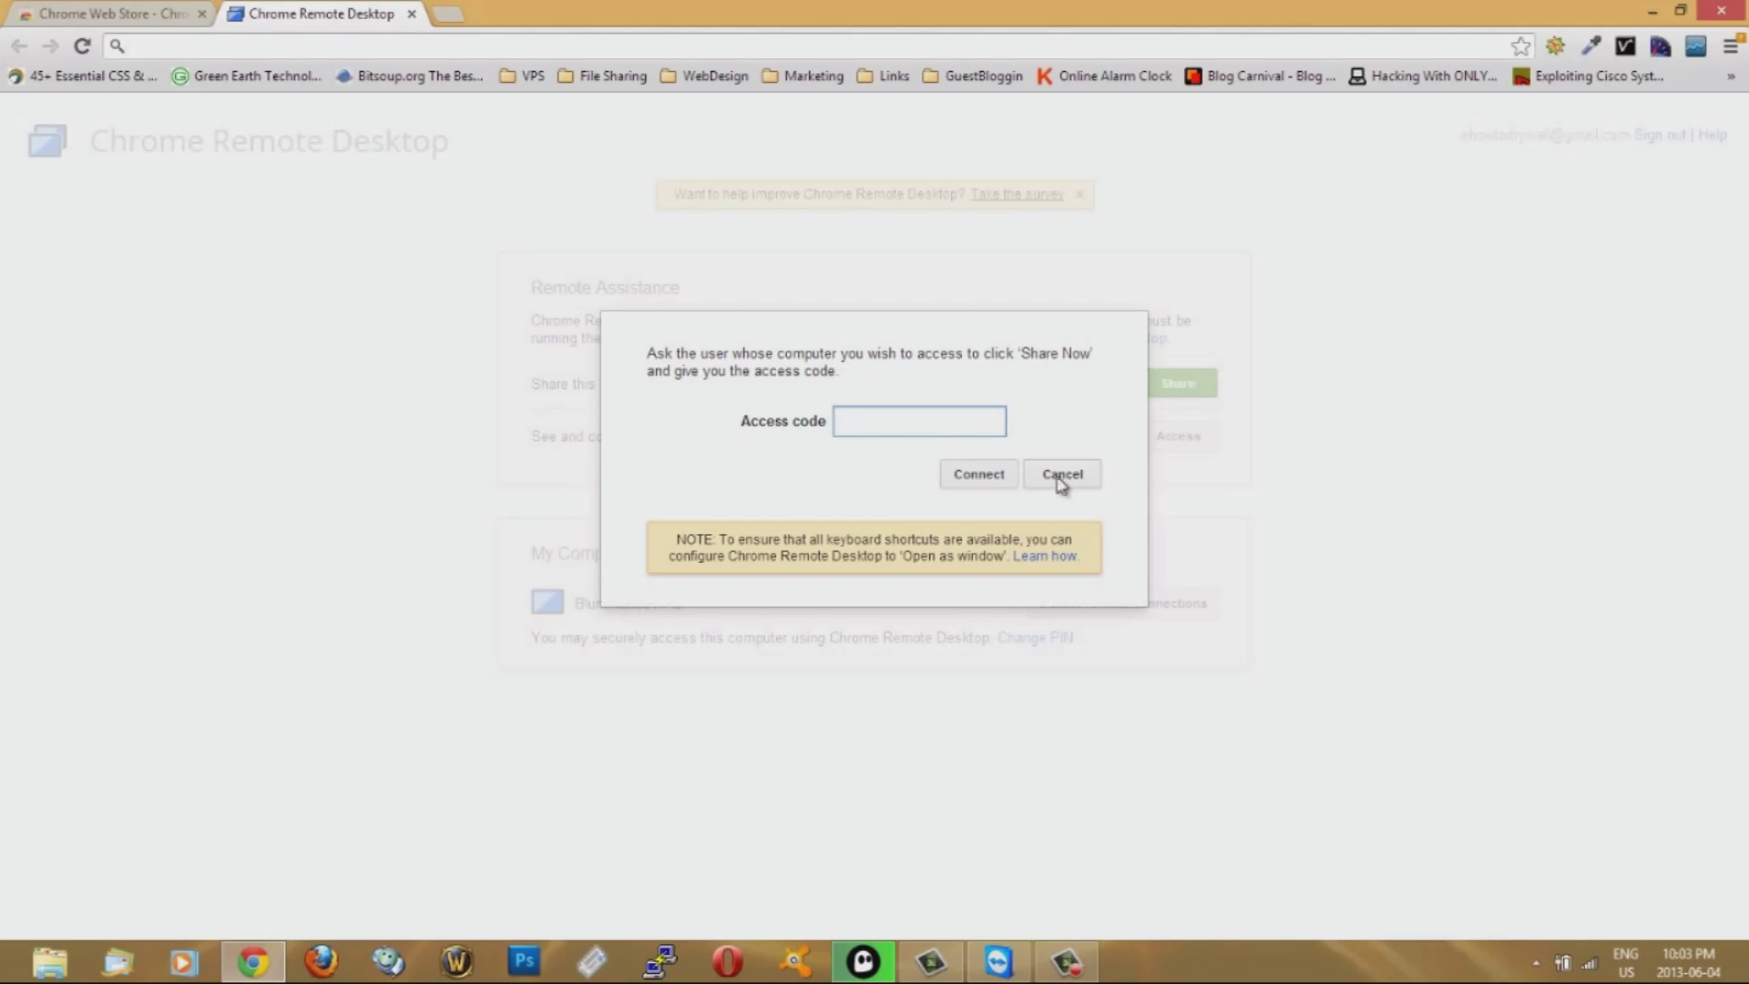
{"action": "left_click", "coordinate": [1060, 474]}
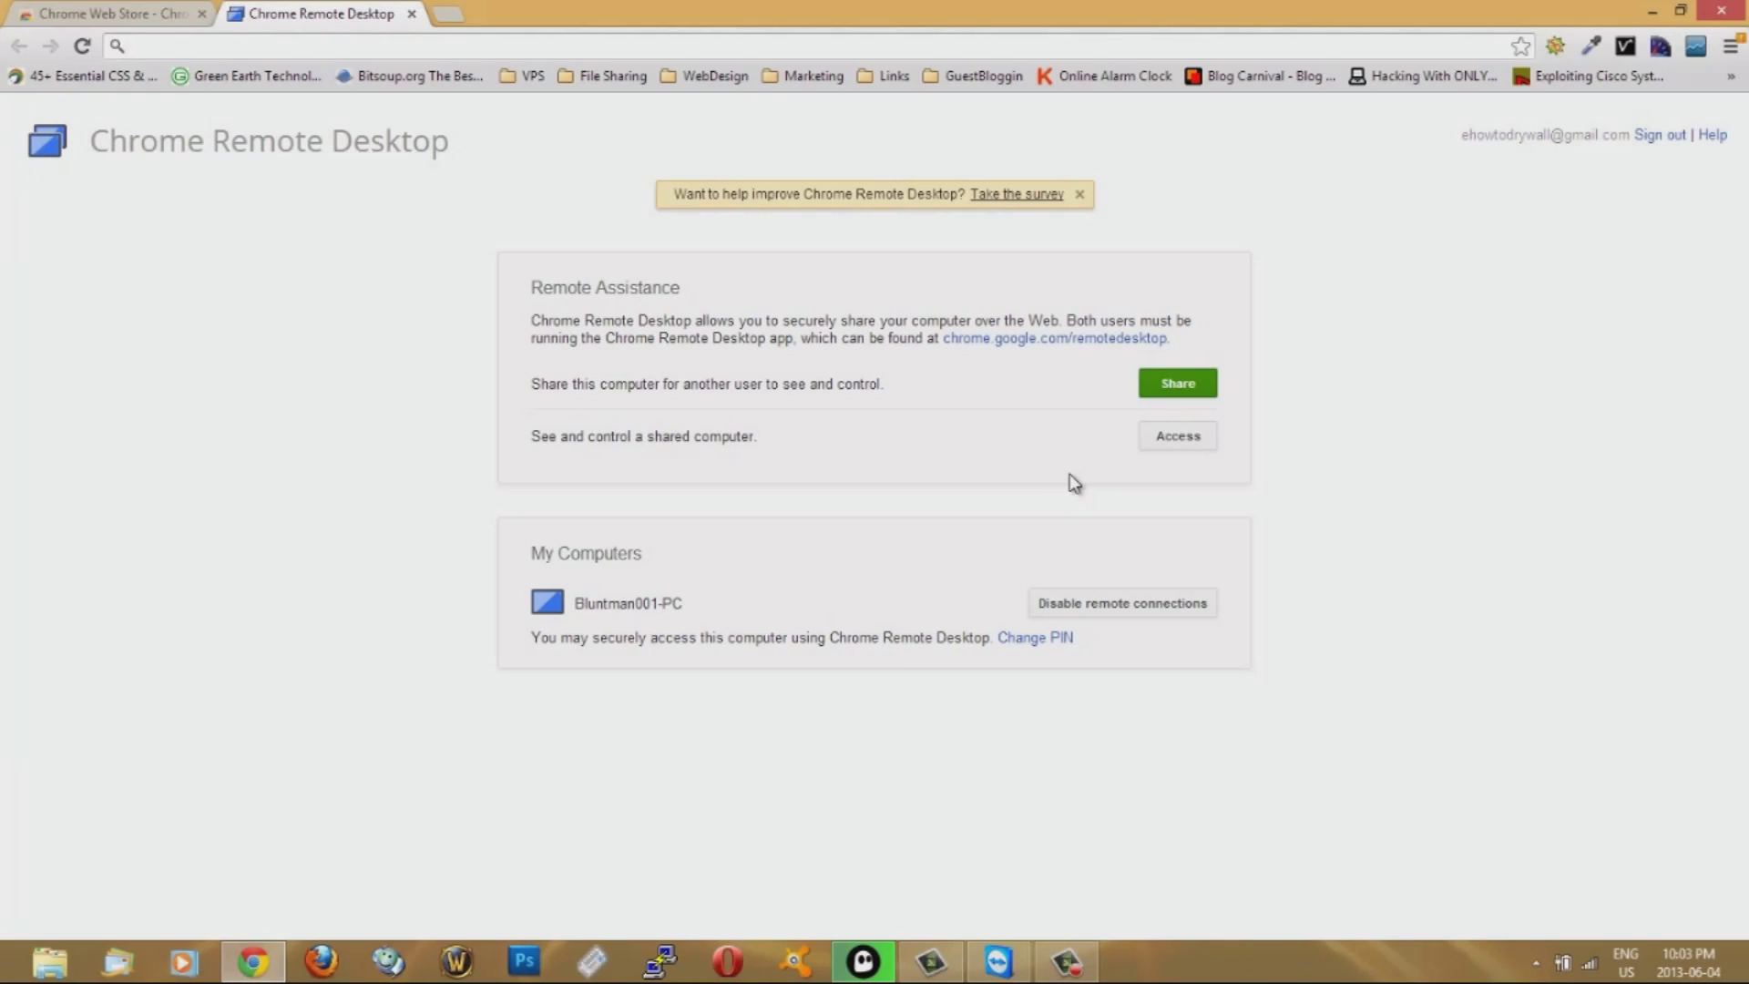
{"action": "mouse_move", "coordinate": [1042, 470]}
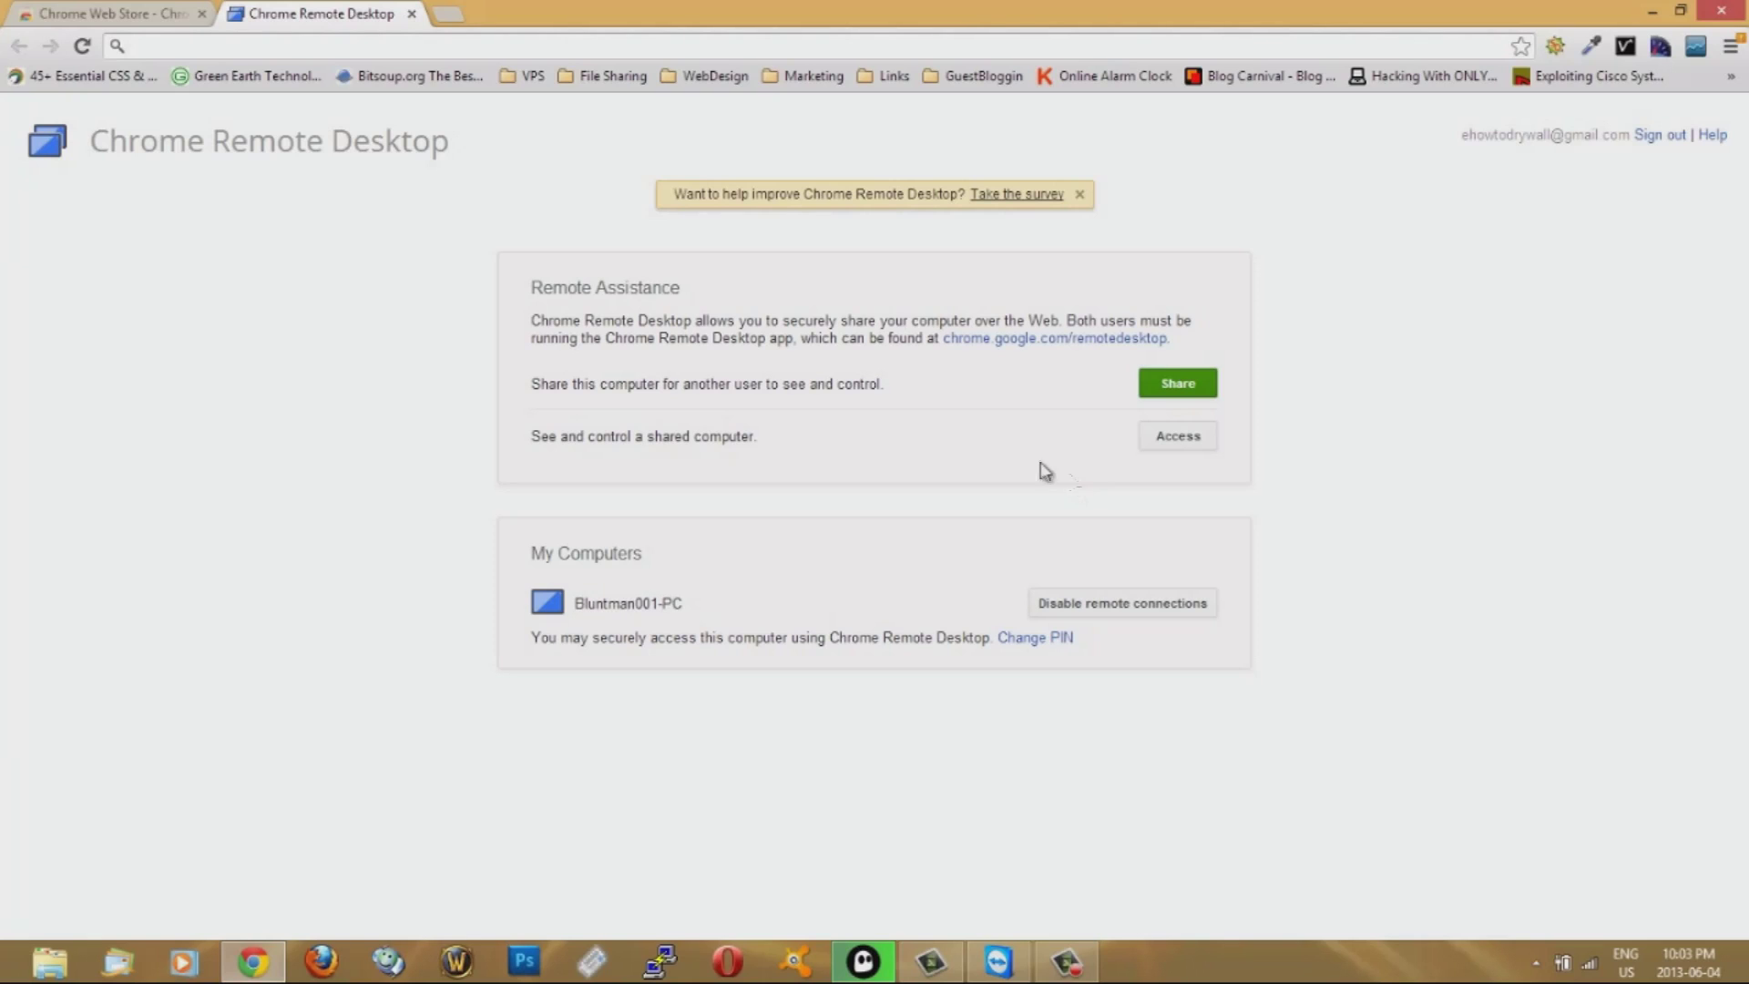
{"action": "mouse_move", "coordinate": [532, 397]}
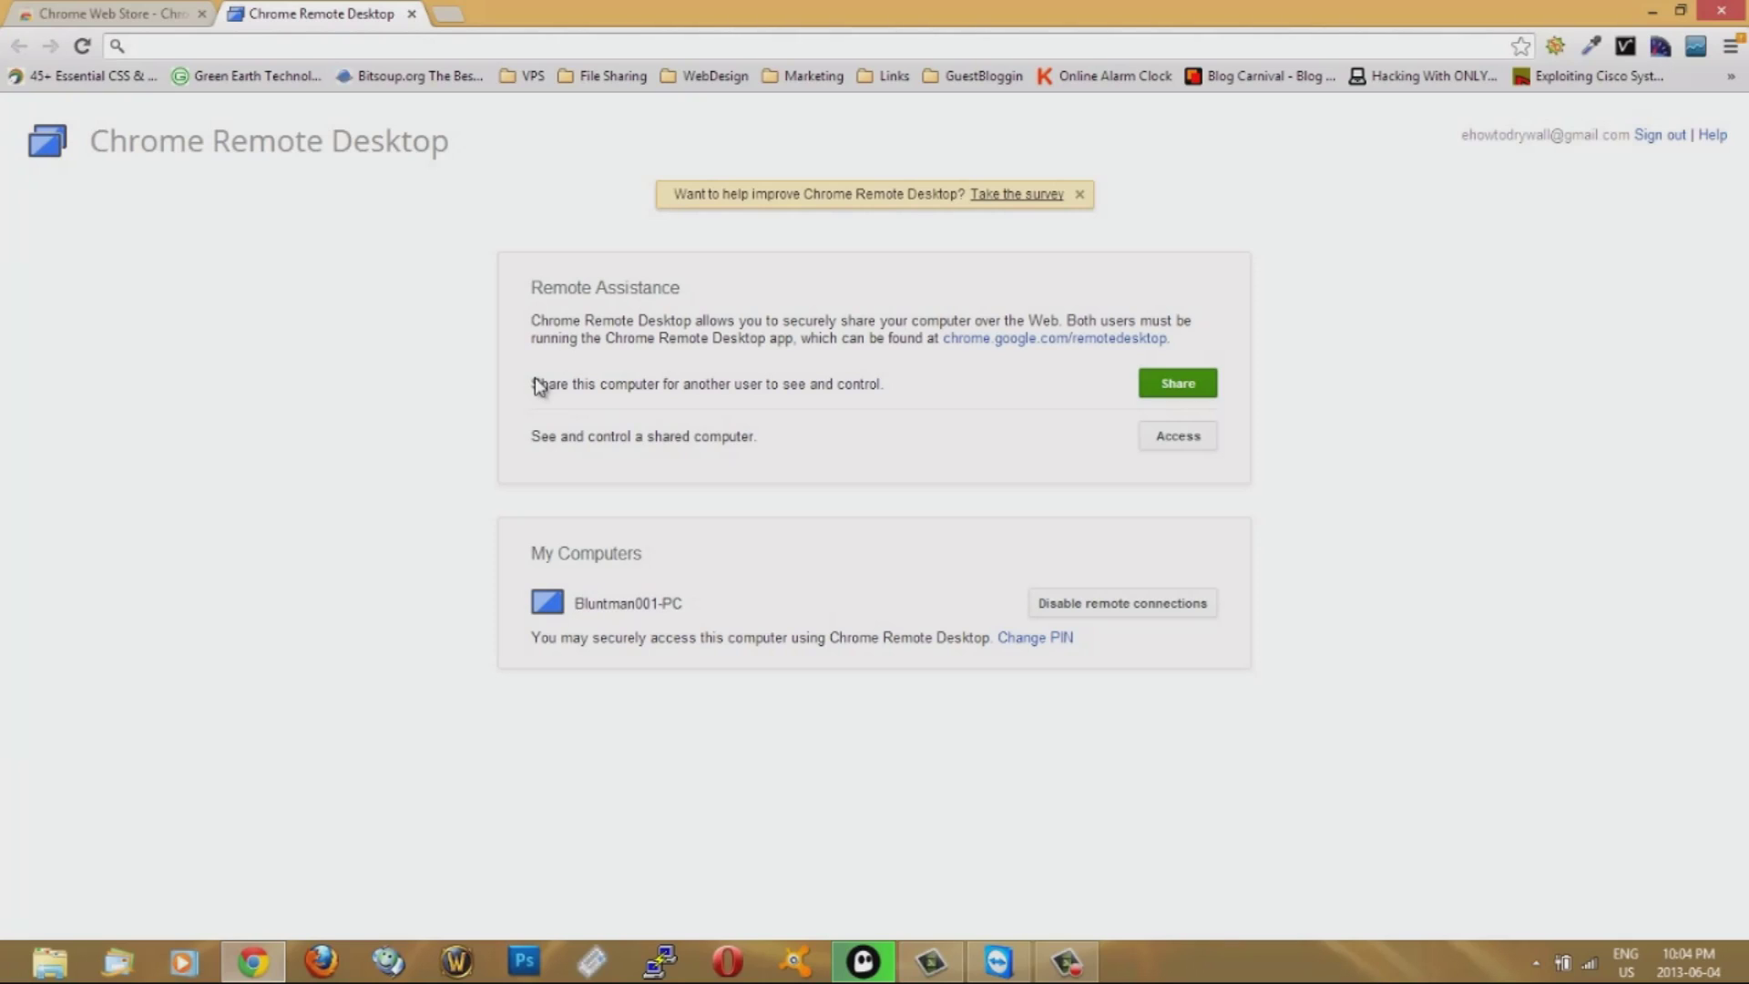
{"action": "mouse_move", "coordinate": [166, 140]}
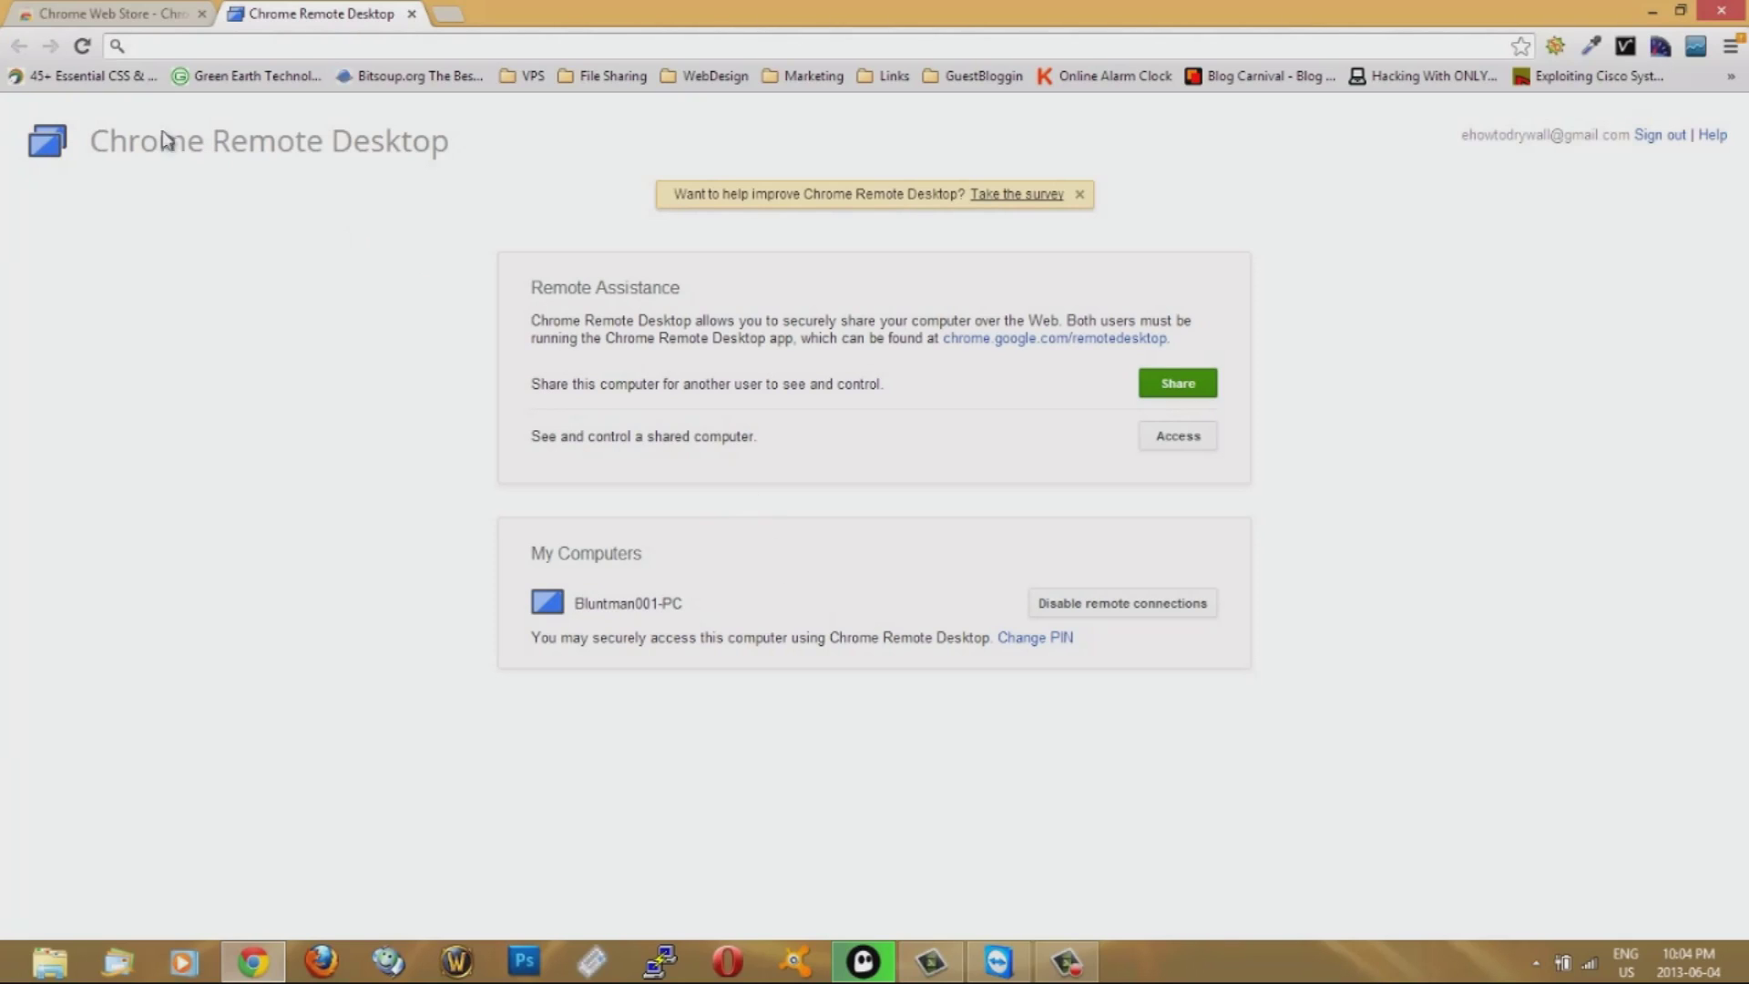
{"action": "mouse_move", "coordinate": [773, 21]}
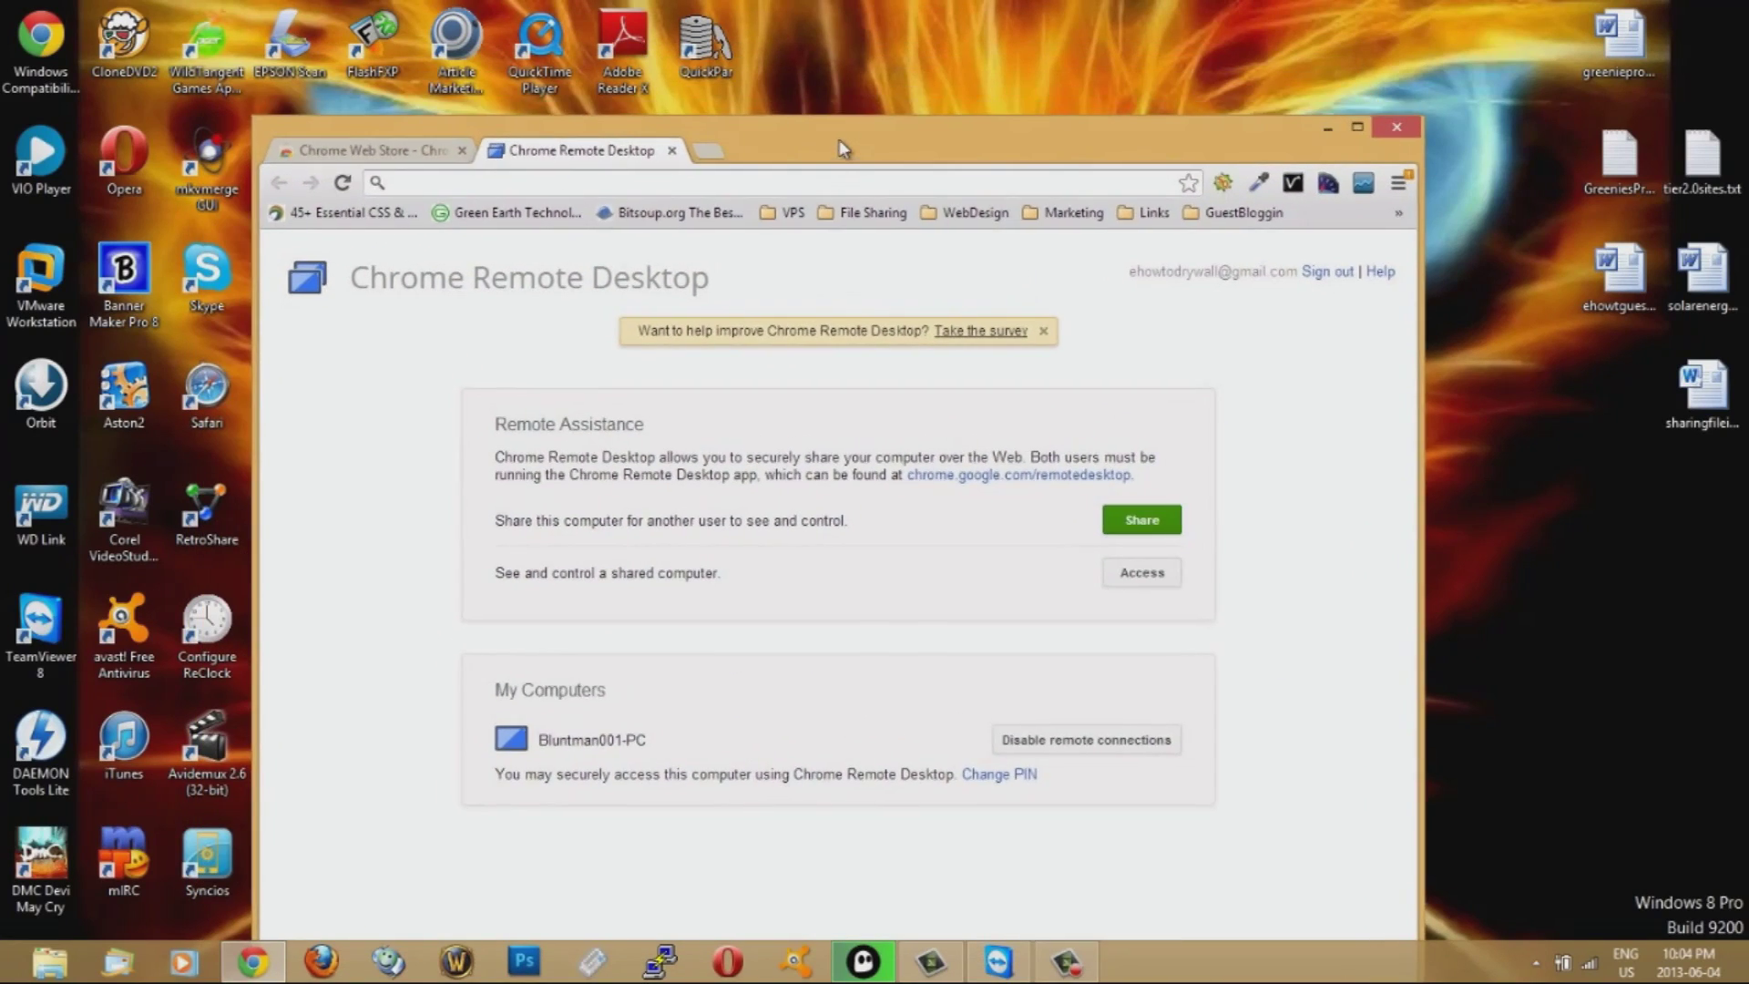
{"action": "left_click", "coordinate": [1357, 125]}
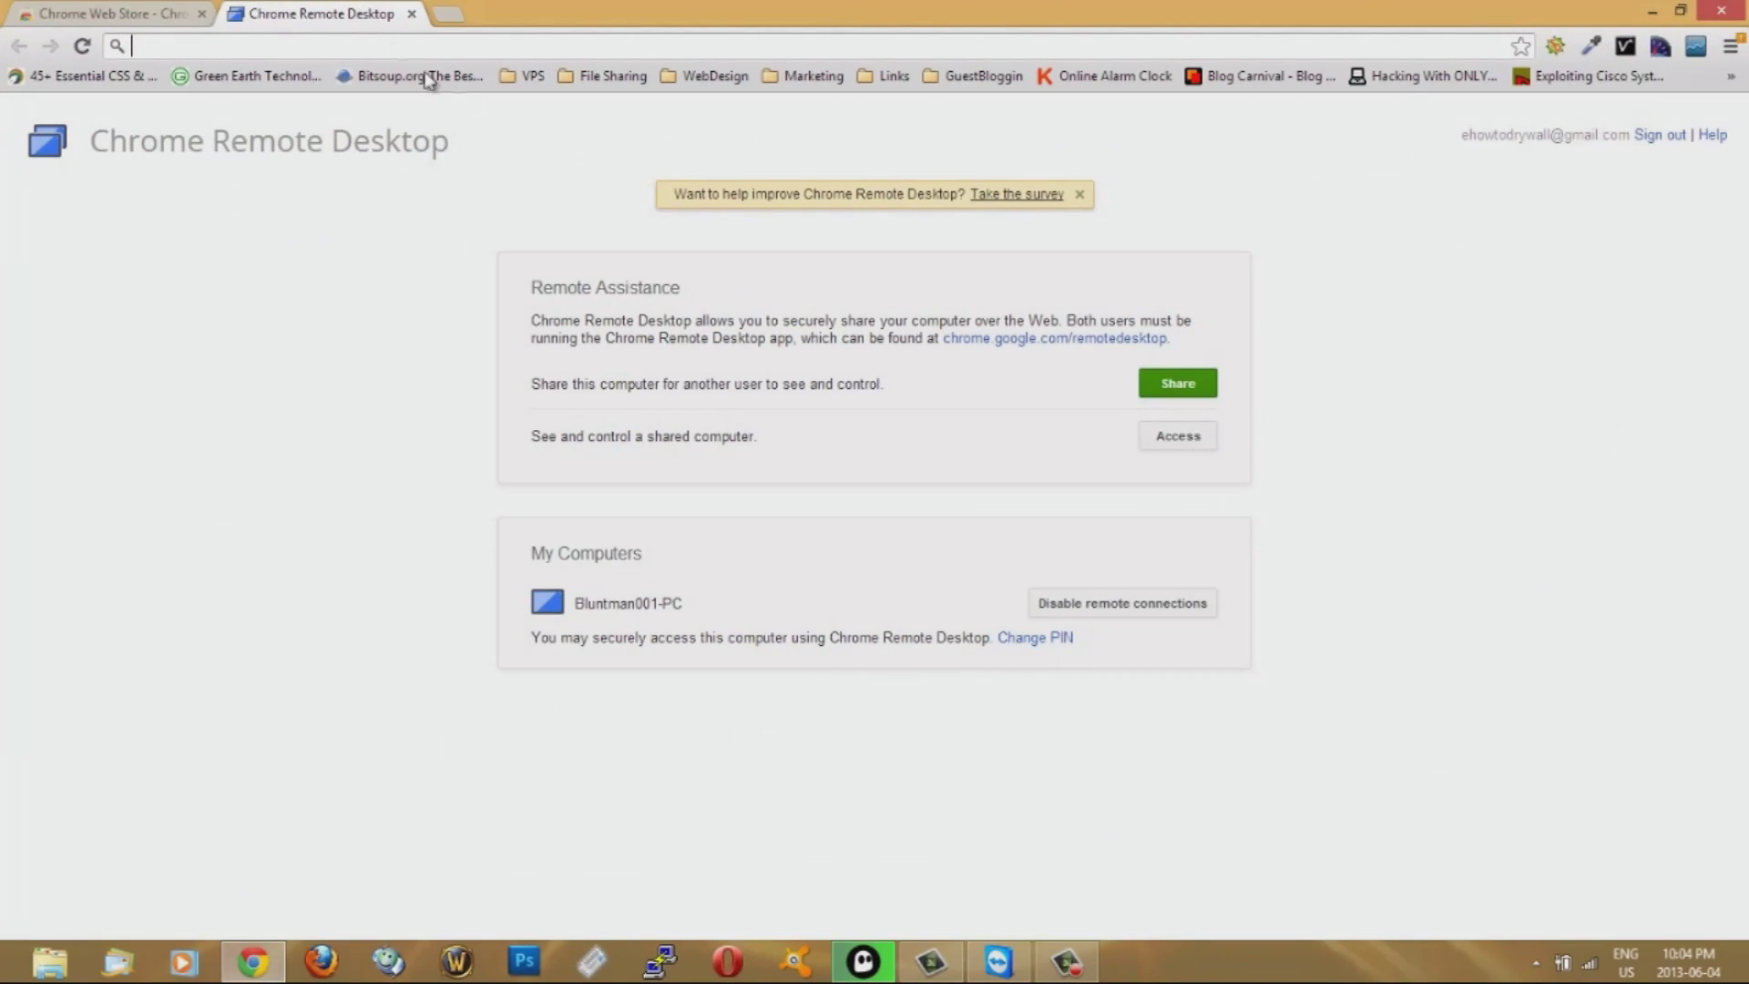
{"action": "mouse_move", "coordinate": [669, 311]}
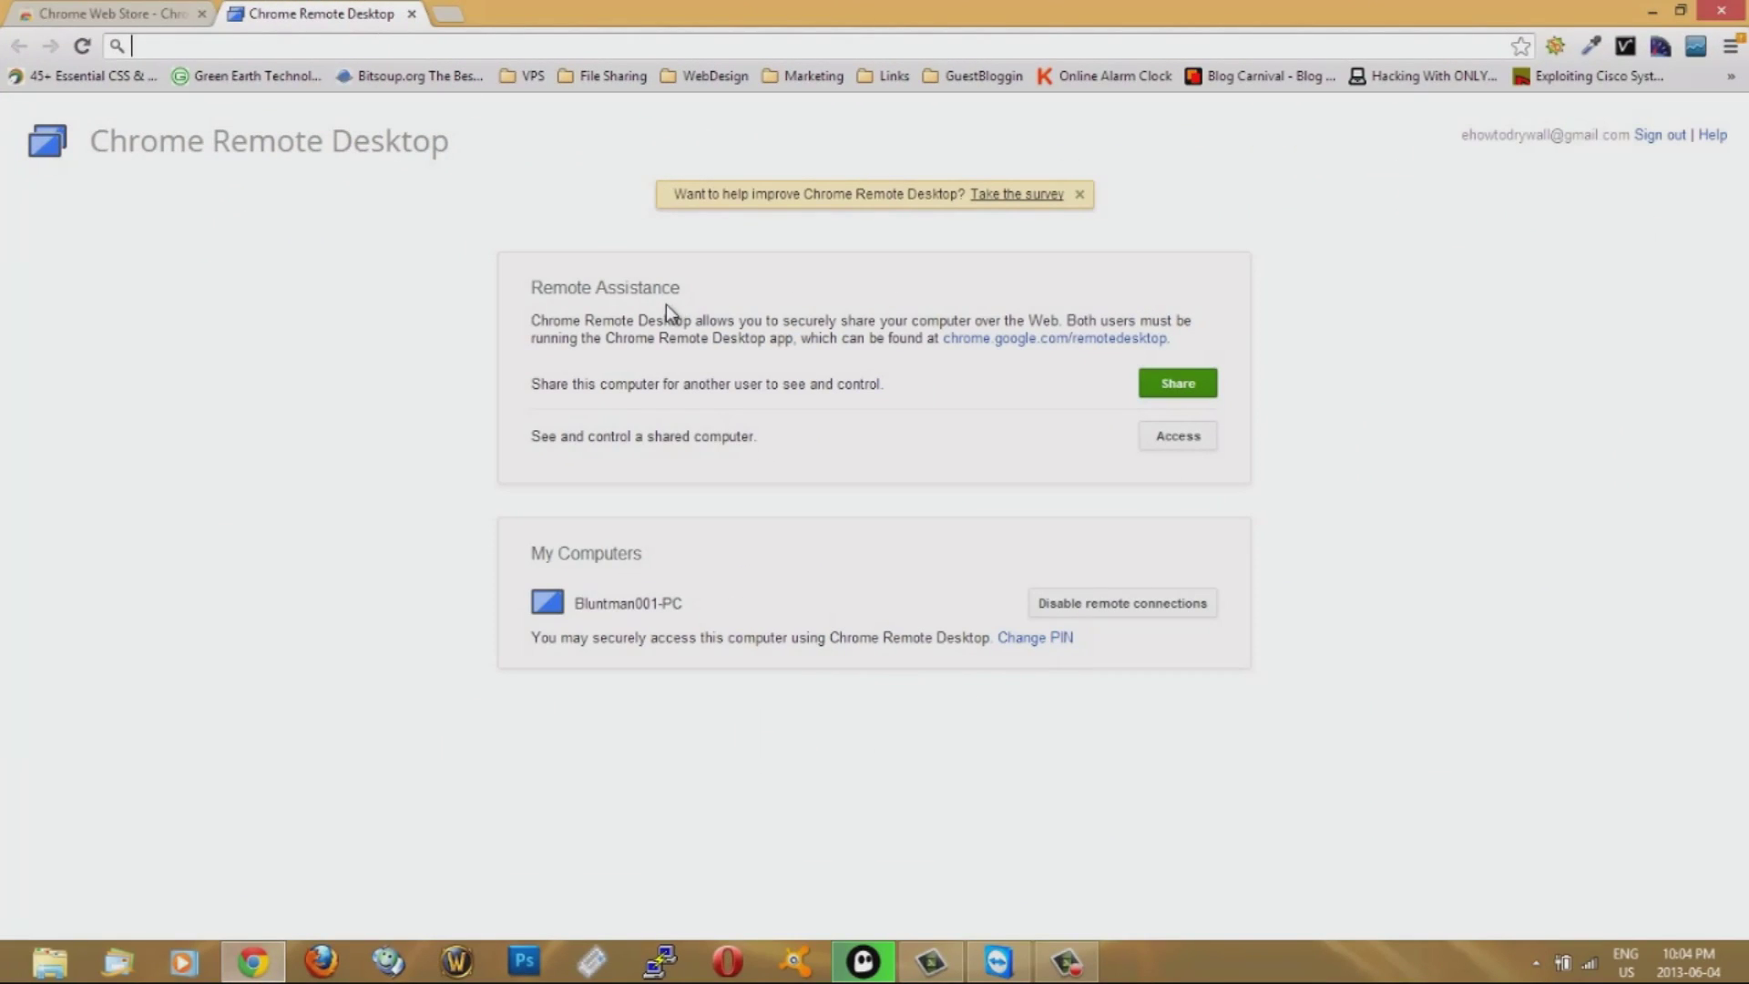
{"action": "mouse_move", "coordinate": [699, 326]}
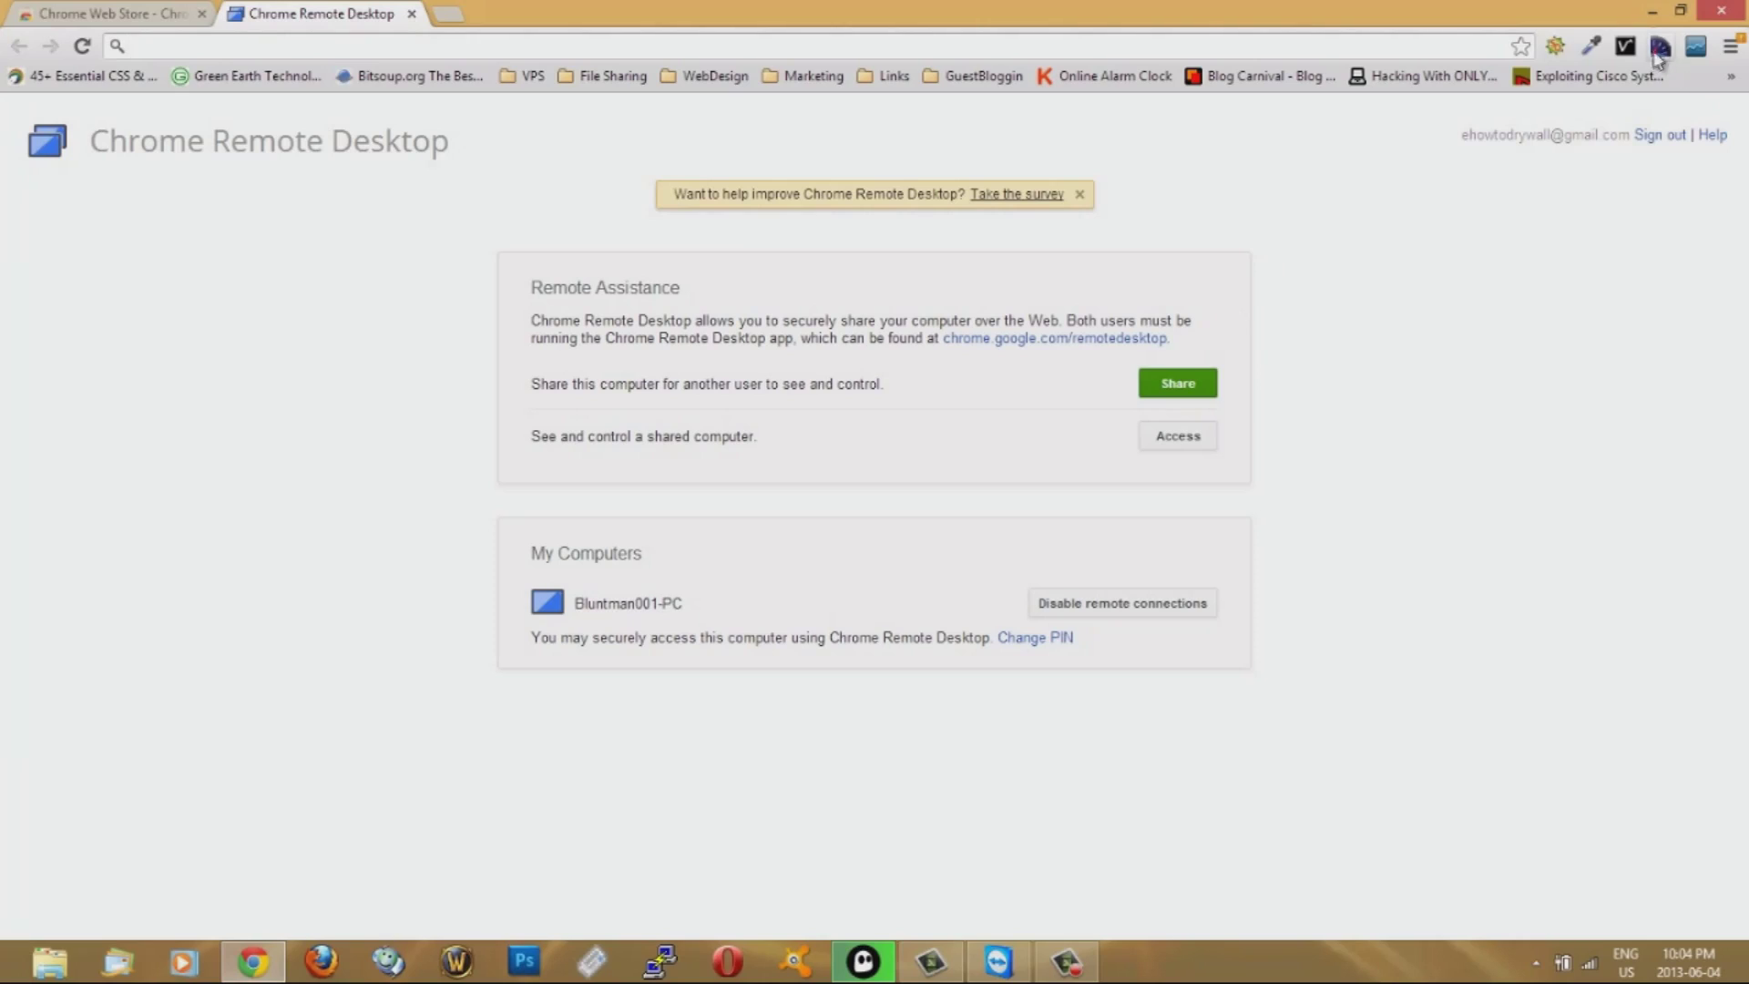
{"action": "left_click", "coordinate": [1654, 11]}
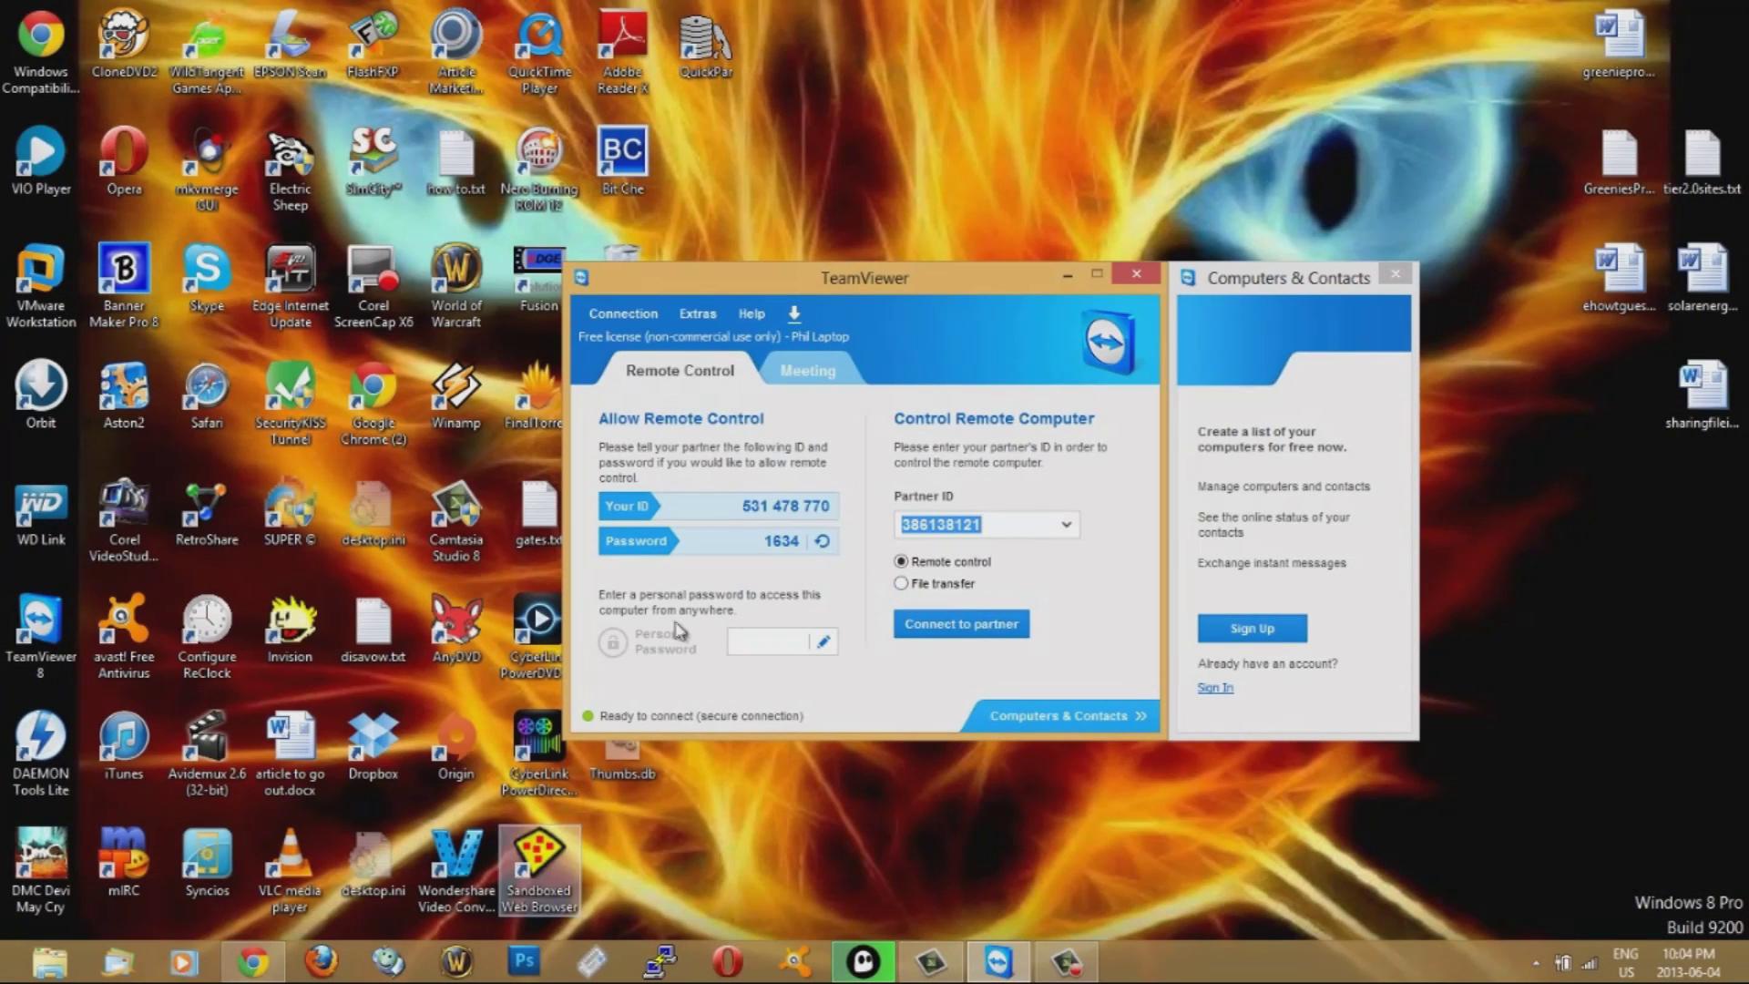
{"action": "left_click", "coordinate": [251, 960]}
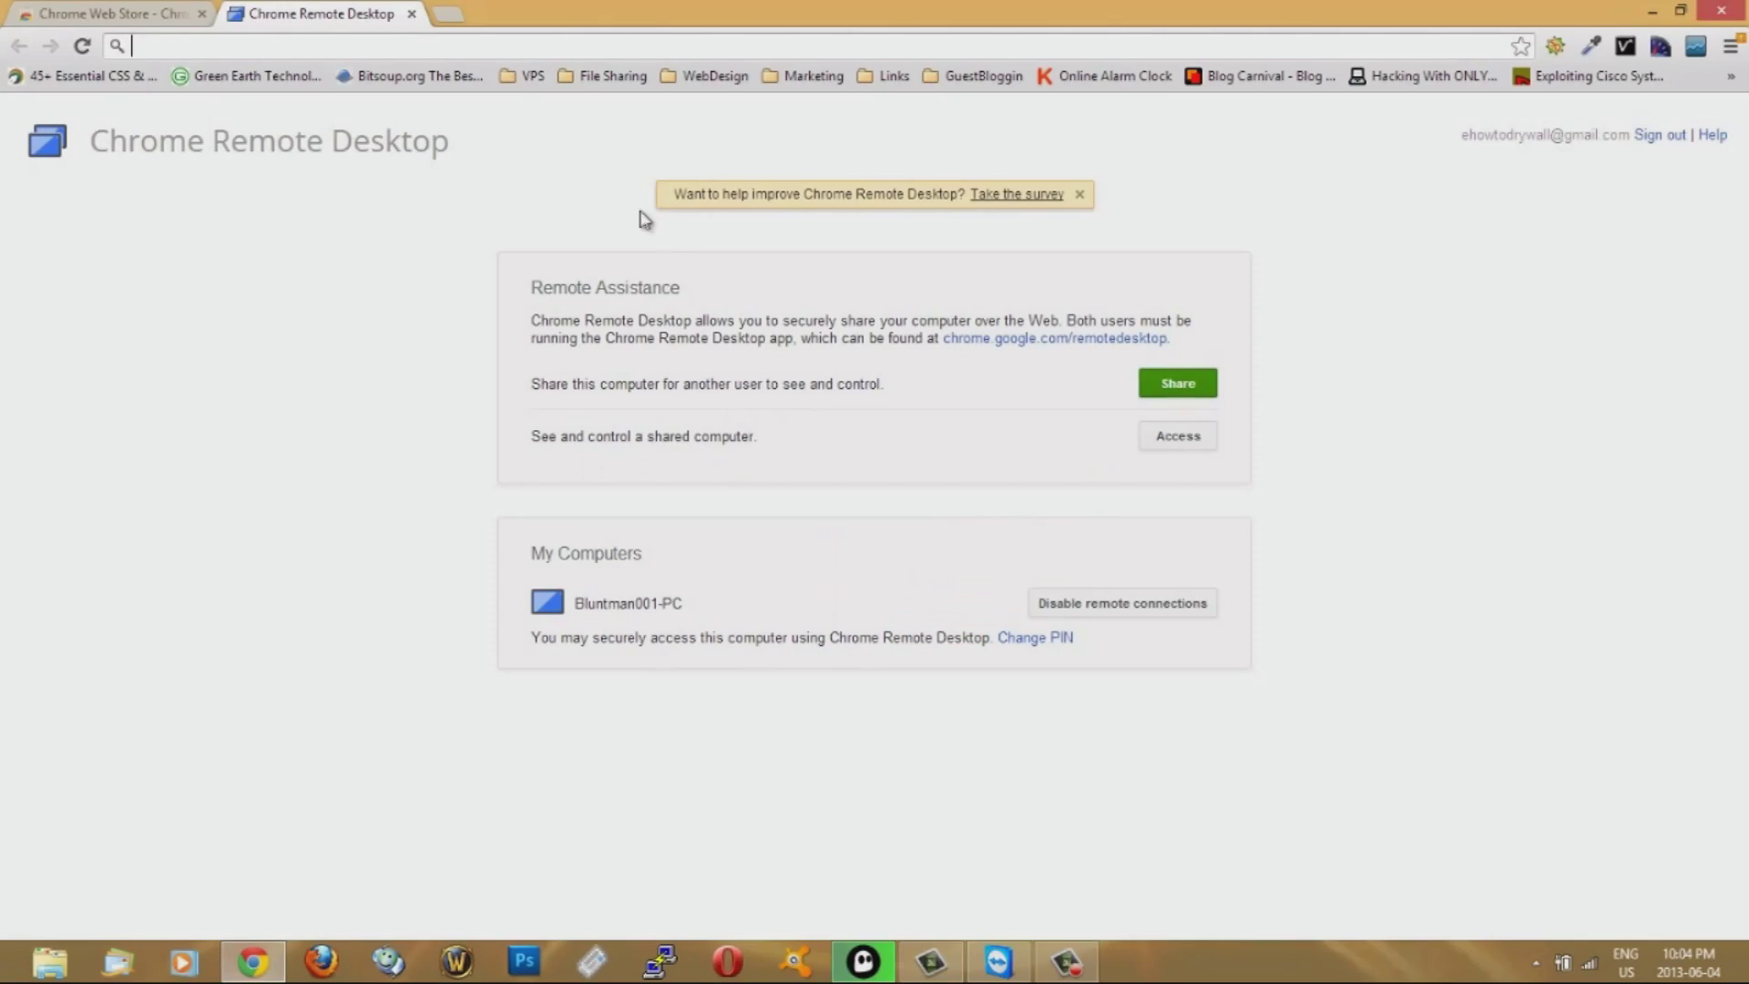
{"action": "type", "text": "www.youtube.com"}
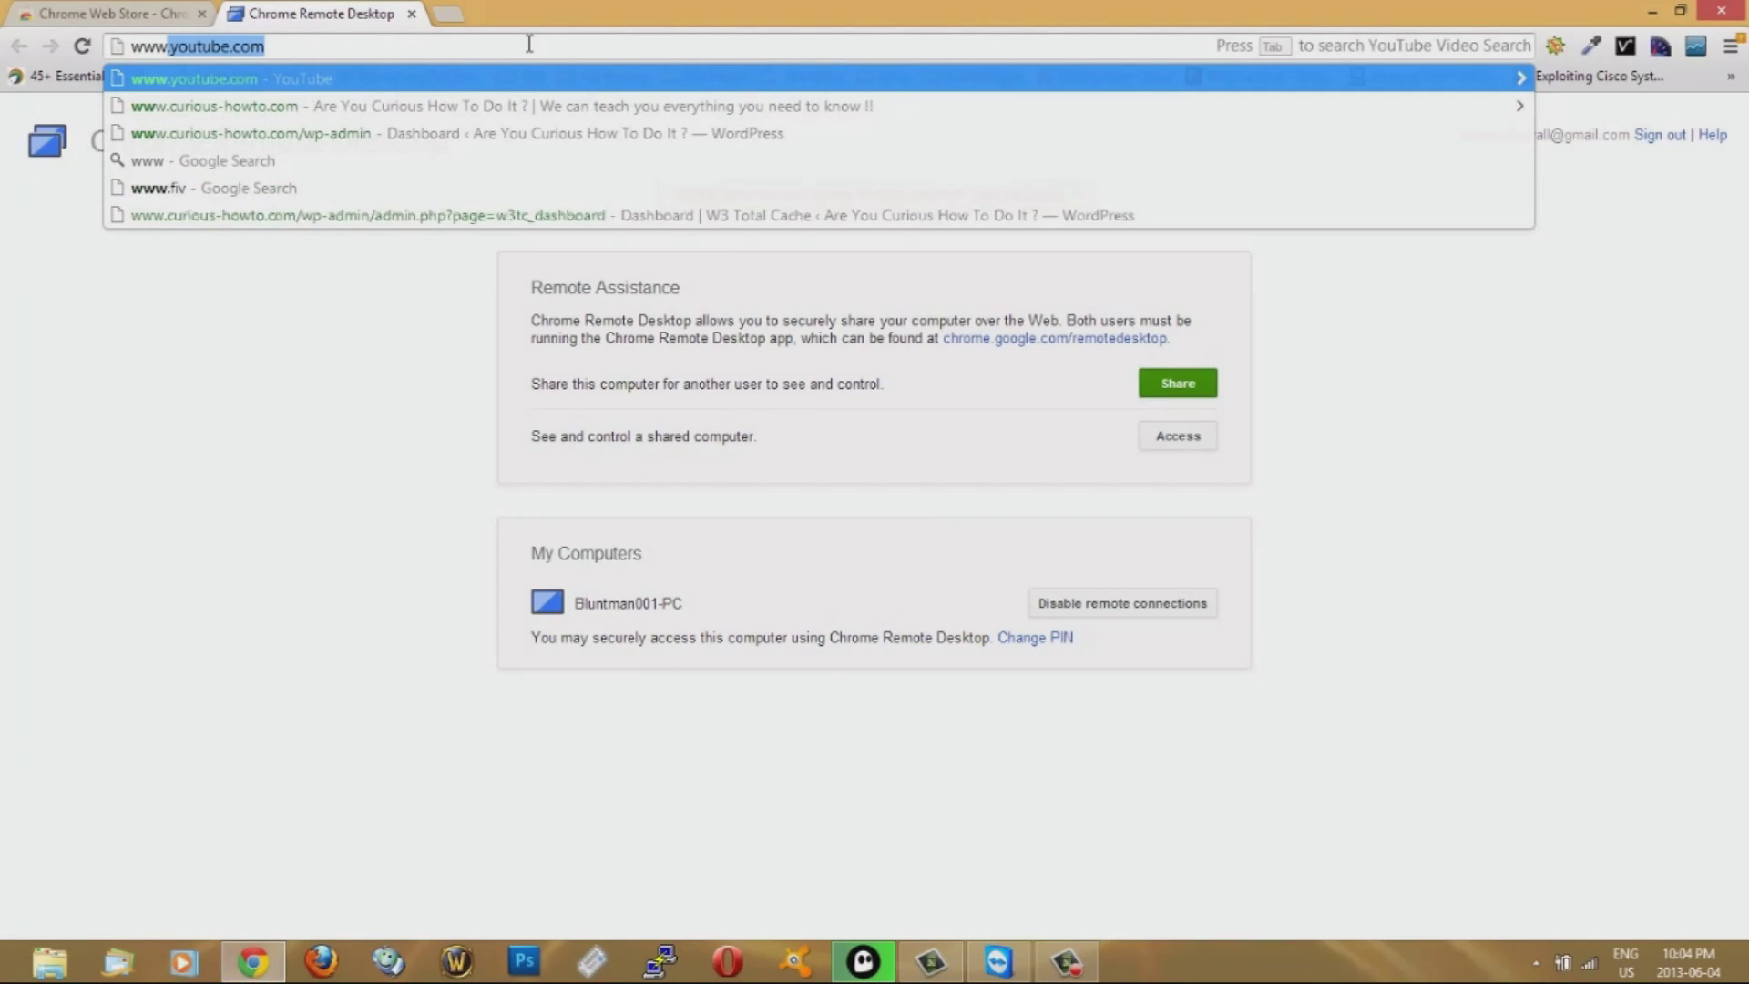
{"action": "type", "text": "www.te"}
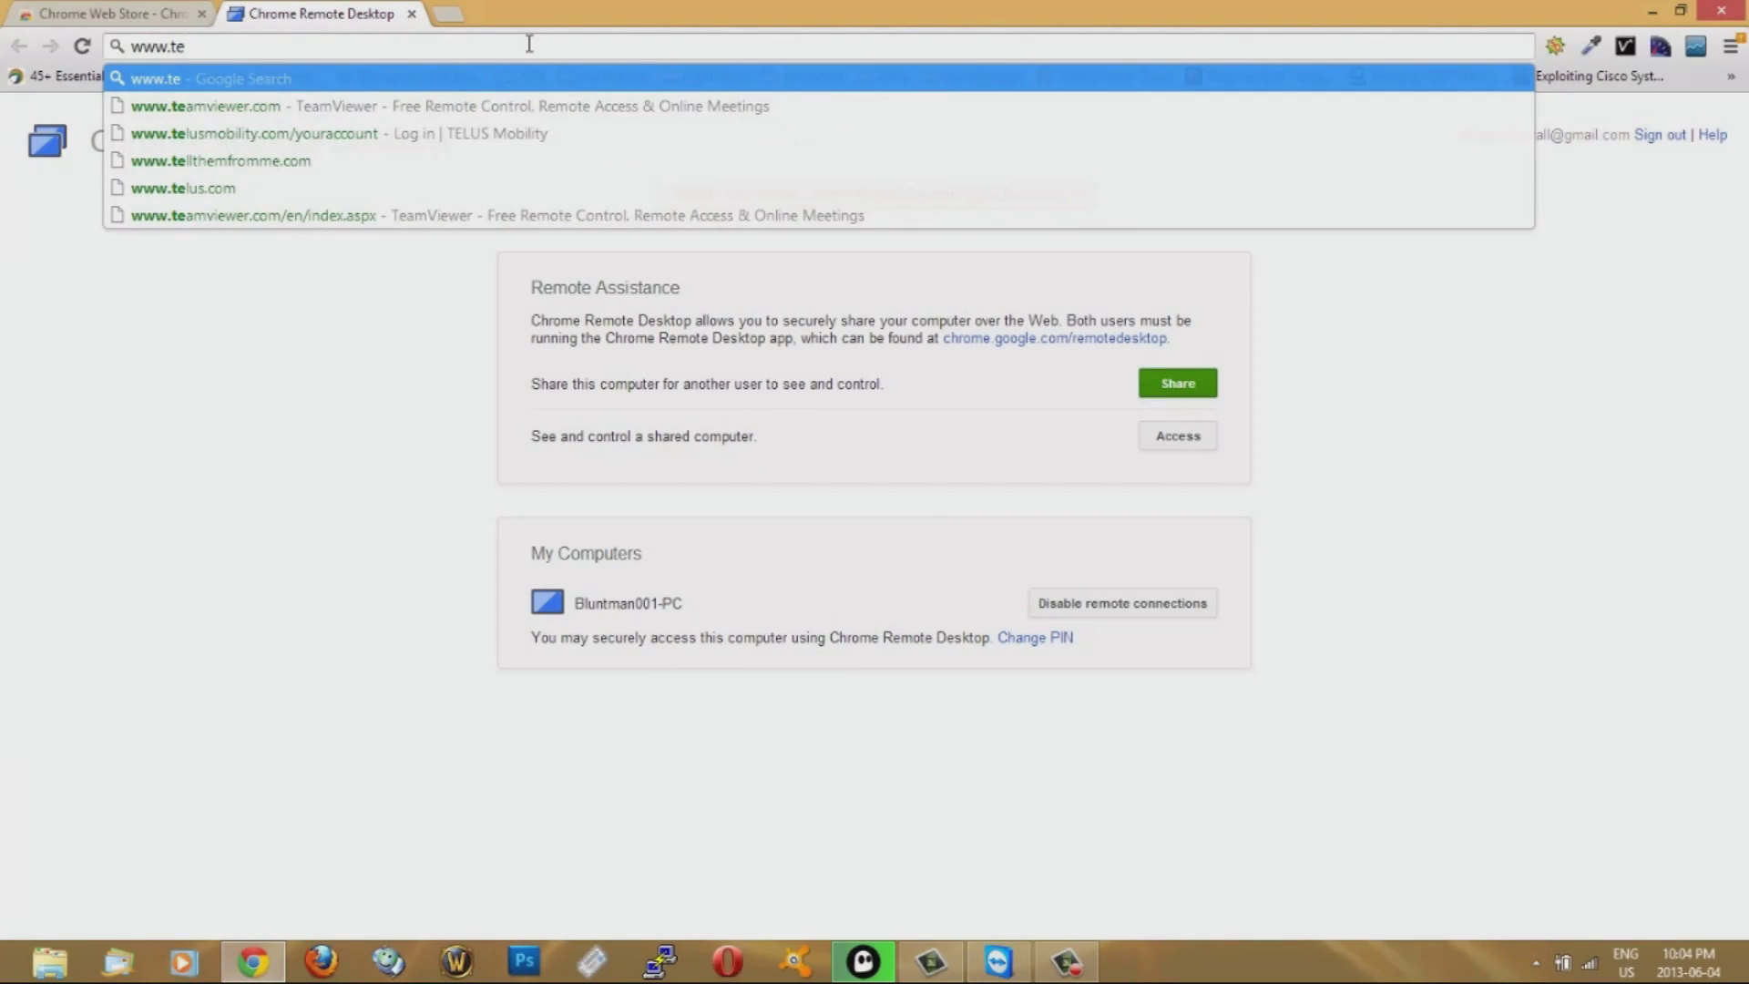
{"action": "type", "text": "amviewer.com/en/index.aspx"}
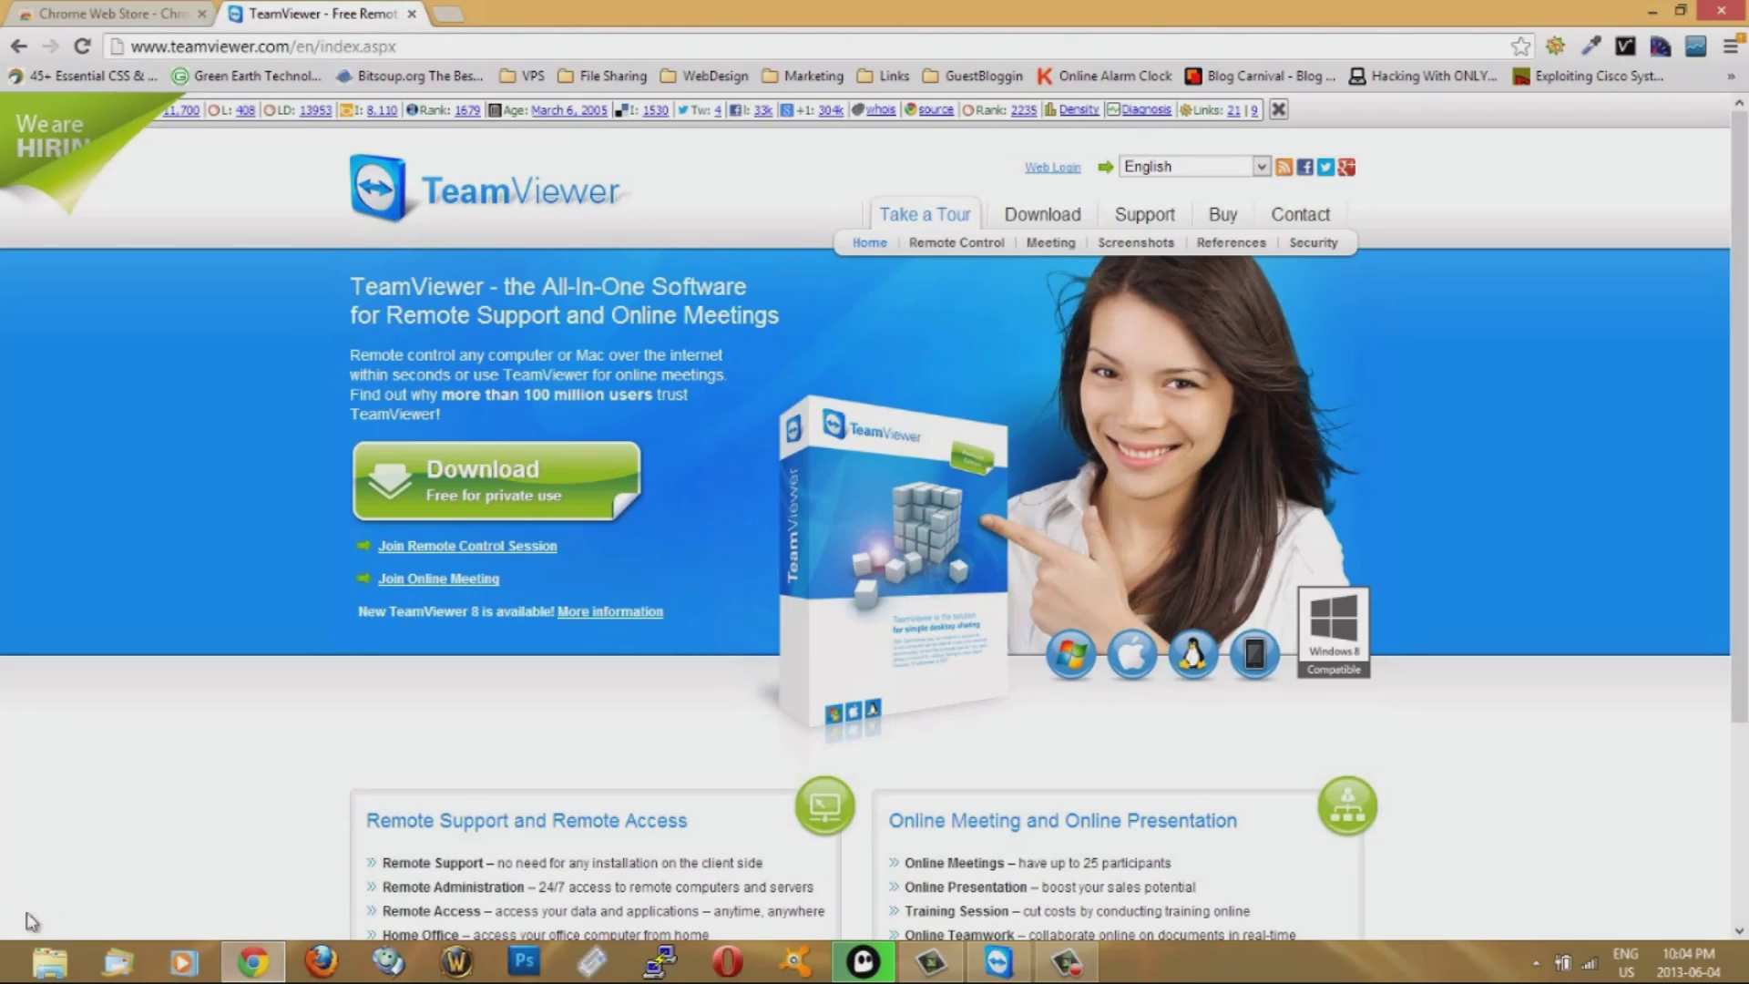
{"action": "mouse_move", "coordinate": [49, 922]}
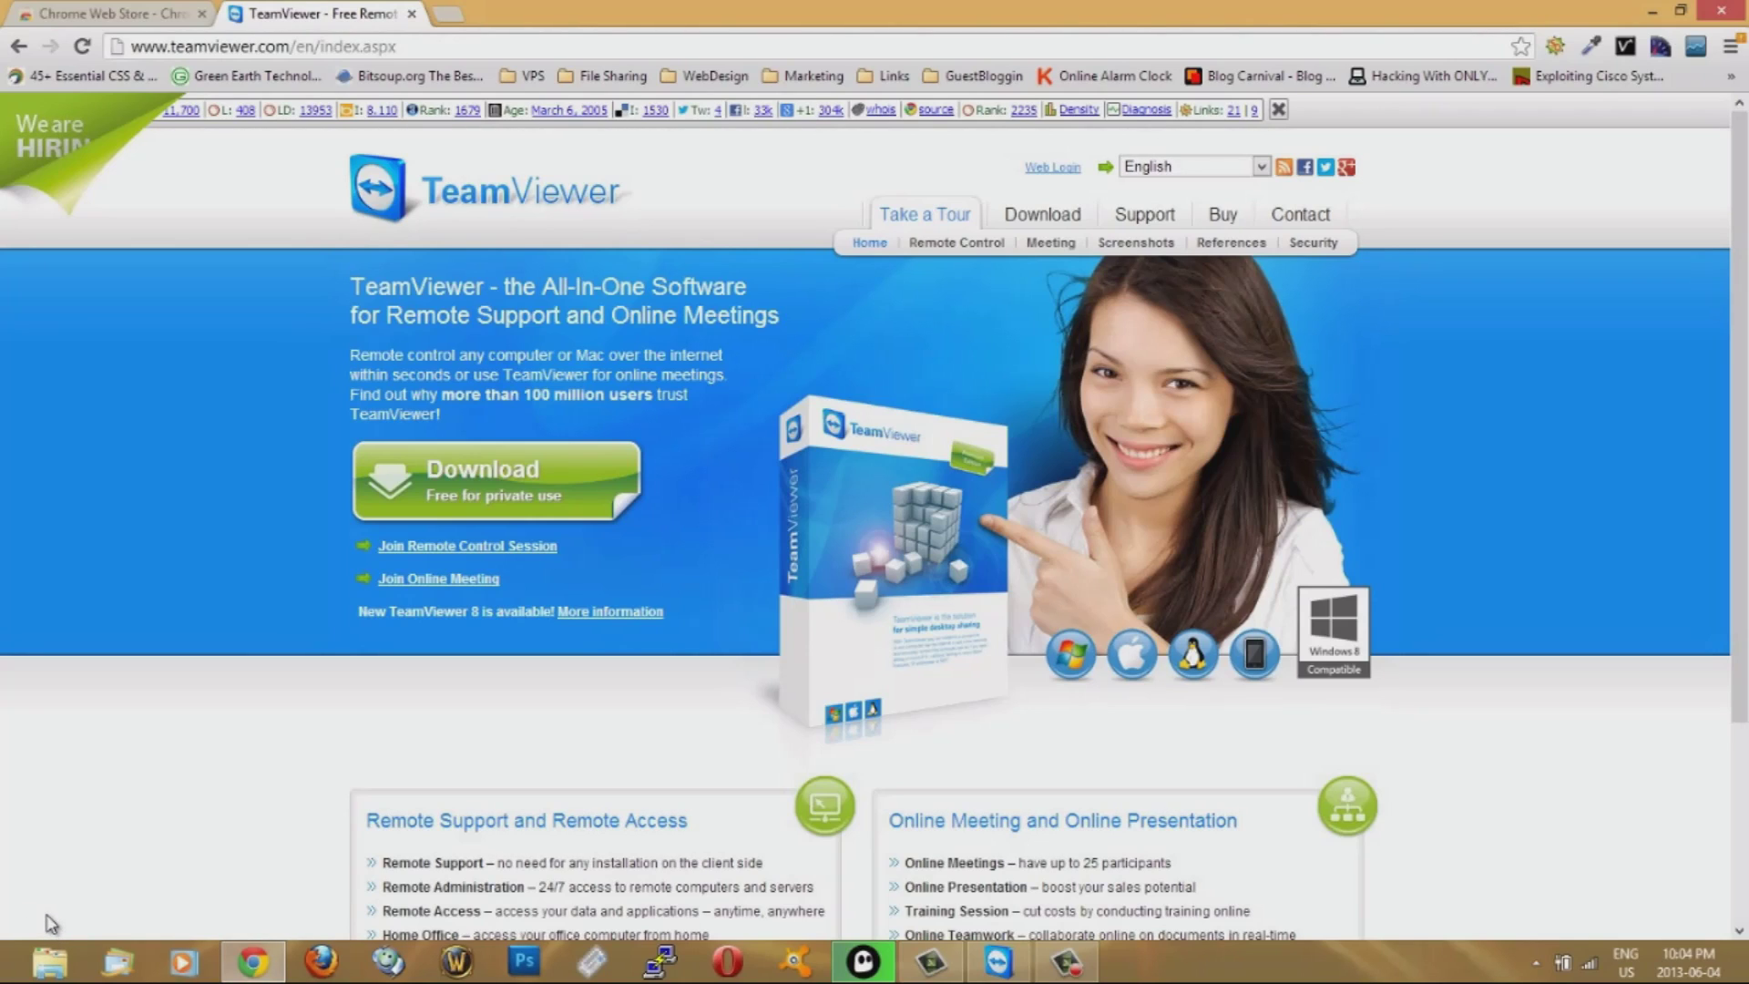
{"action": "mouse_move", "coordinate": [295, 719]}
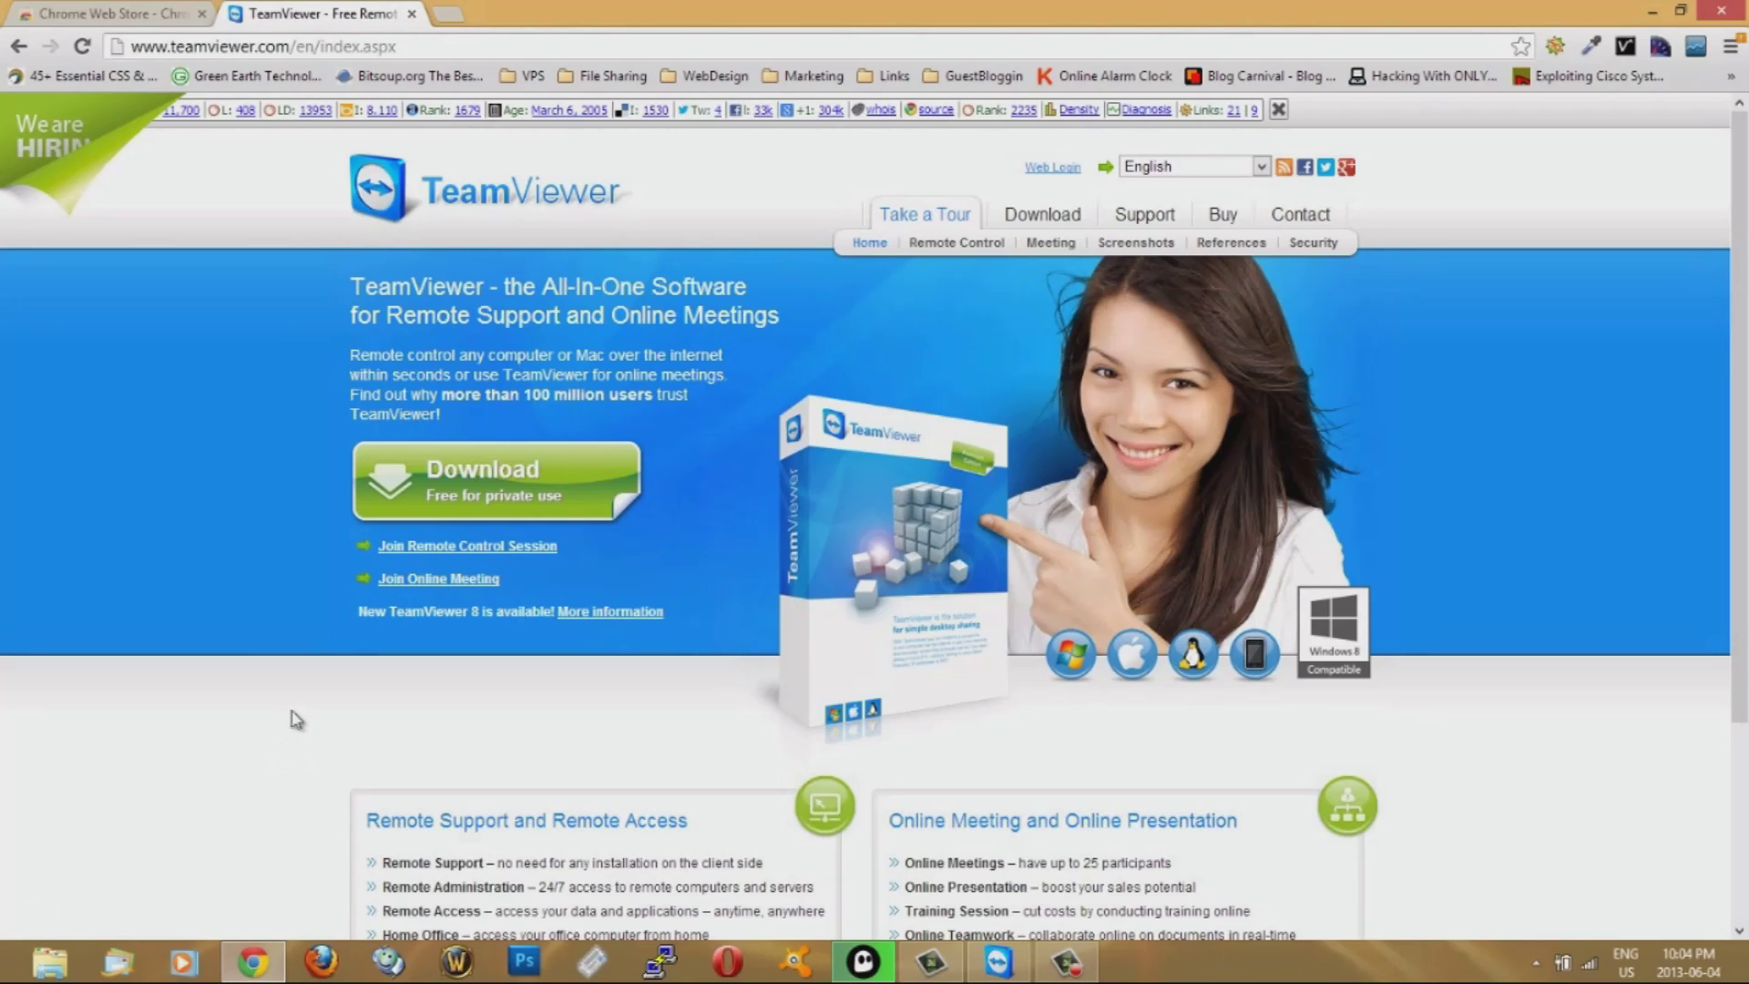
{"action": "mouse_move", "coordinate": [1410, 385]}
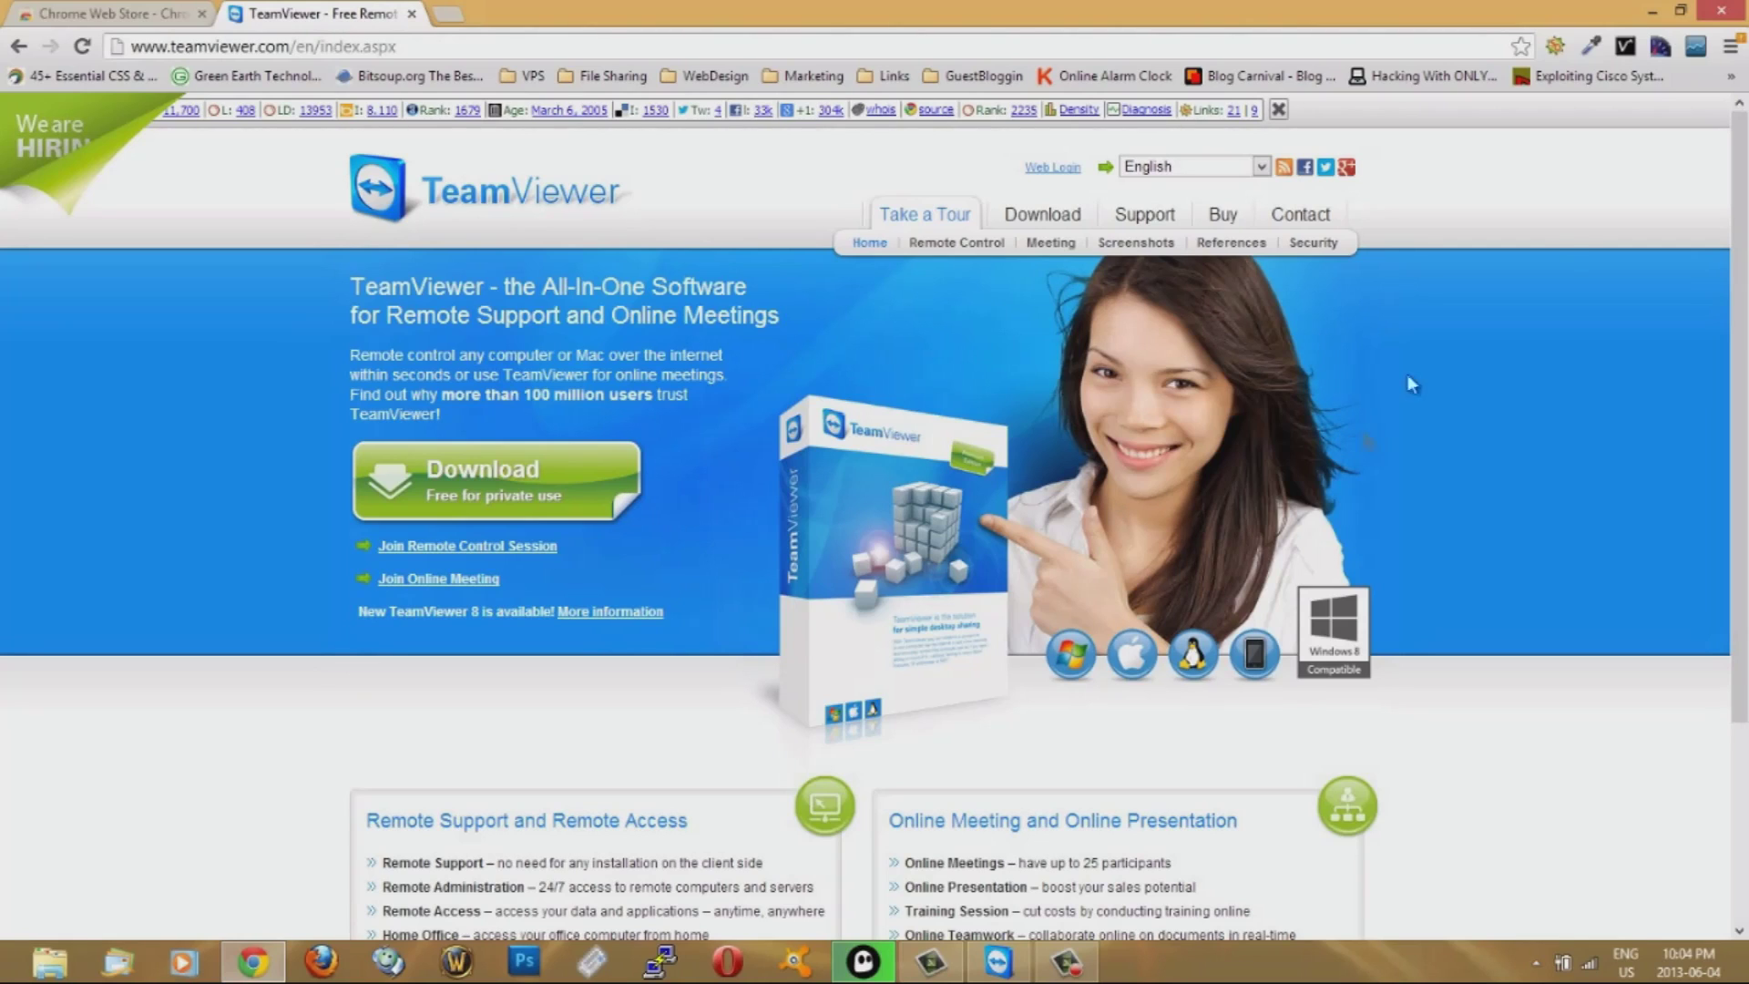
{"action": "mouse_move", "coordinate": [672, 573]}
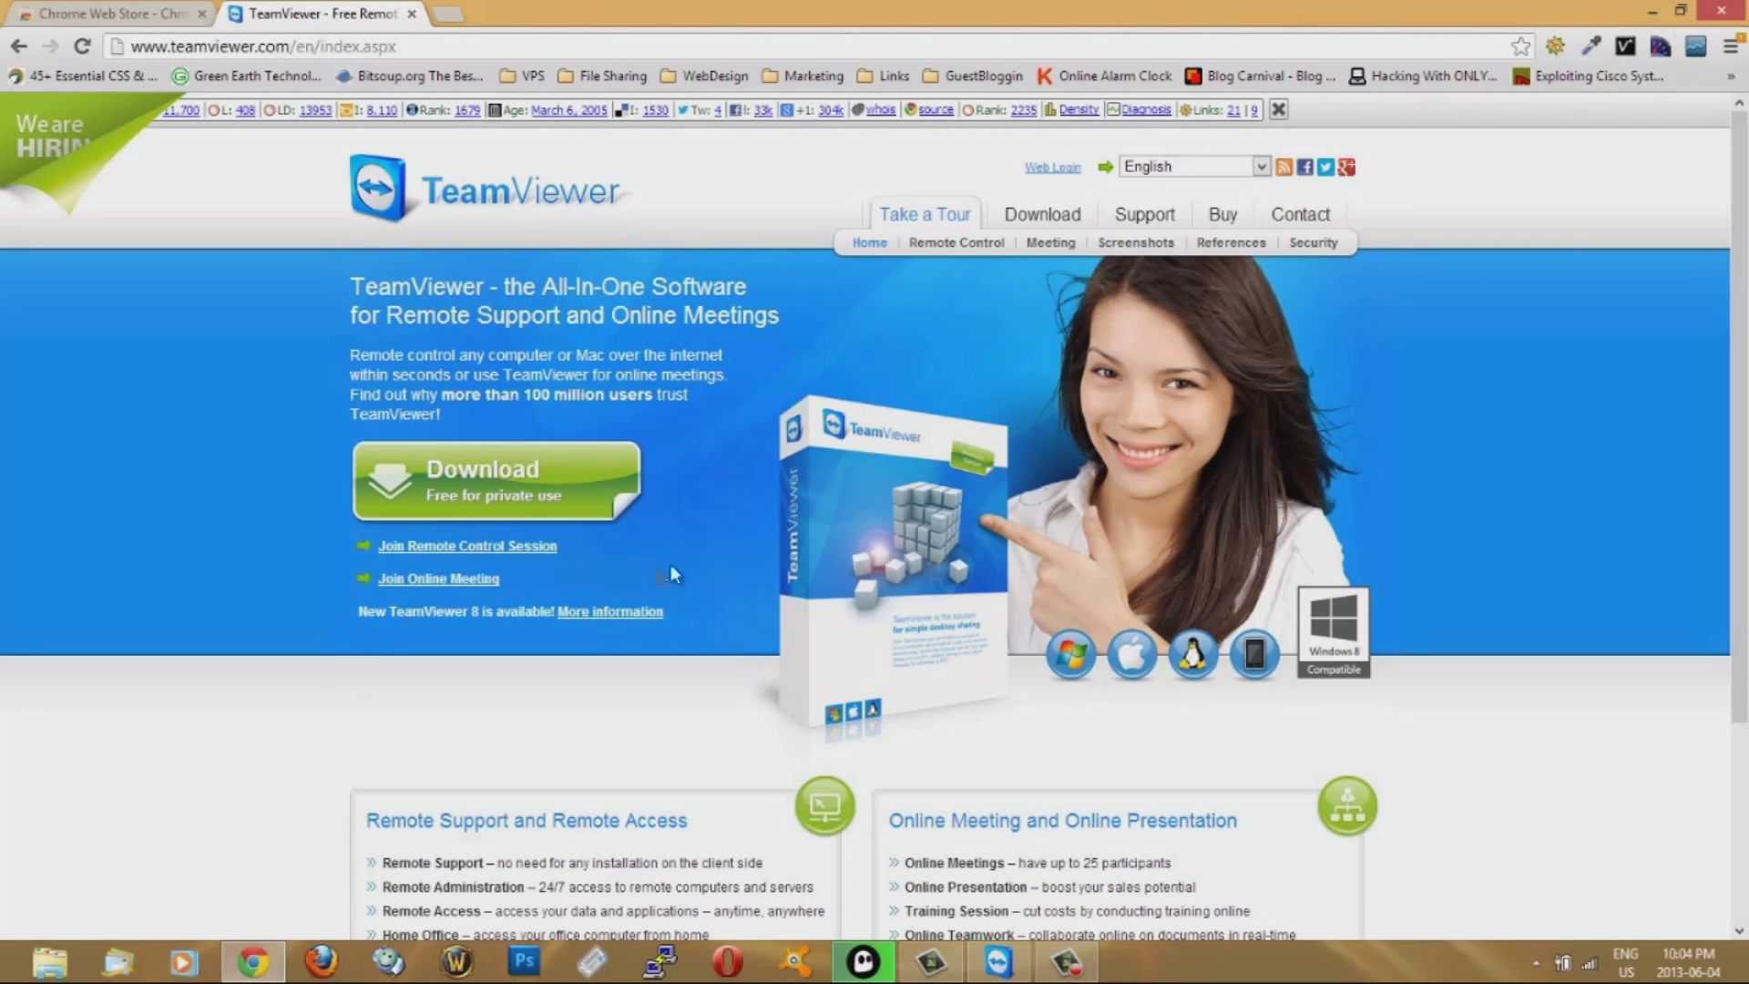
{"action": "mouse_move", "coordinate": [630, 729]}
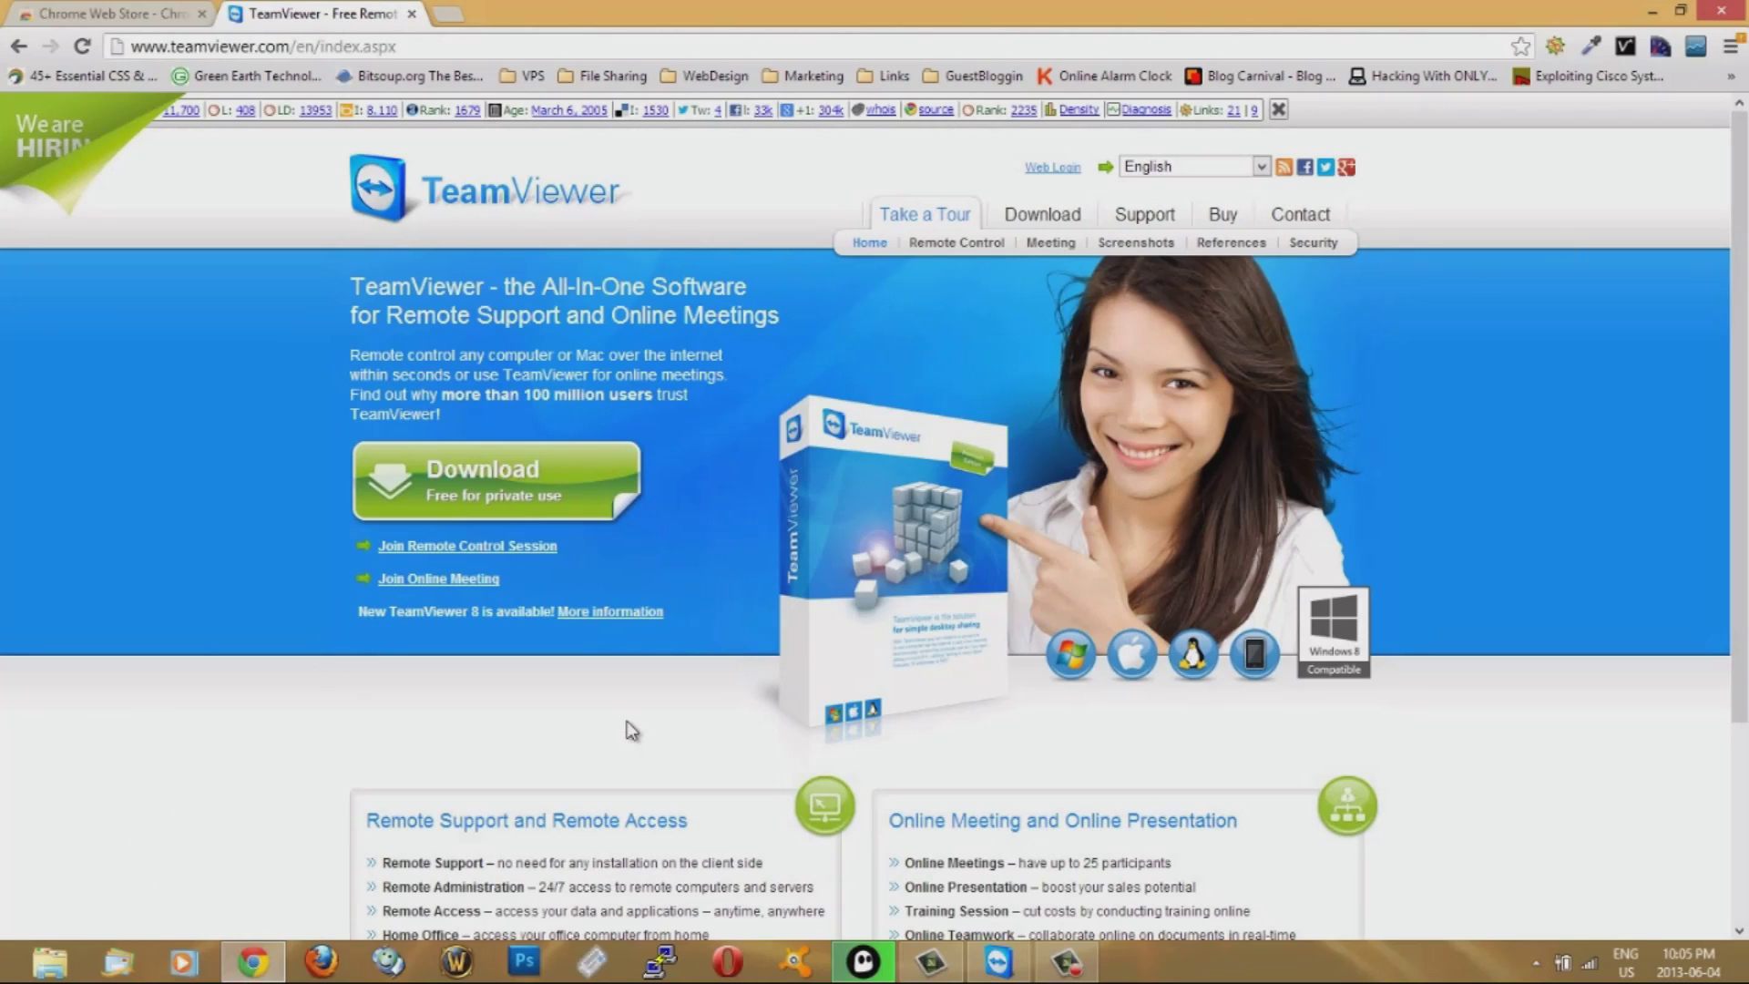
{"action": "mouse_move", "coordinate": [728, 444]}
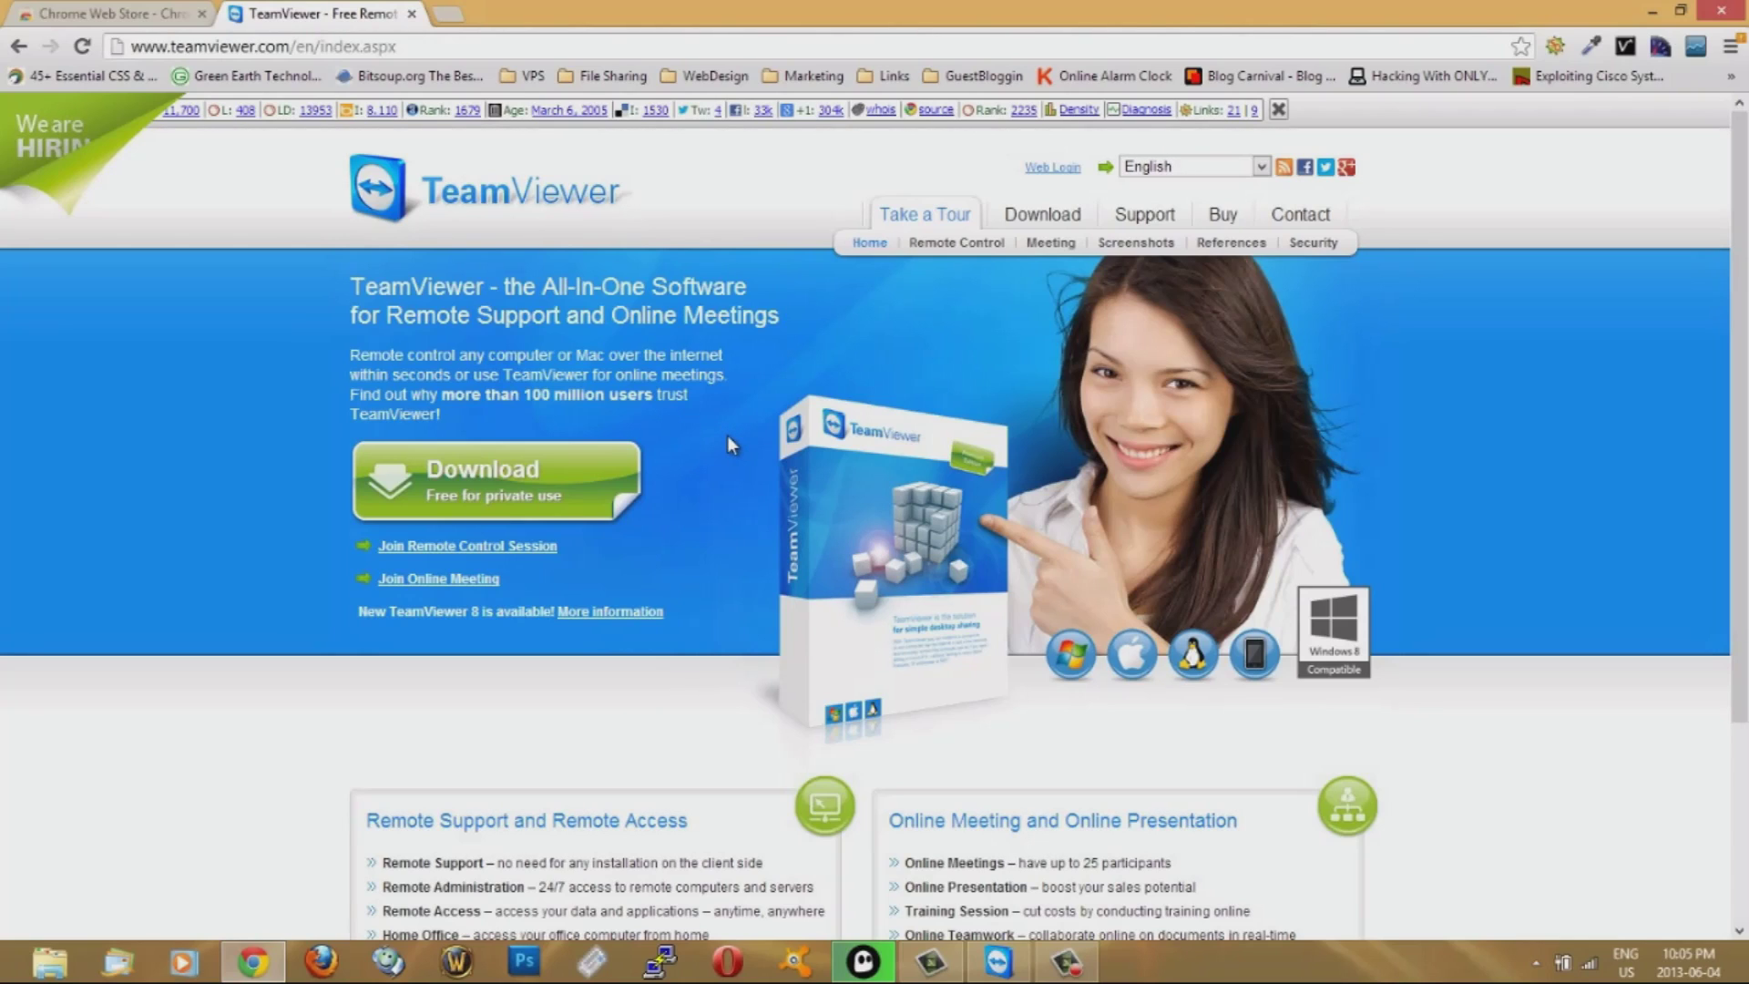
{"action": "mouse_move", "coordinate": [757, 527]}
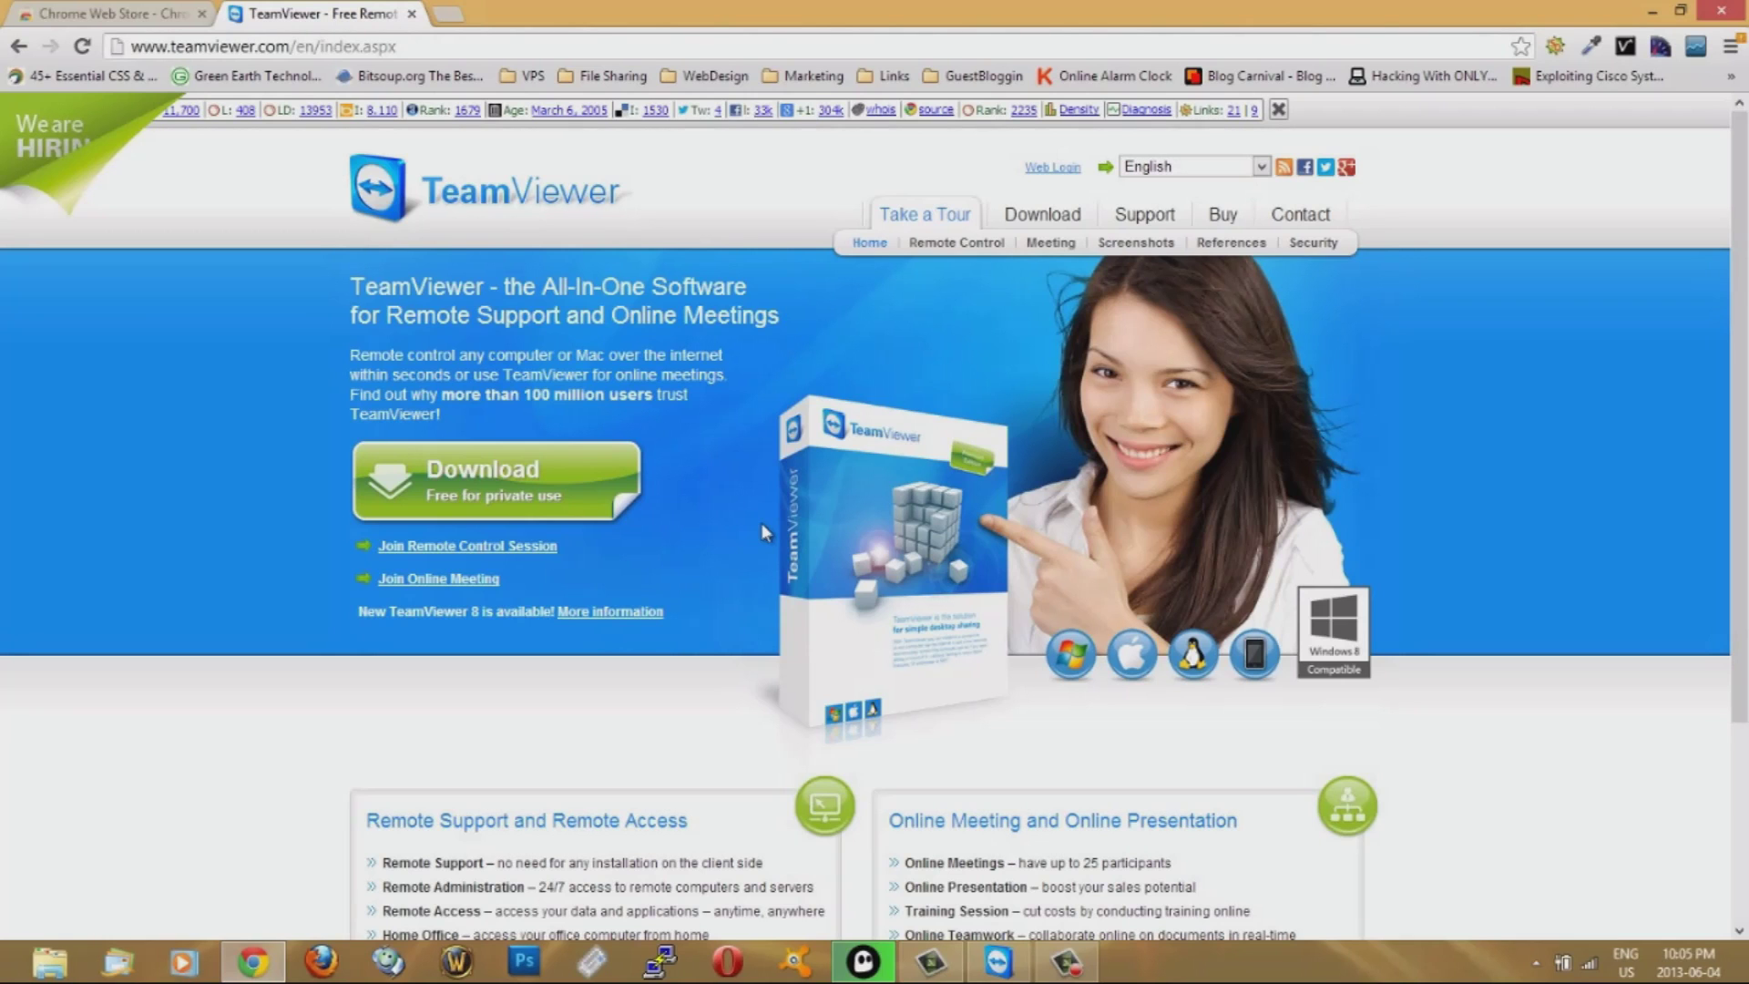
{"action": "mouse_move", "coordinate": [1643, 22]}
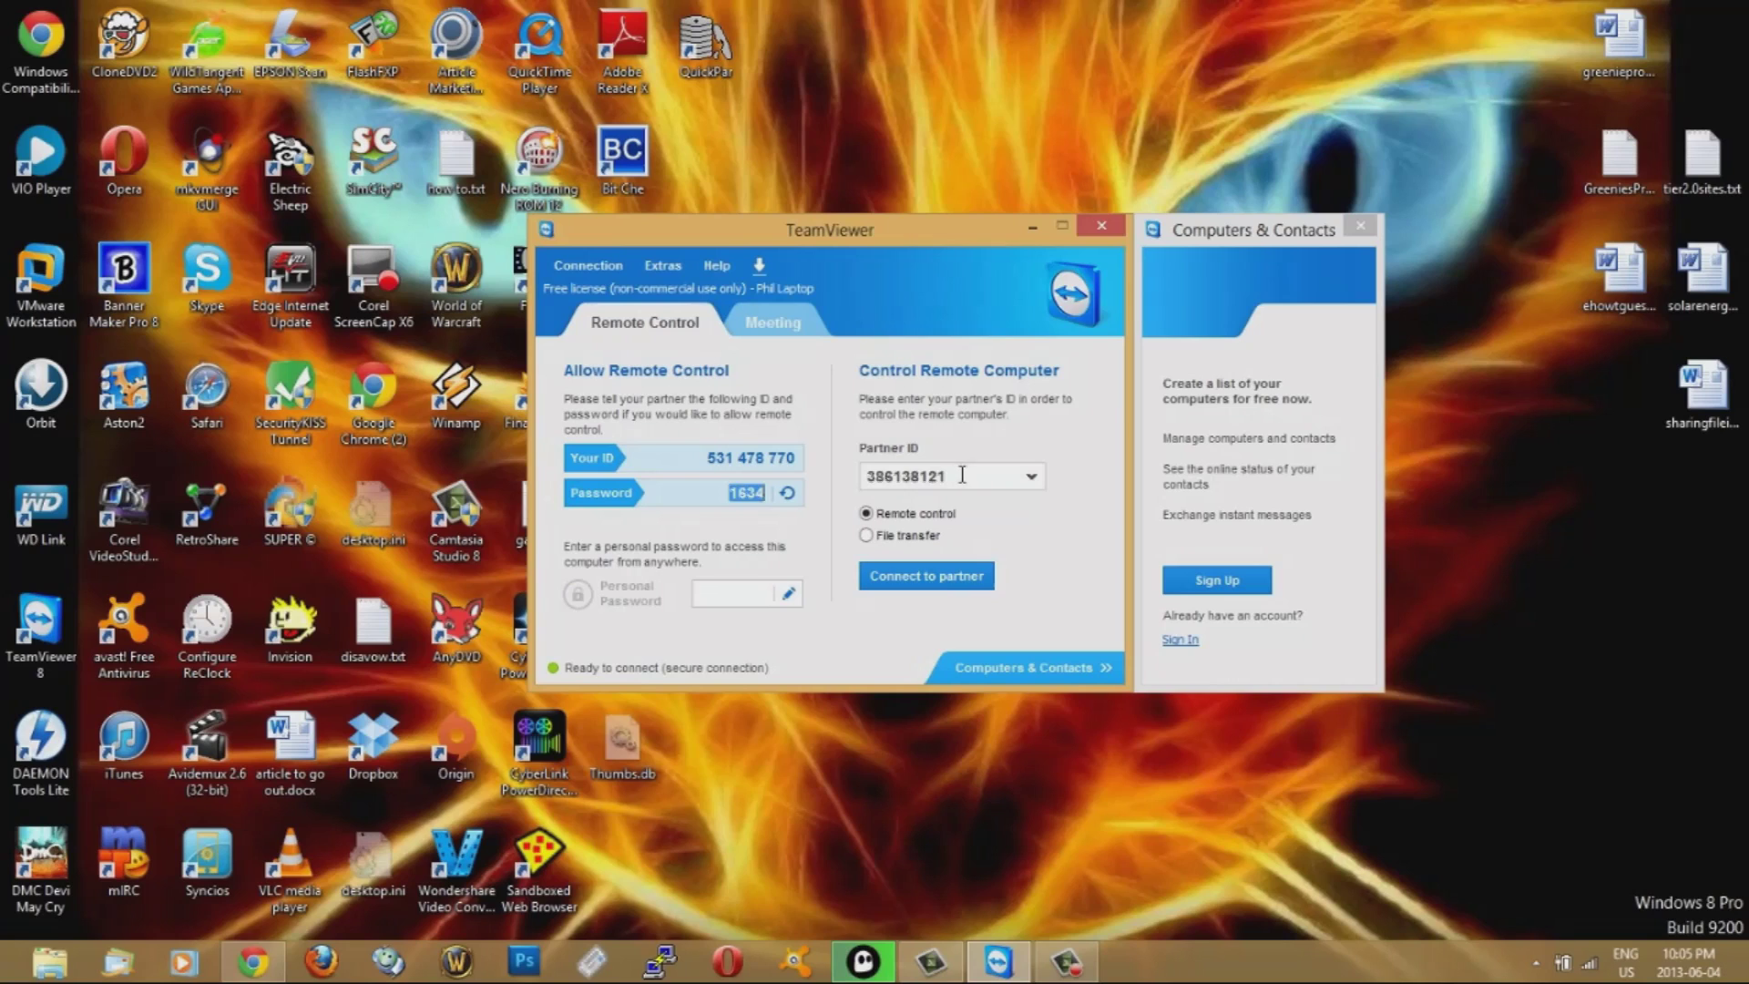
{"action": "triple_click", "coordinate": [906, 476]}
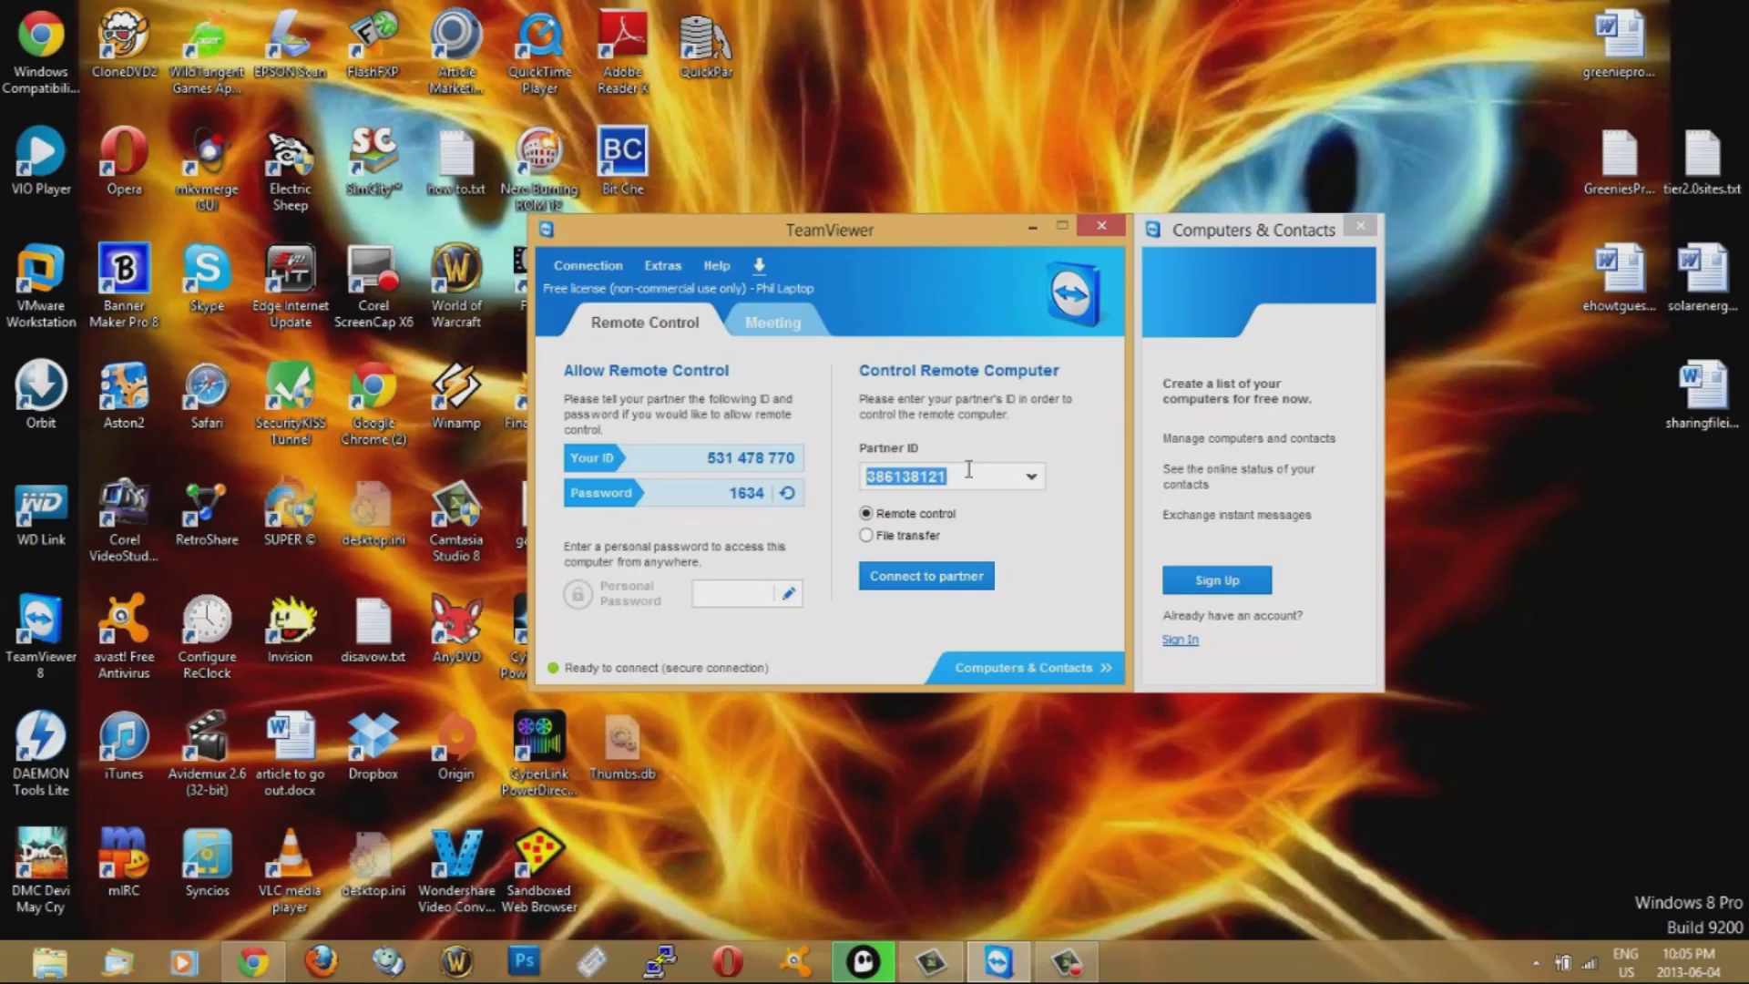
{"action": "type", "text": "1"}
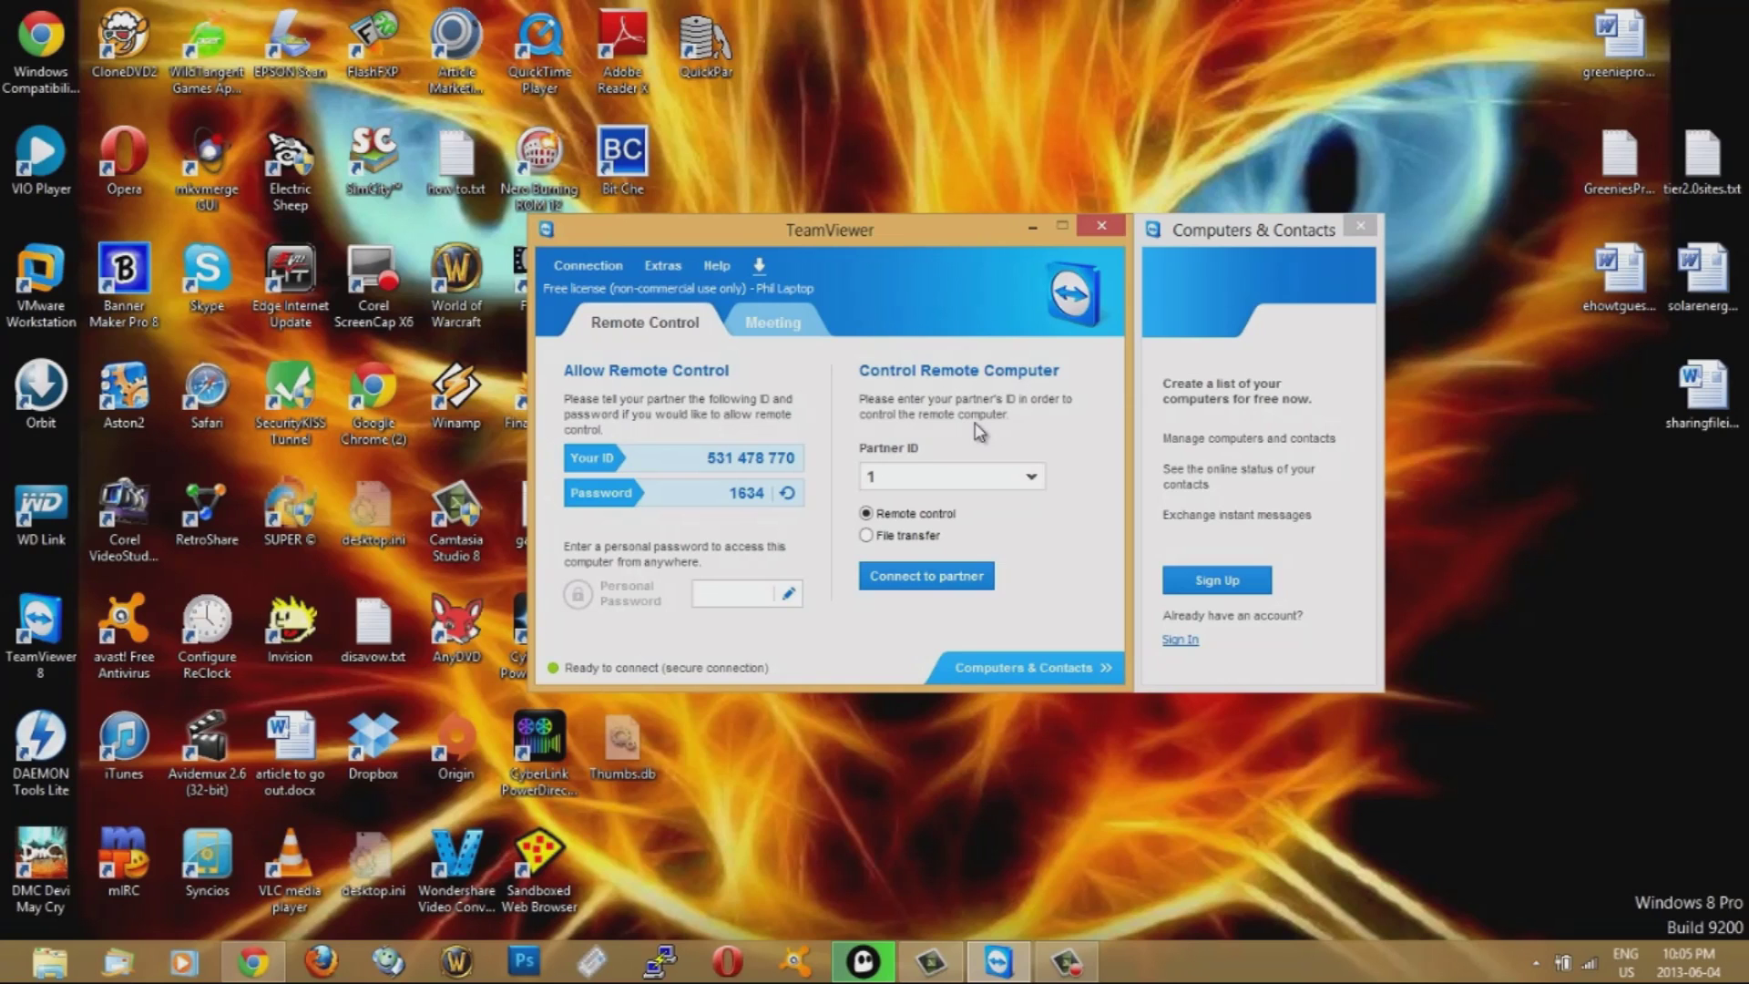
{"action": "mouse_move", "coordinate": [809, 479]}
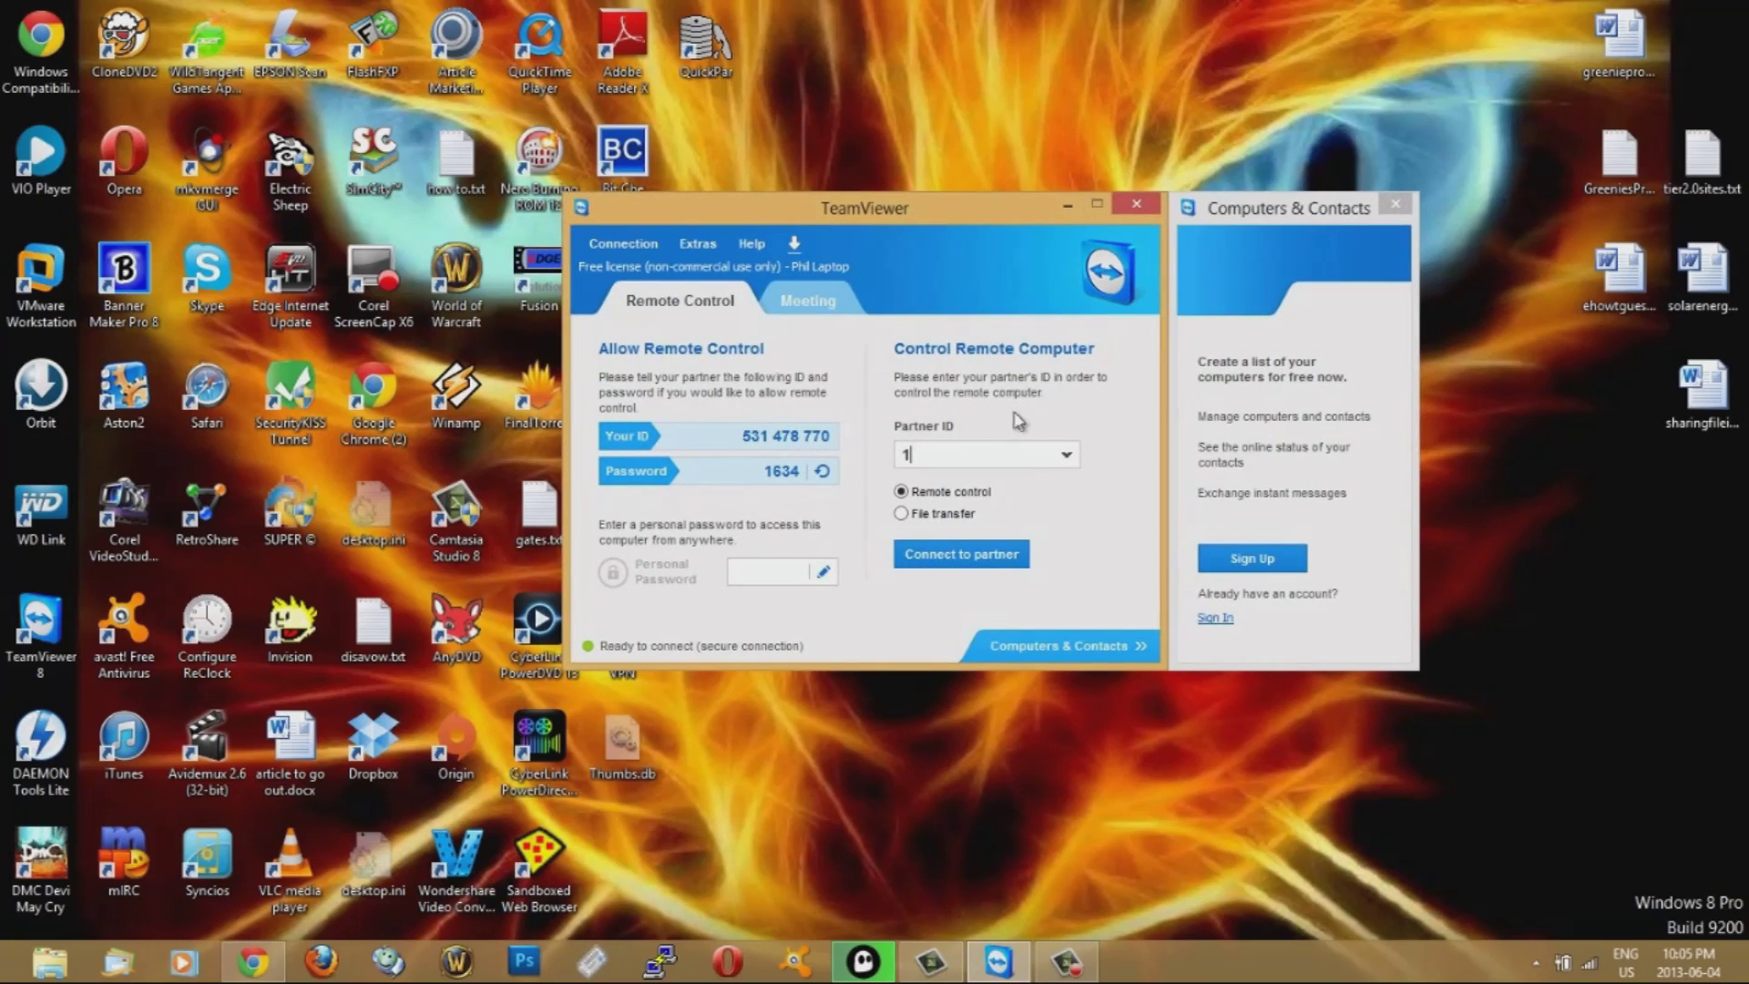
{"action": "double_click", "coordinate": [736, 436]}
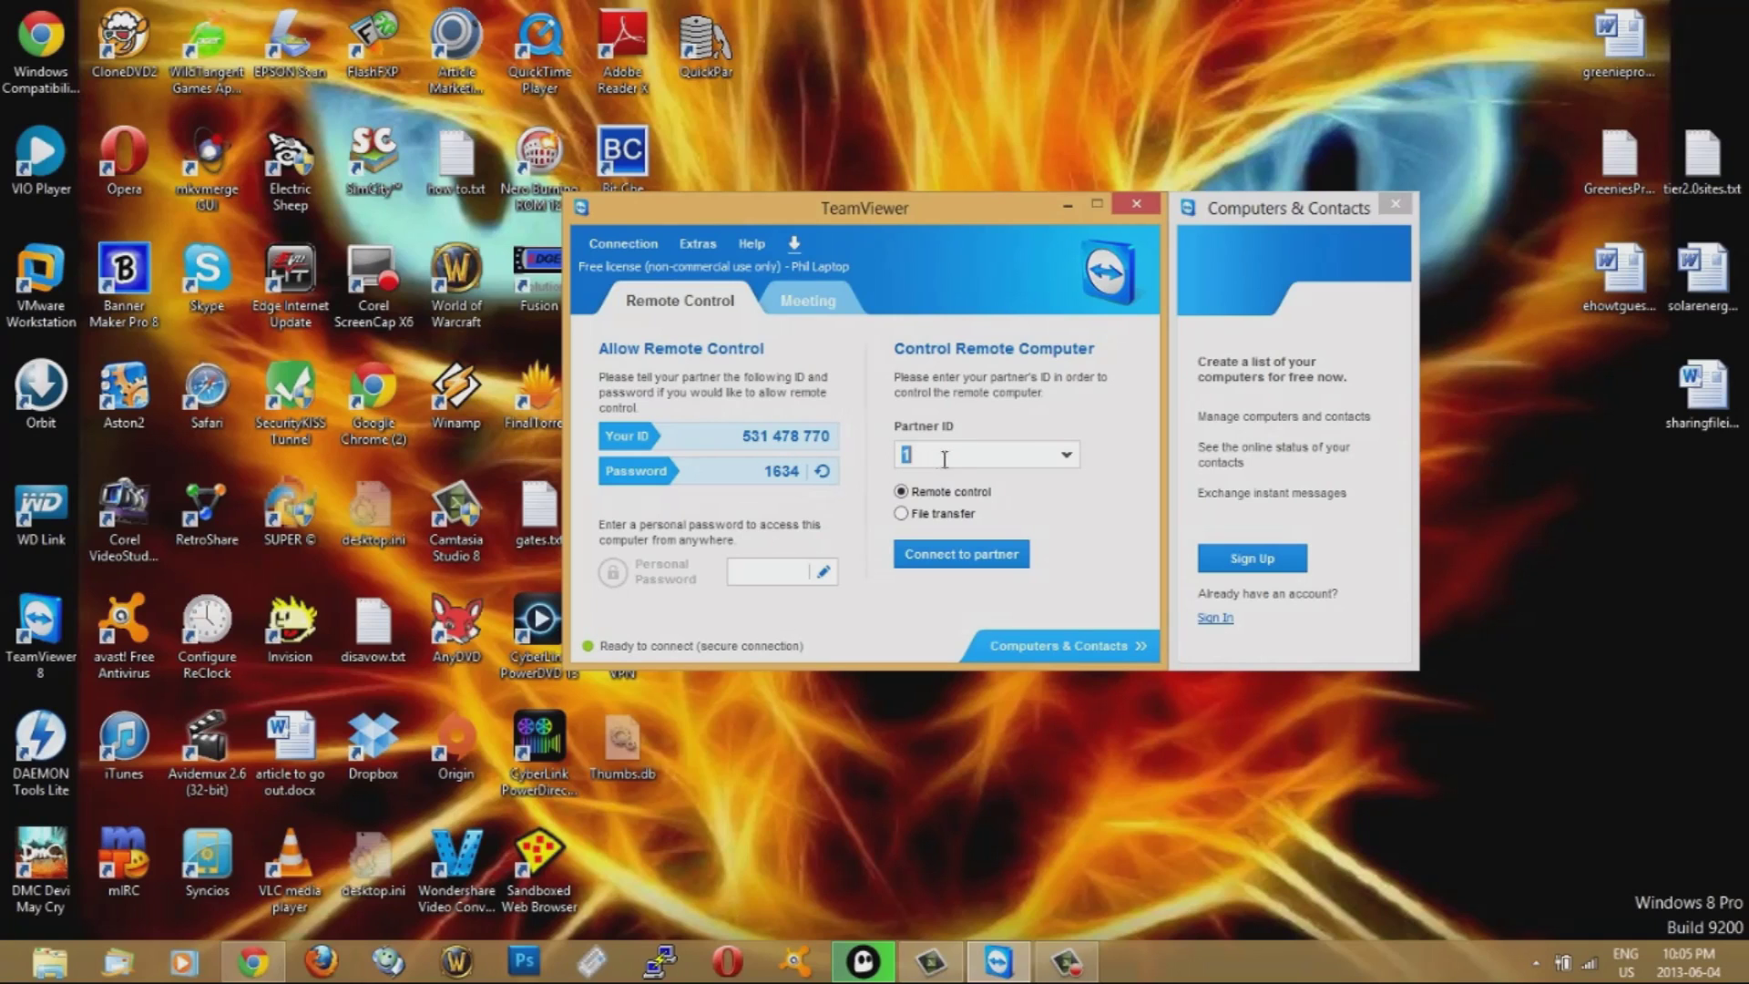
{"action": "left_click", "coordinate": [1065, 454]}
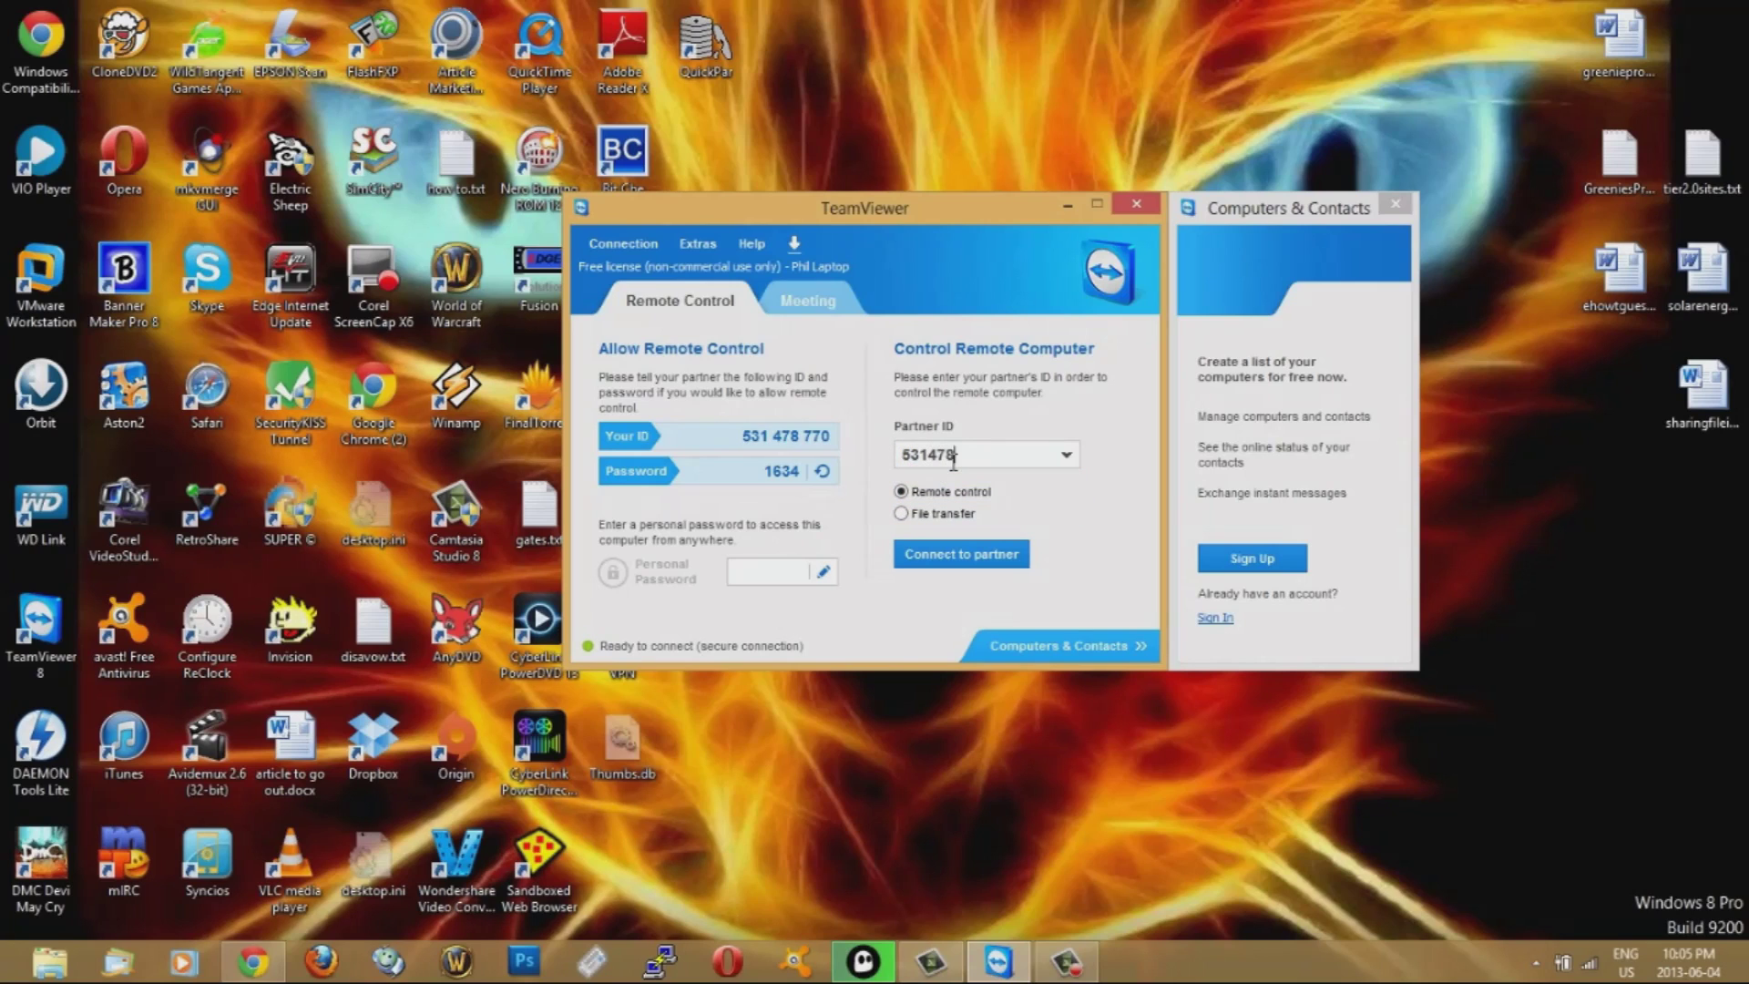
{"action": "type", "text": "770"}
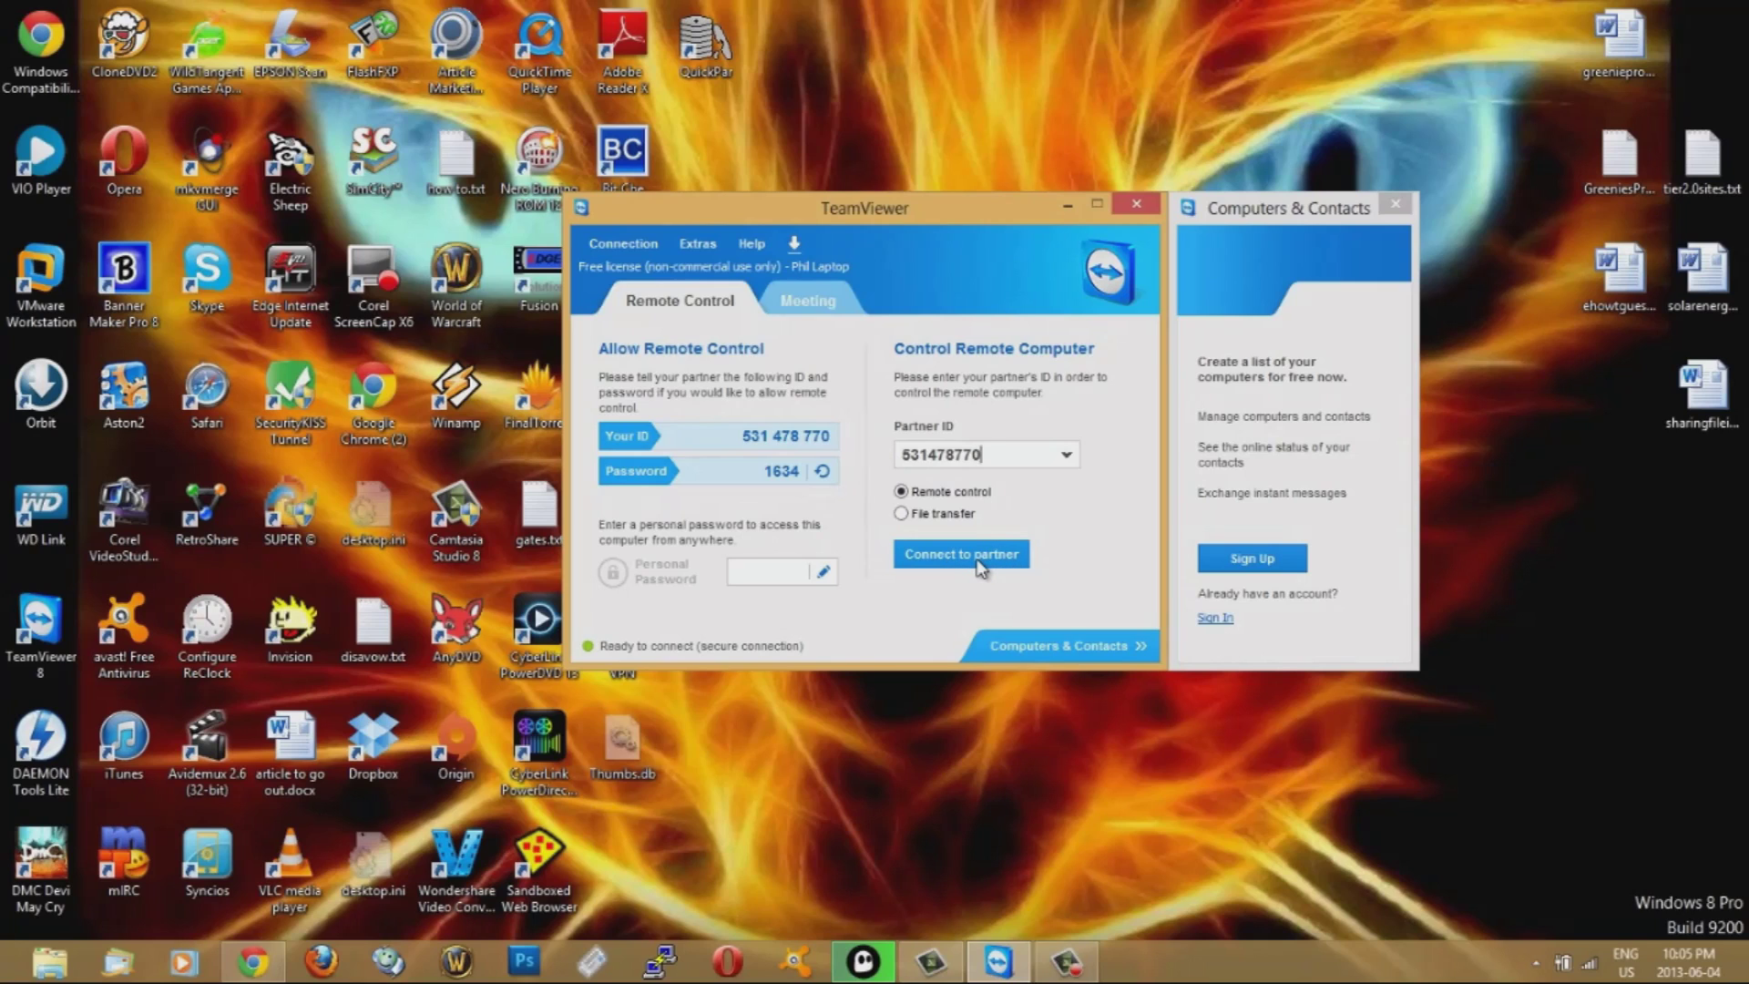
{"action": "mouse_move", "coordinate": [918, 430]}
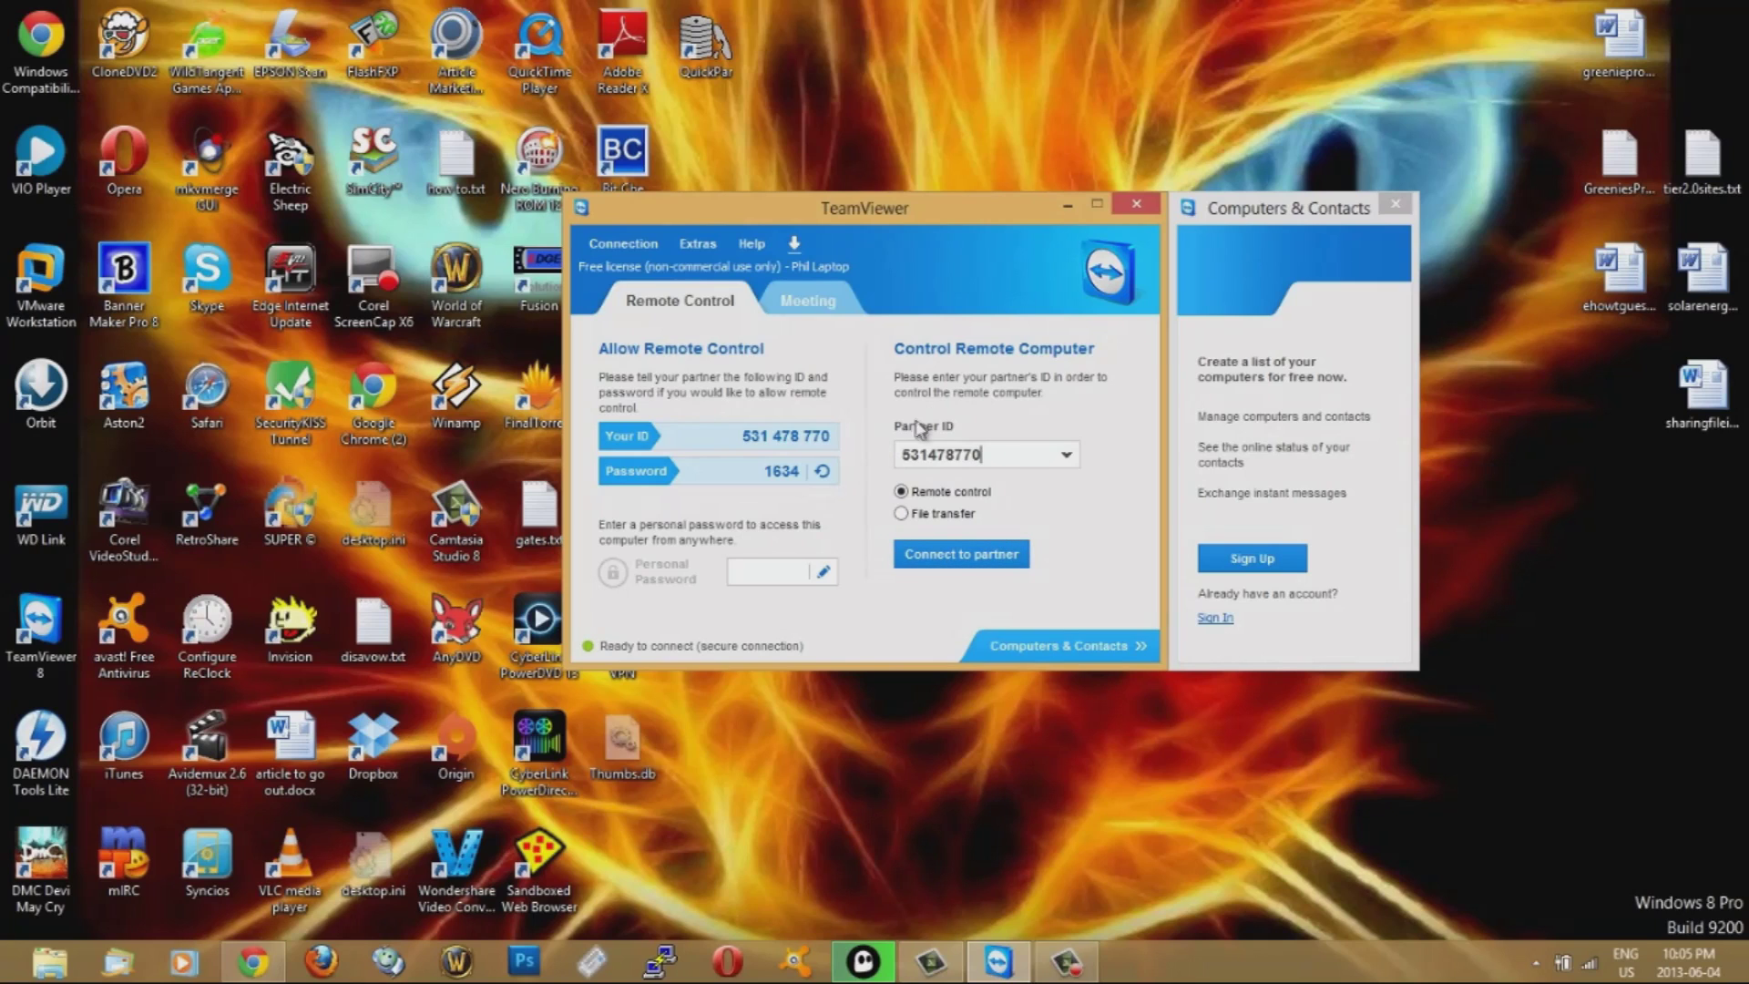
{"action": "mouse_move", "coordinate": [749, 476]}
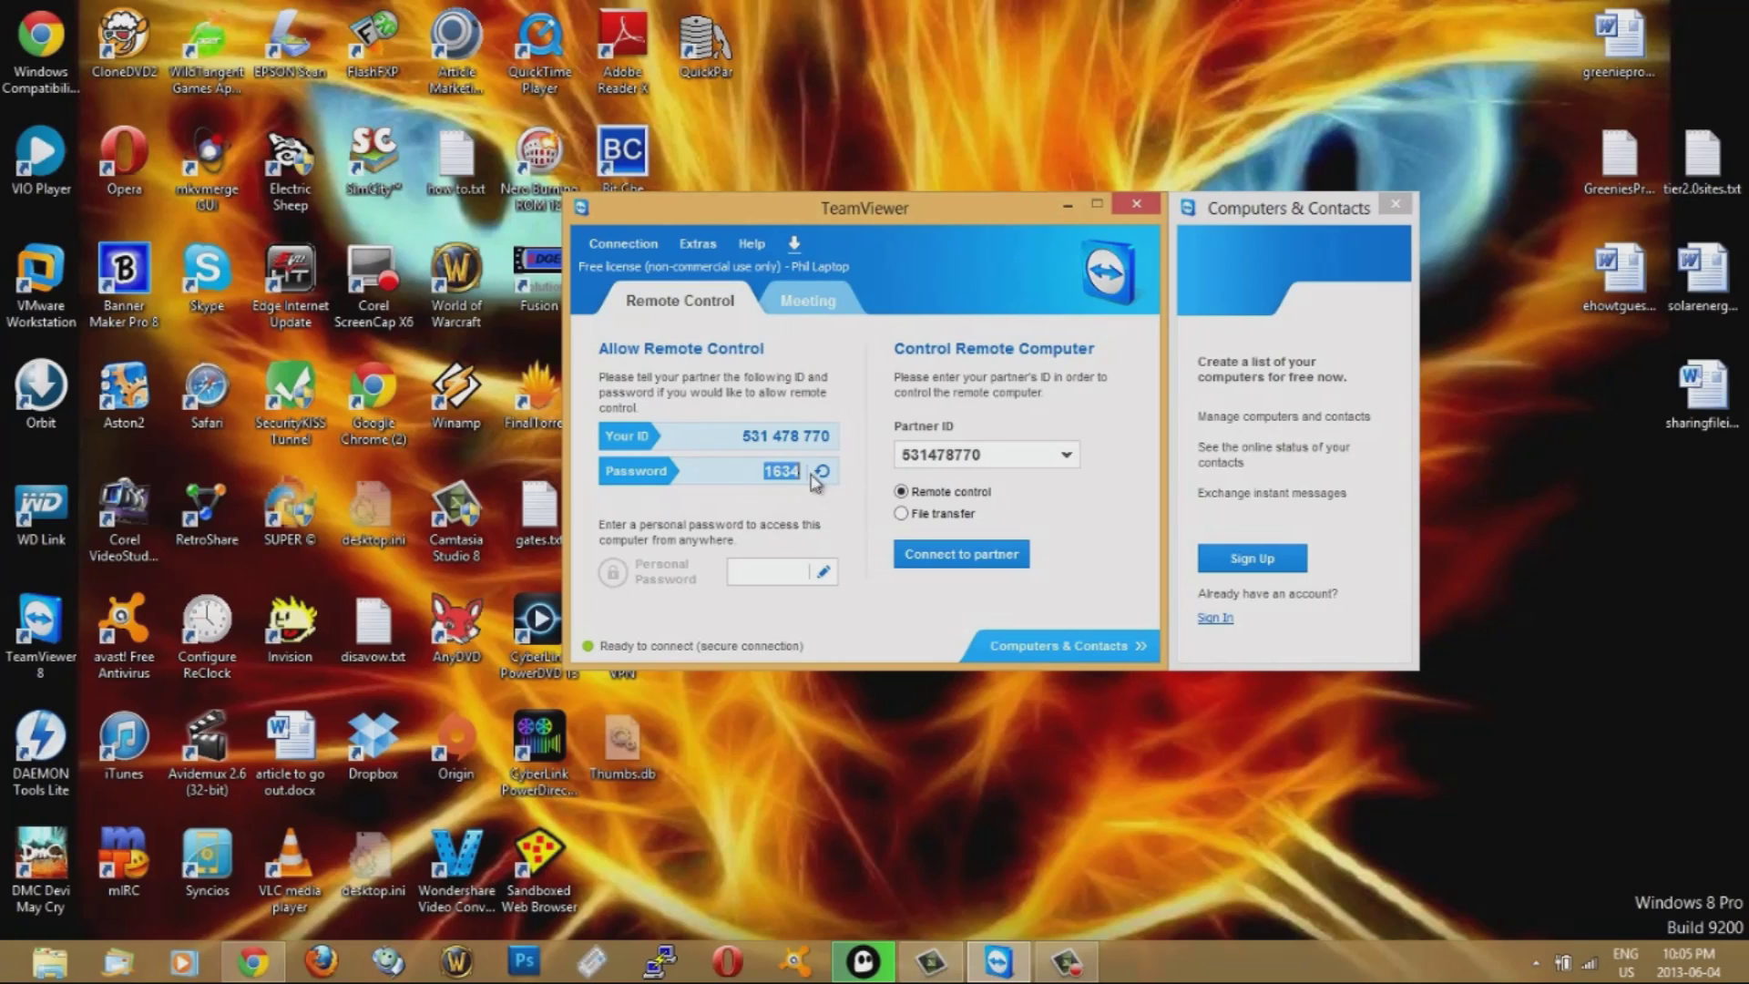
{"action": "mouse_move", "coordinate": [814, 500]}
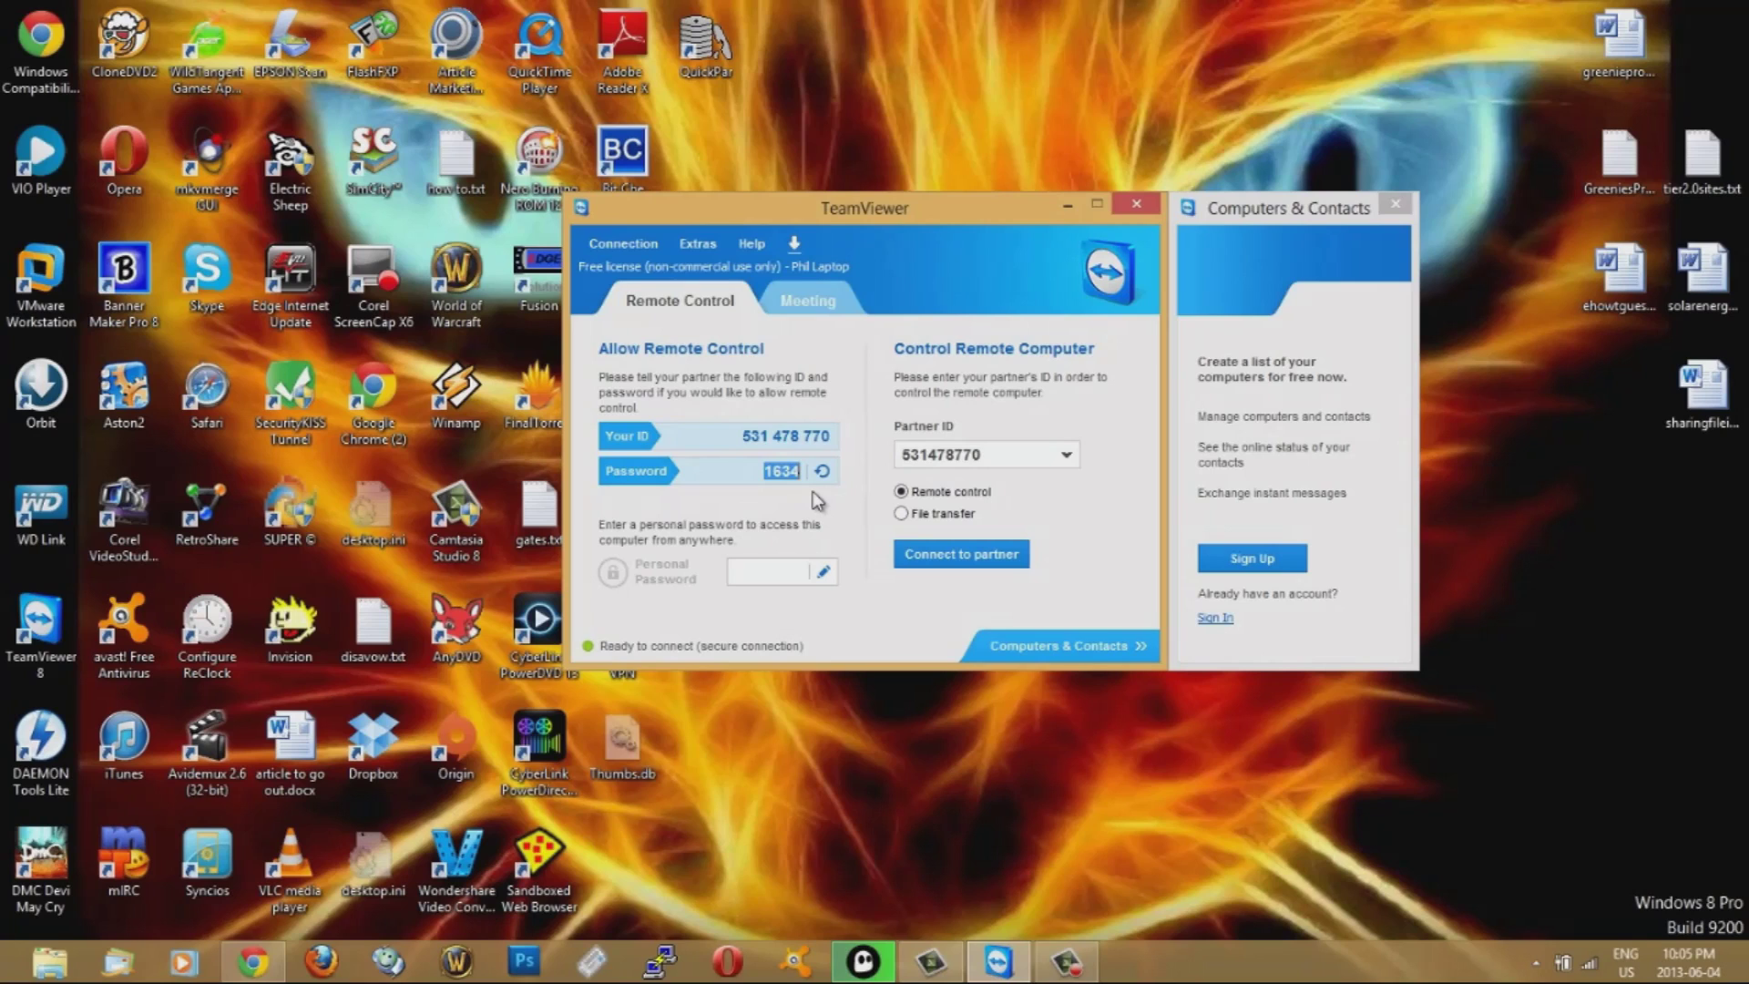
{"action": "mouse_move", "coordinate": [842, 494]}
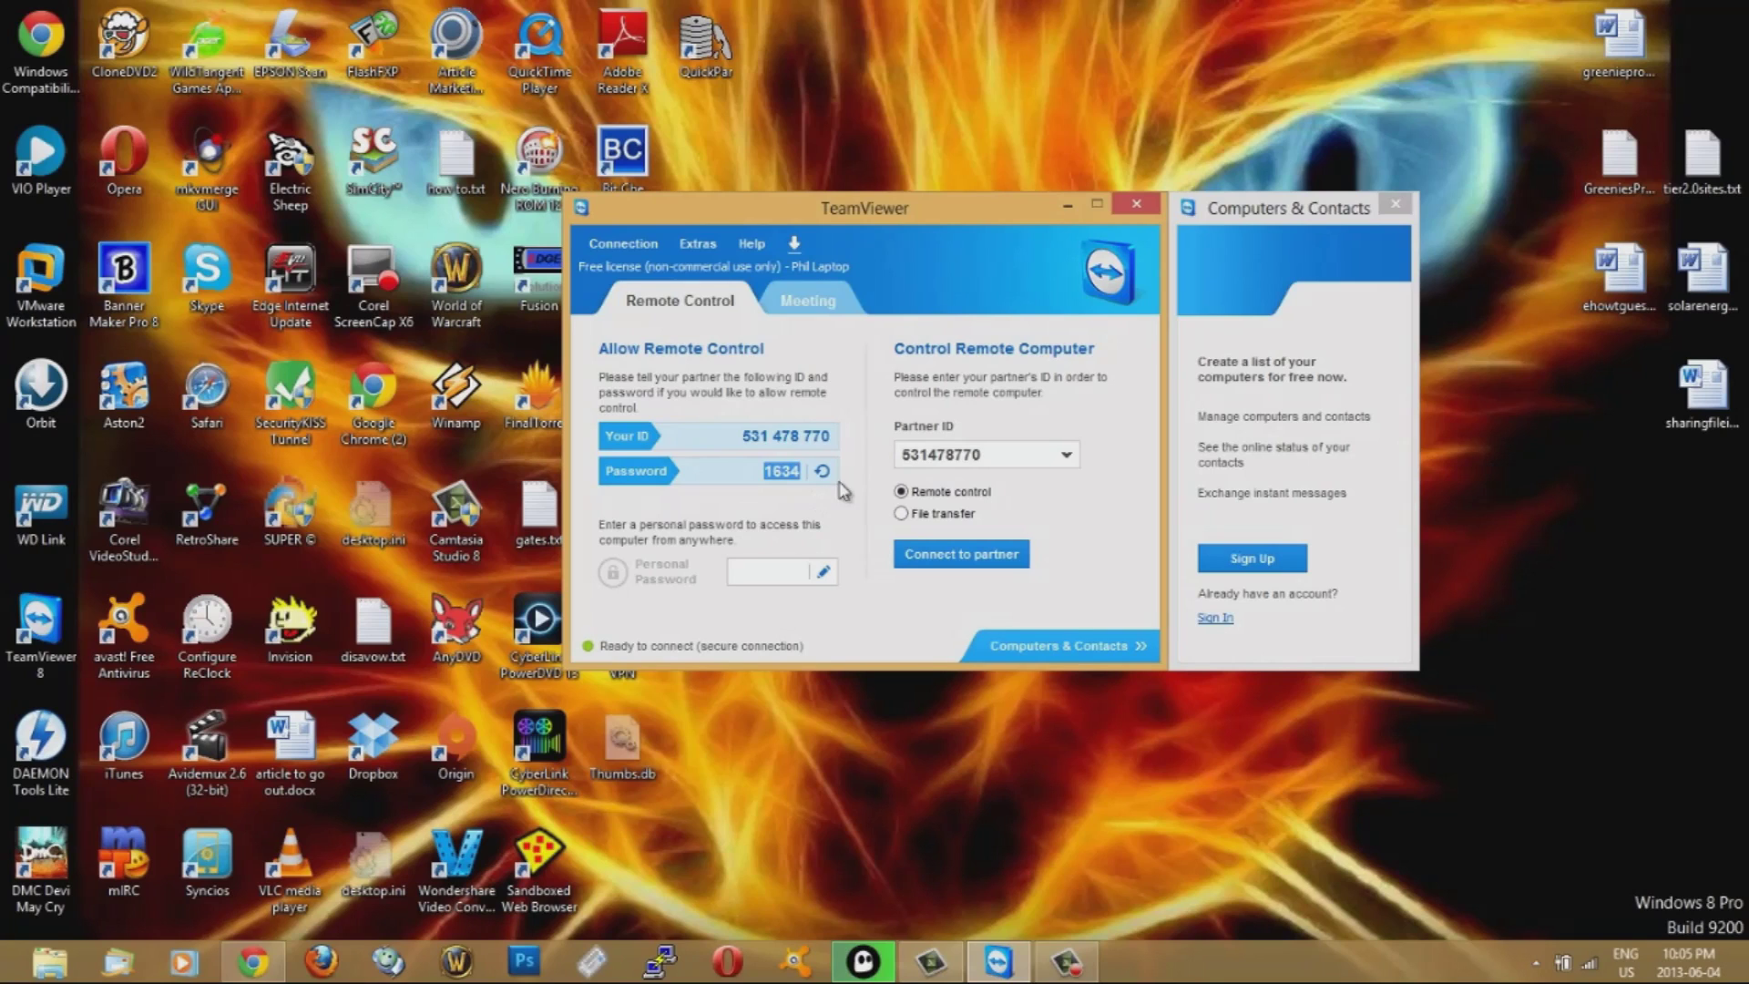
{"action": "left_click", "coordinate": [824, 470]}
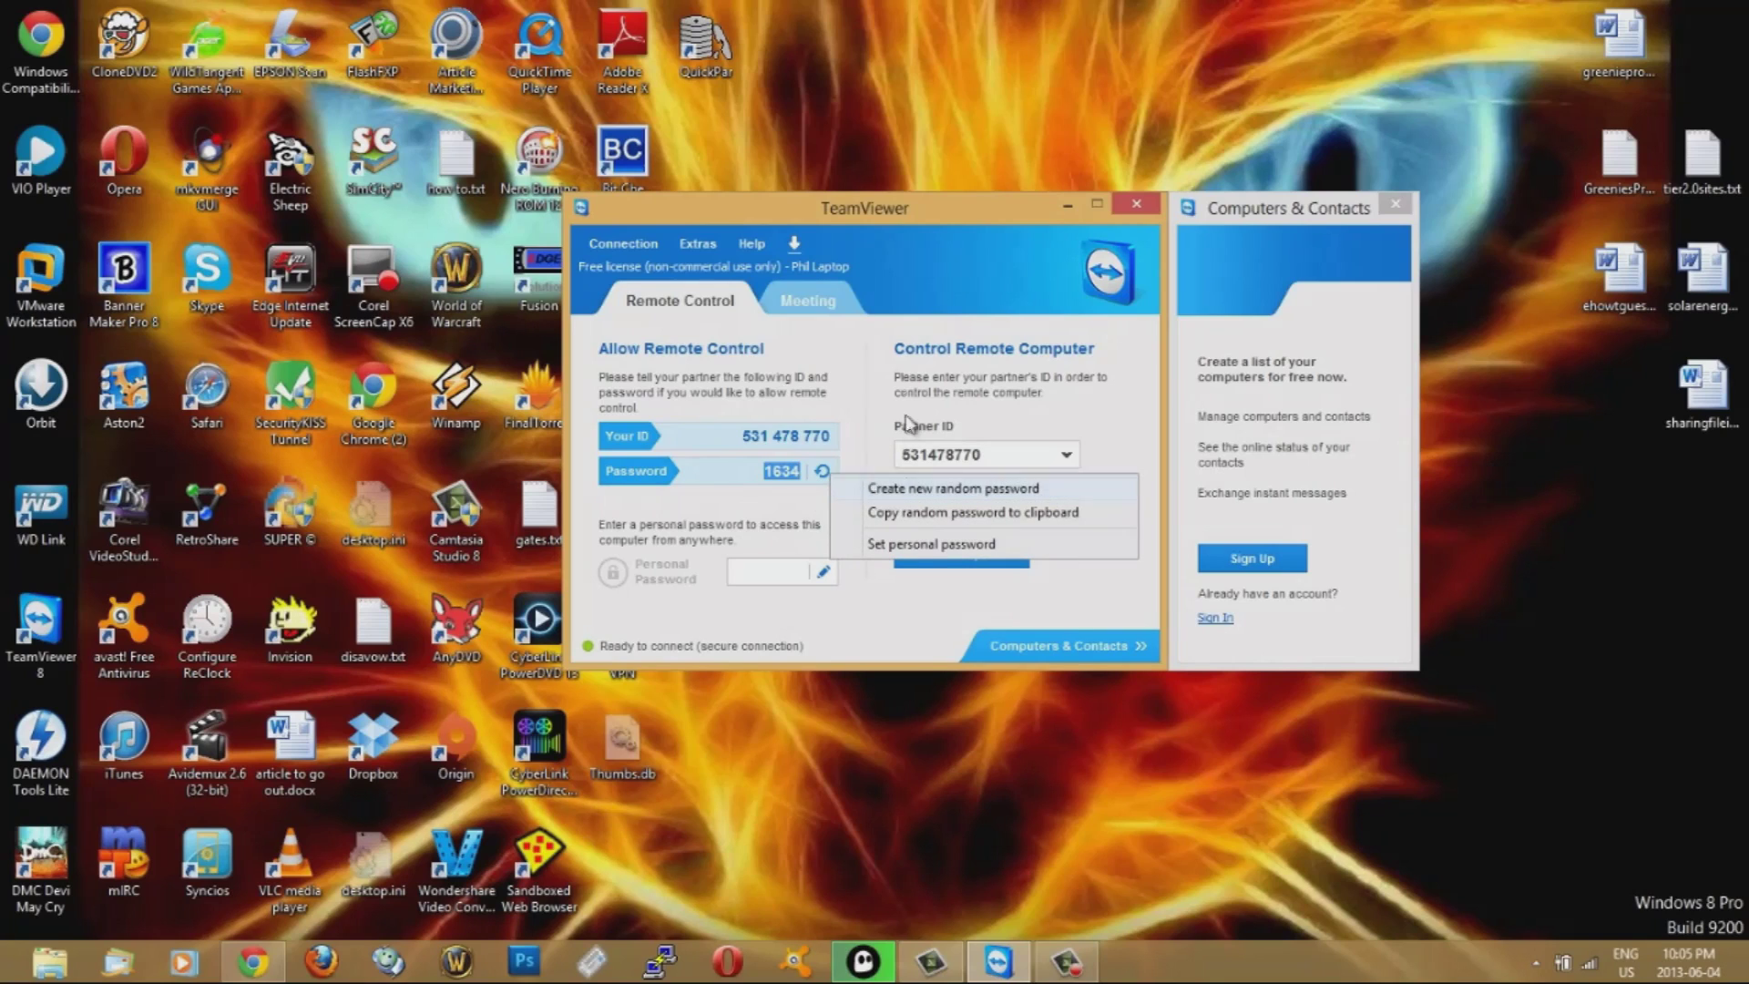
{"action": "left_click", "coordinate": [859, 410]}
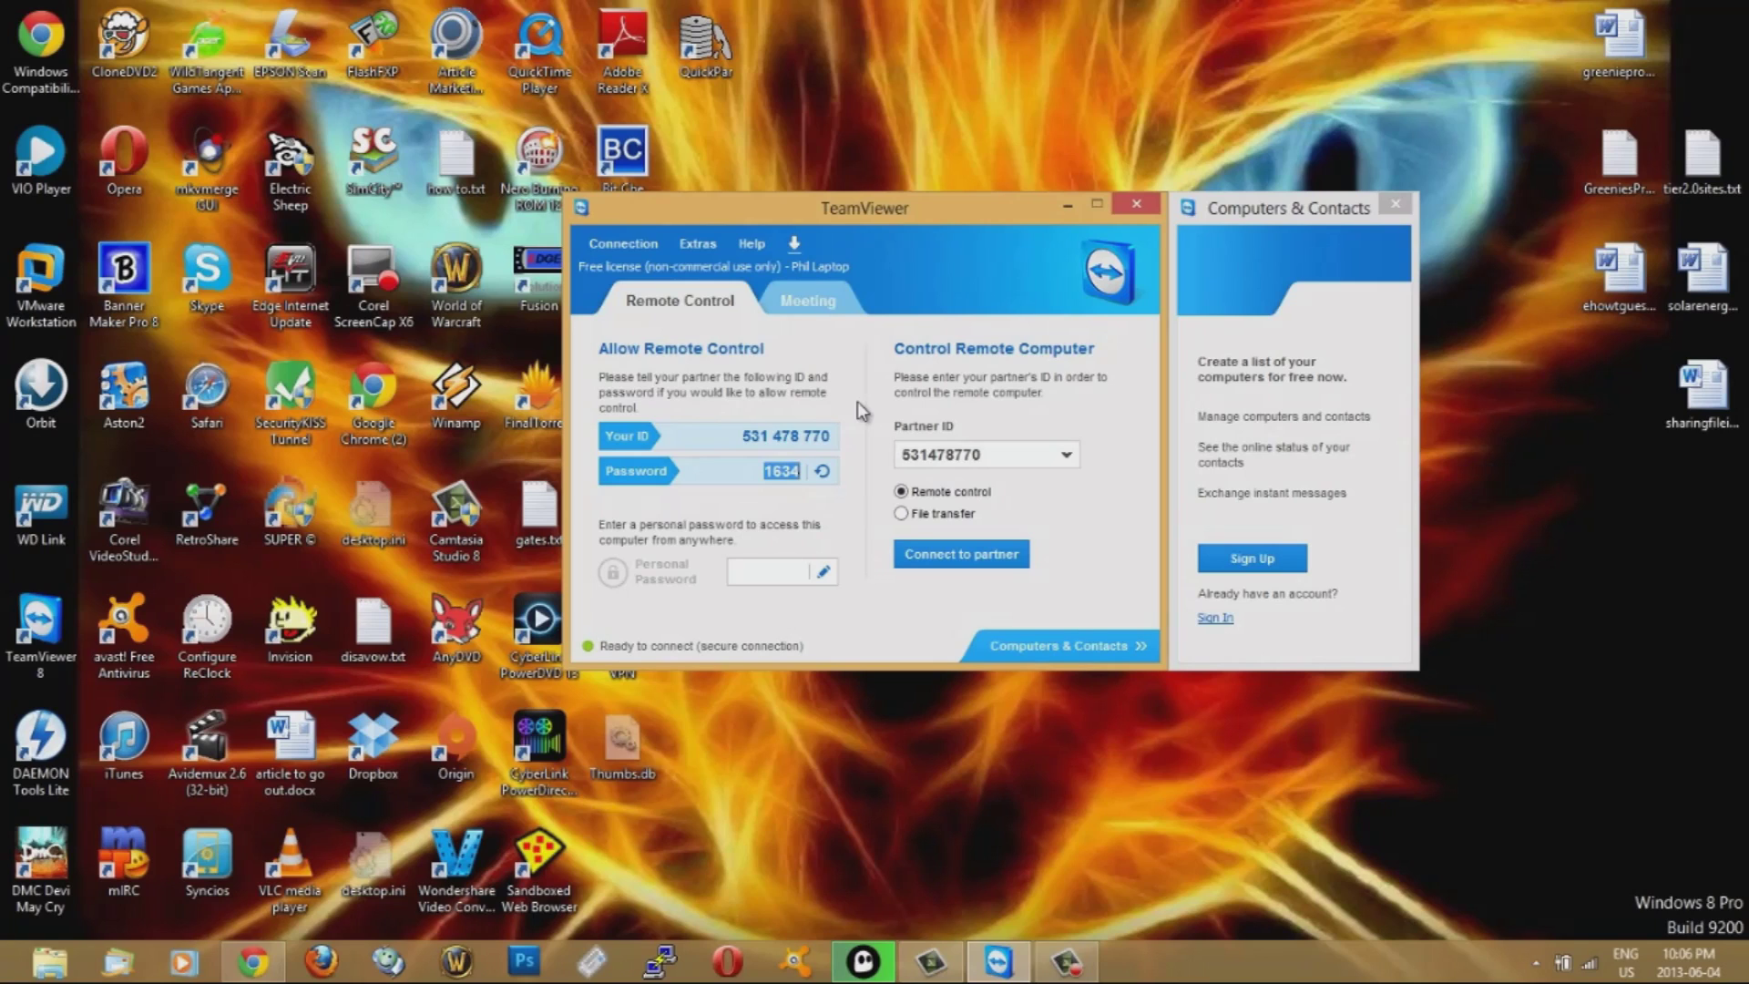
{"action": "mouse_move", "coordinate": [834, 390]}
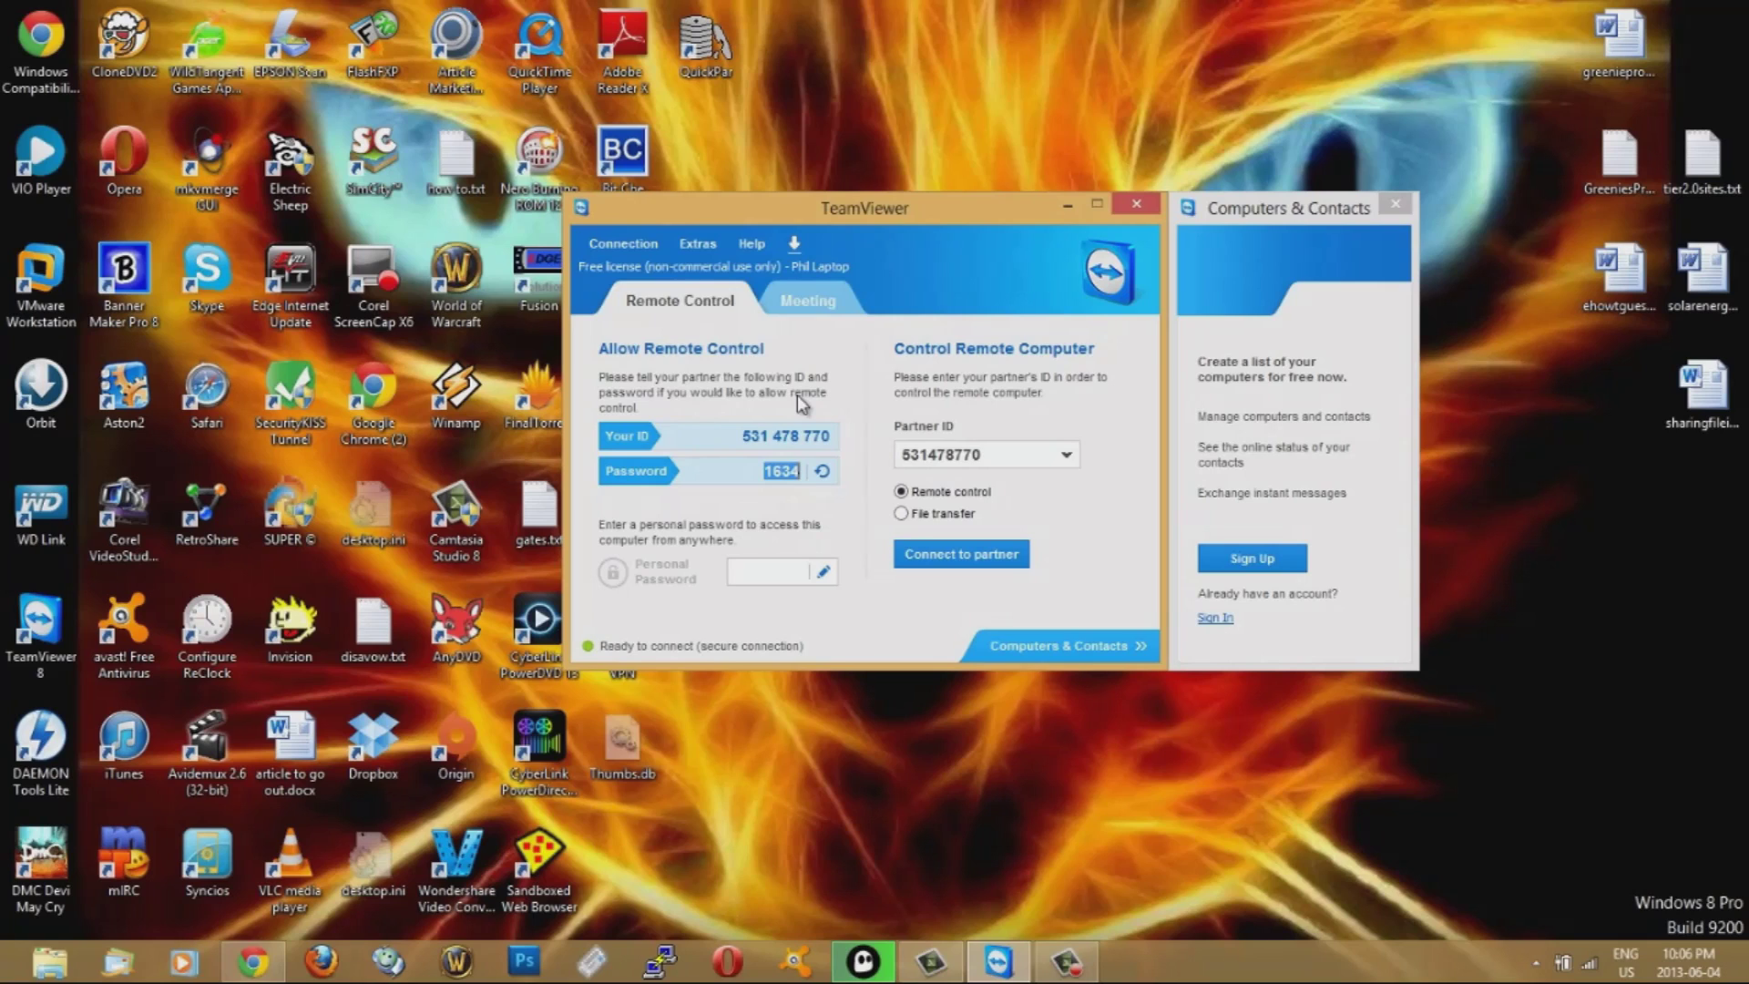
{"action": "mouse_move", "coordinate": [1149, 433]}
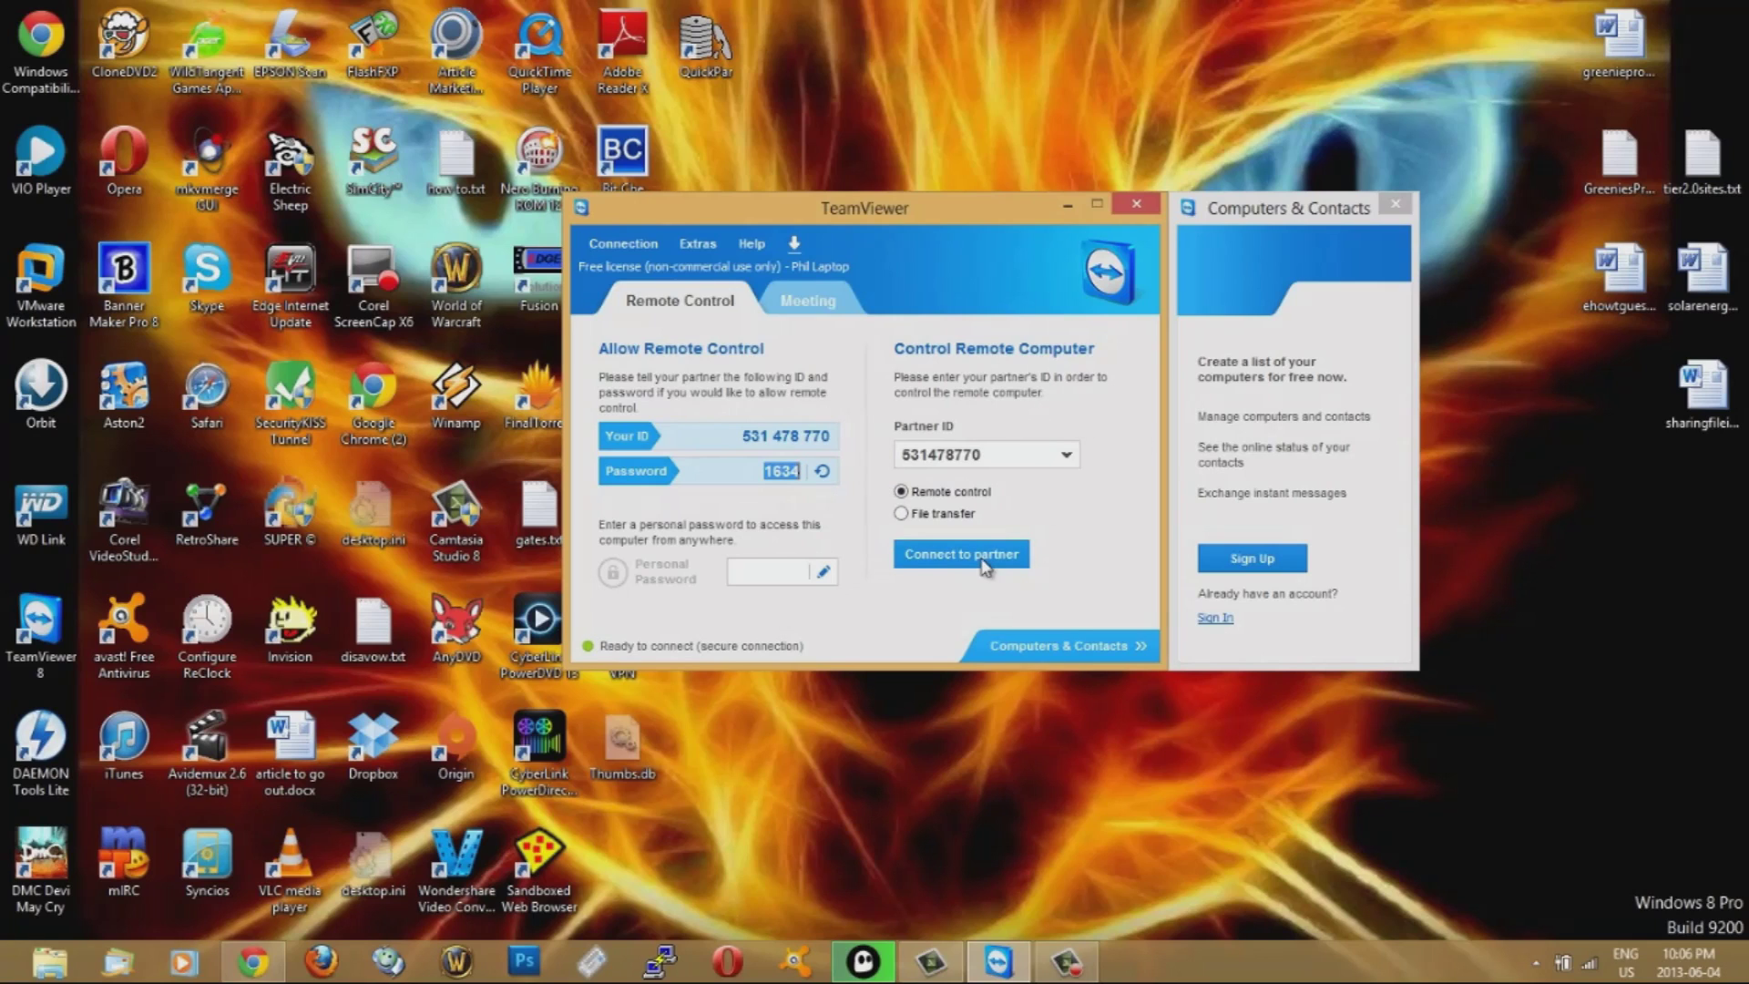
{"action": "mouse_move", "coordinate": [858, 469]}
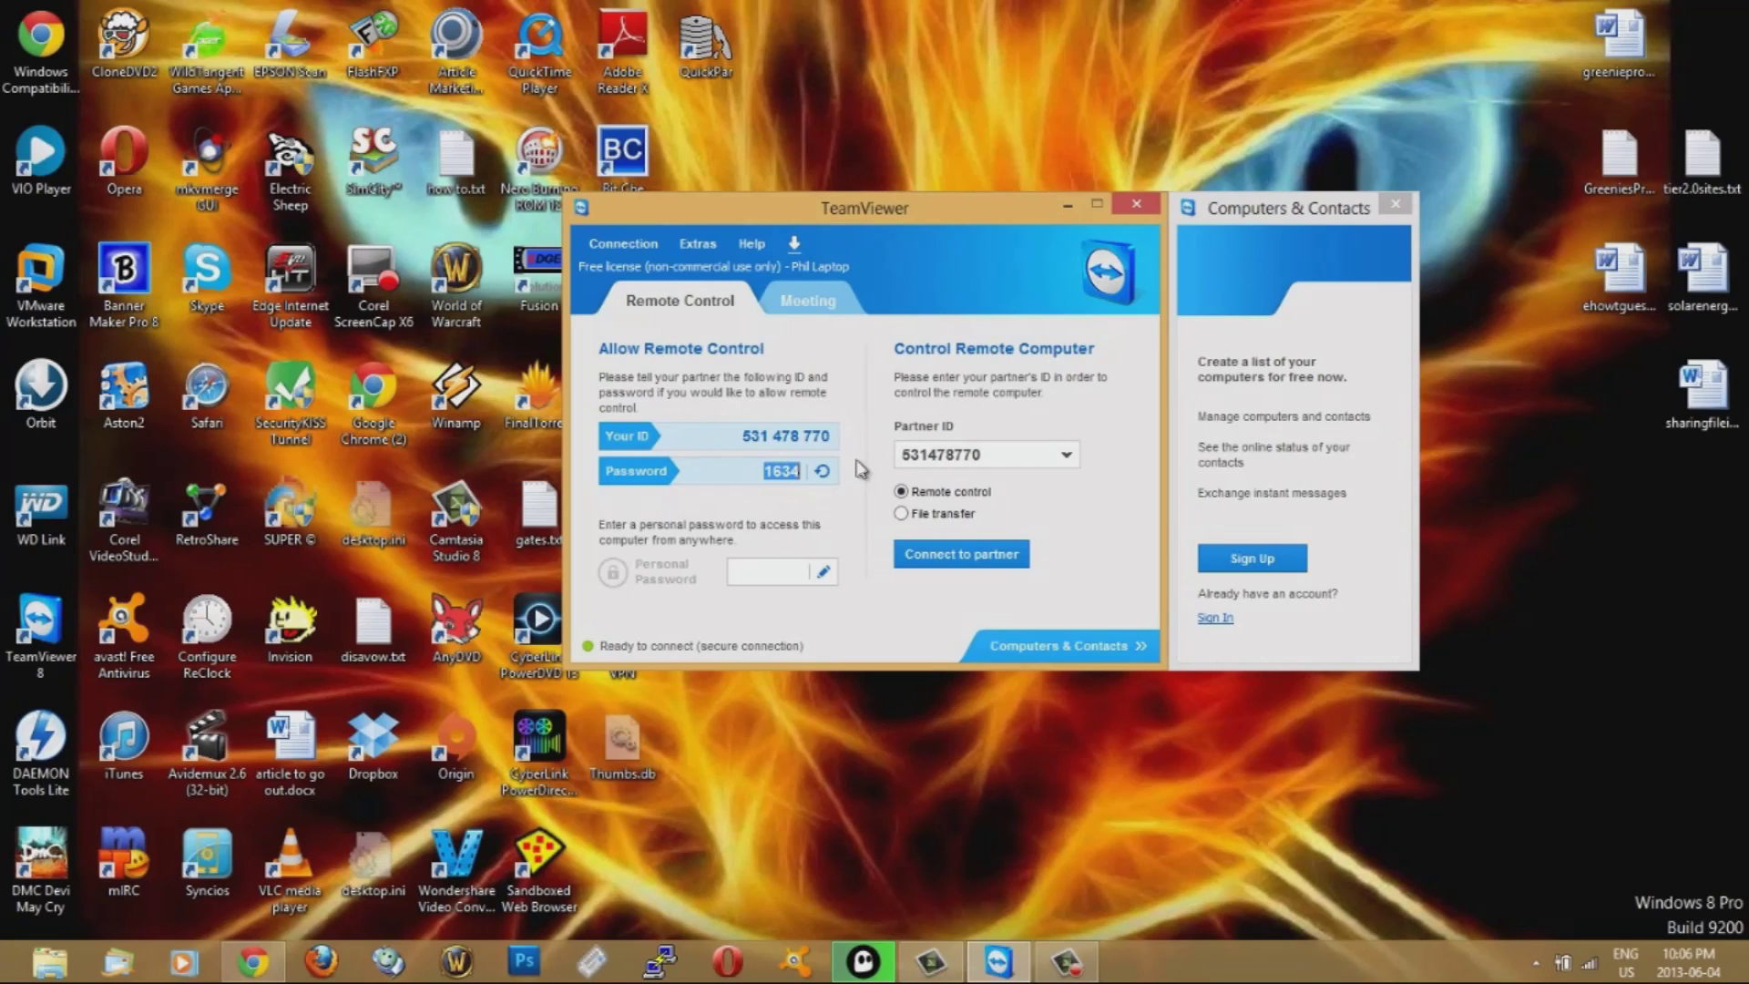
{"action": "mouse_move", "coordinate": [1169, 271]}
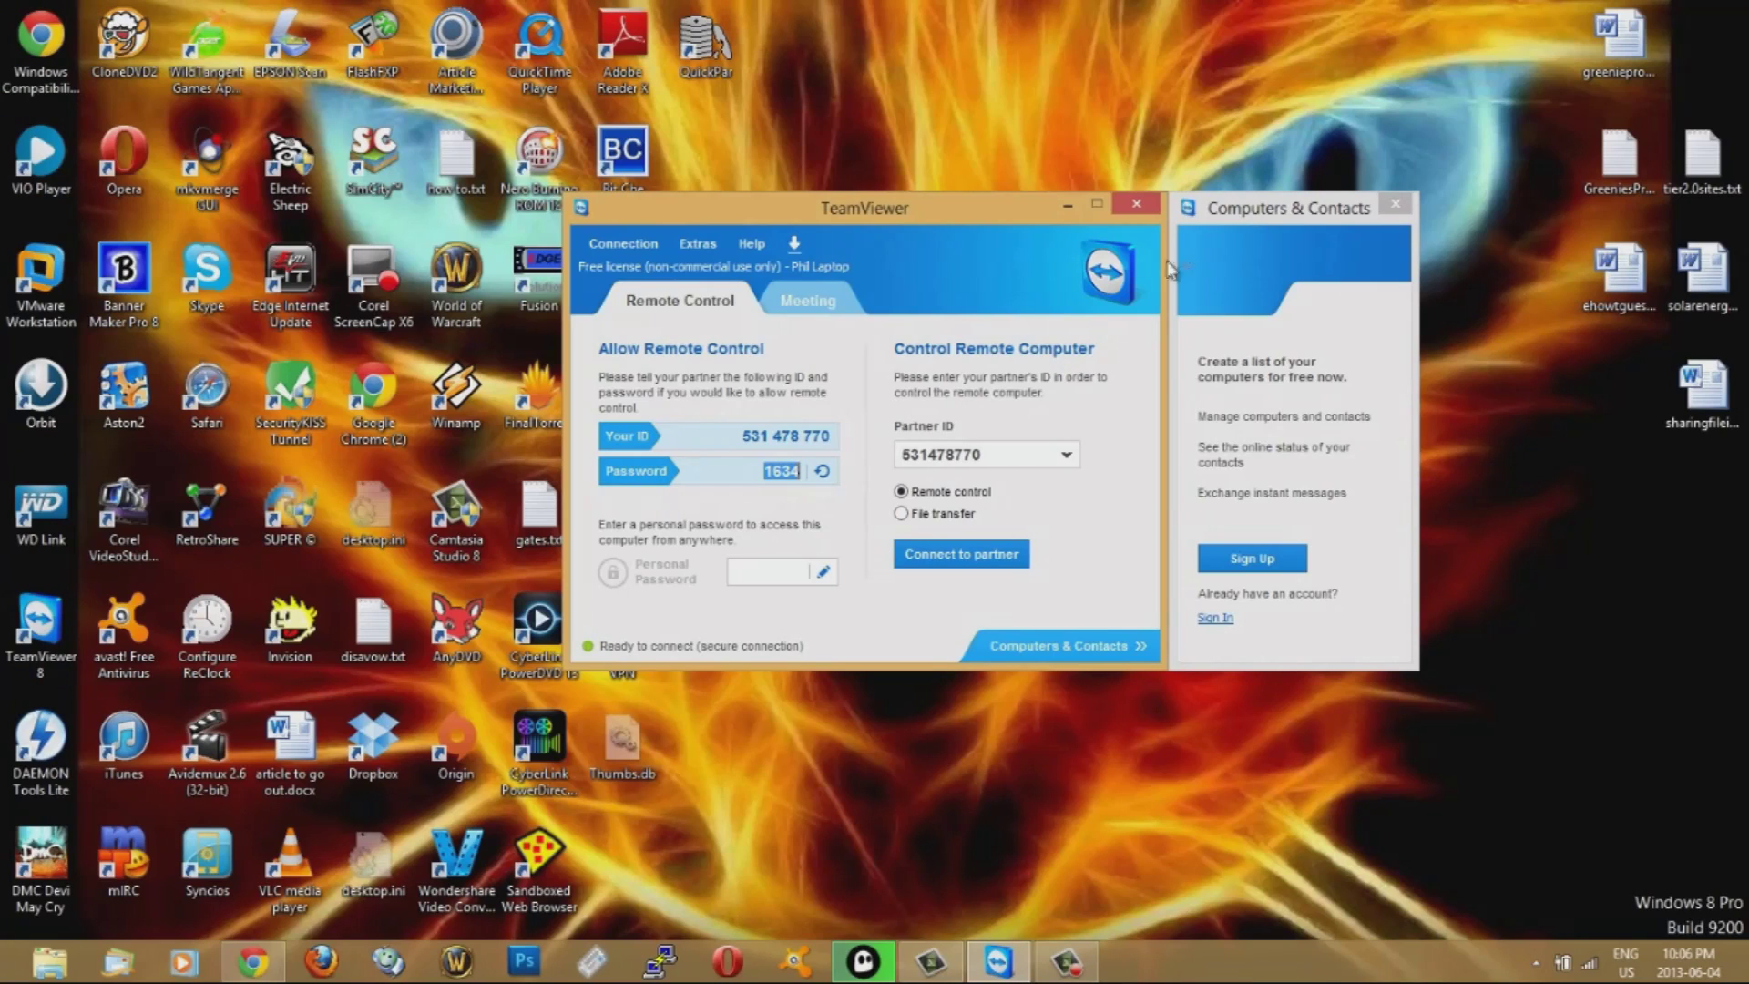
{"action": "mouse_move", "coordinate": [697, 514]}
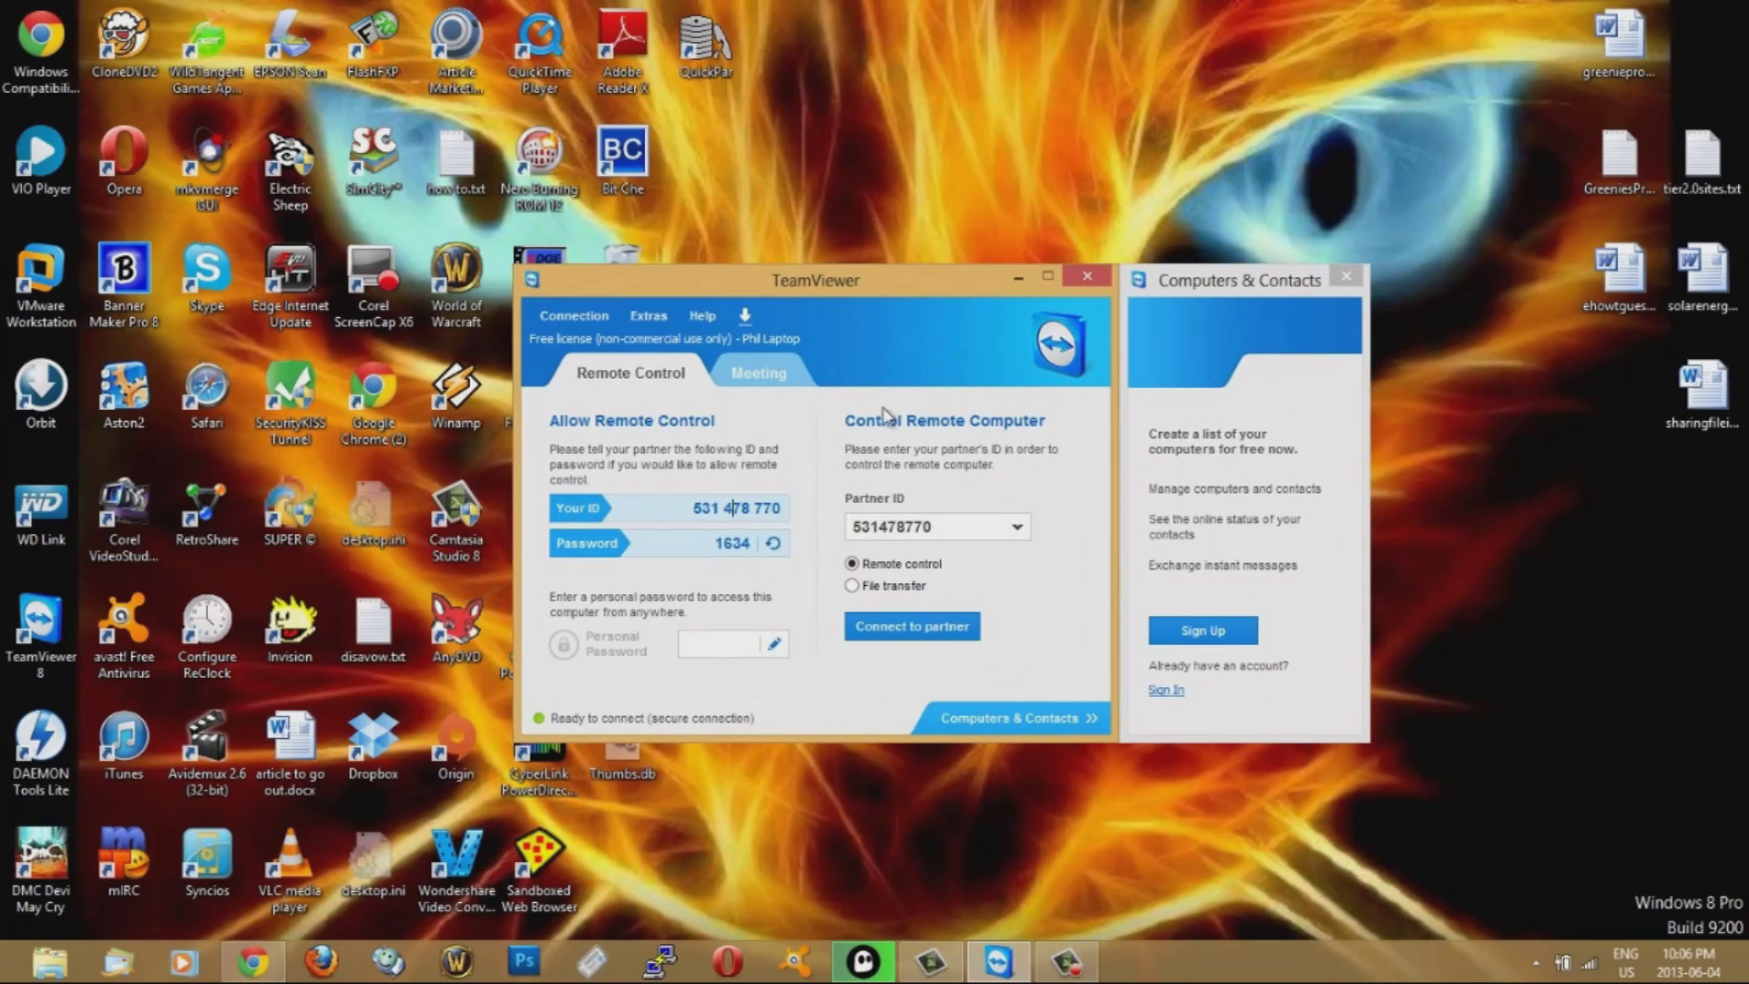
{"action": "mouse_move", "coordinate": [902, 372]}
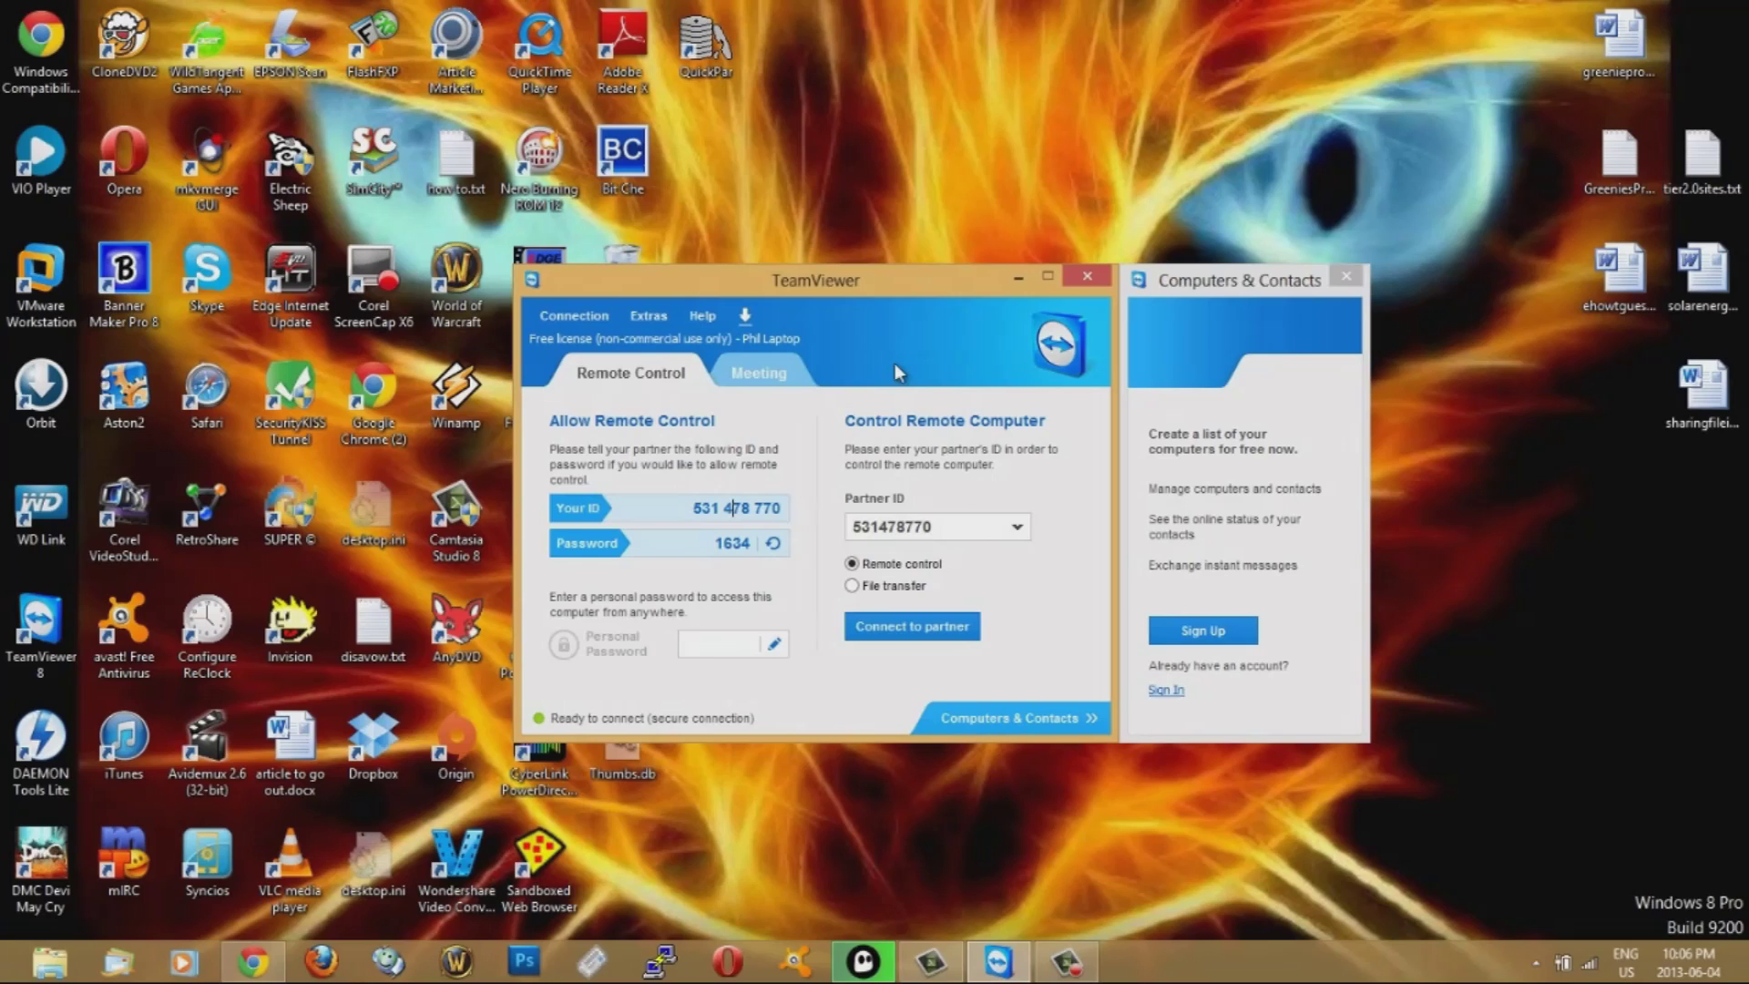
{"action": "mouse_move", "coordinate": [903, 372]}
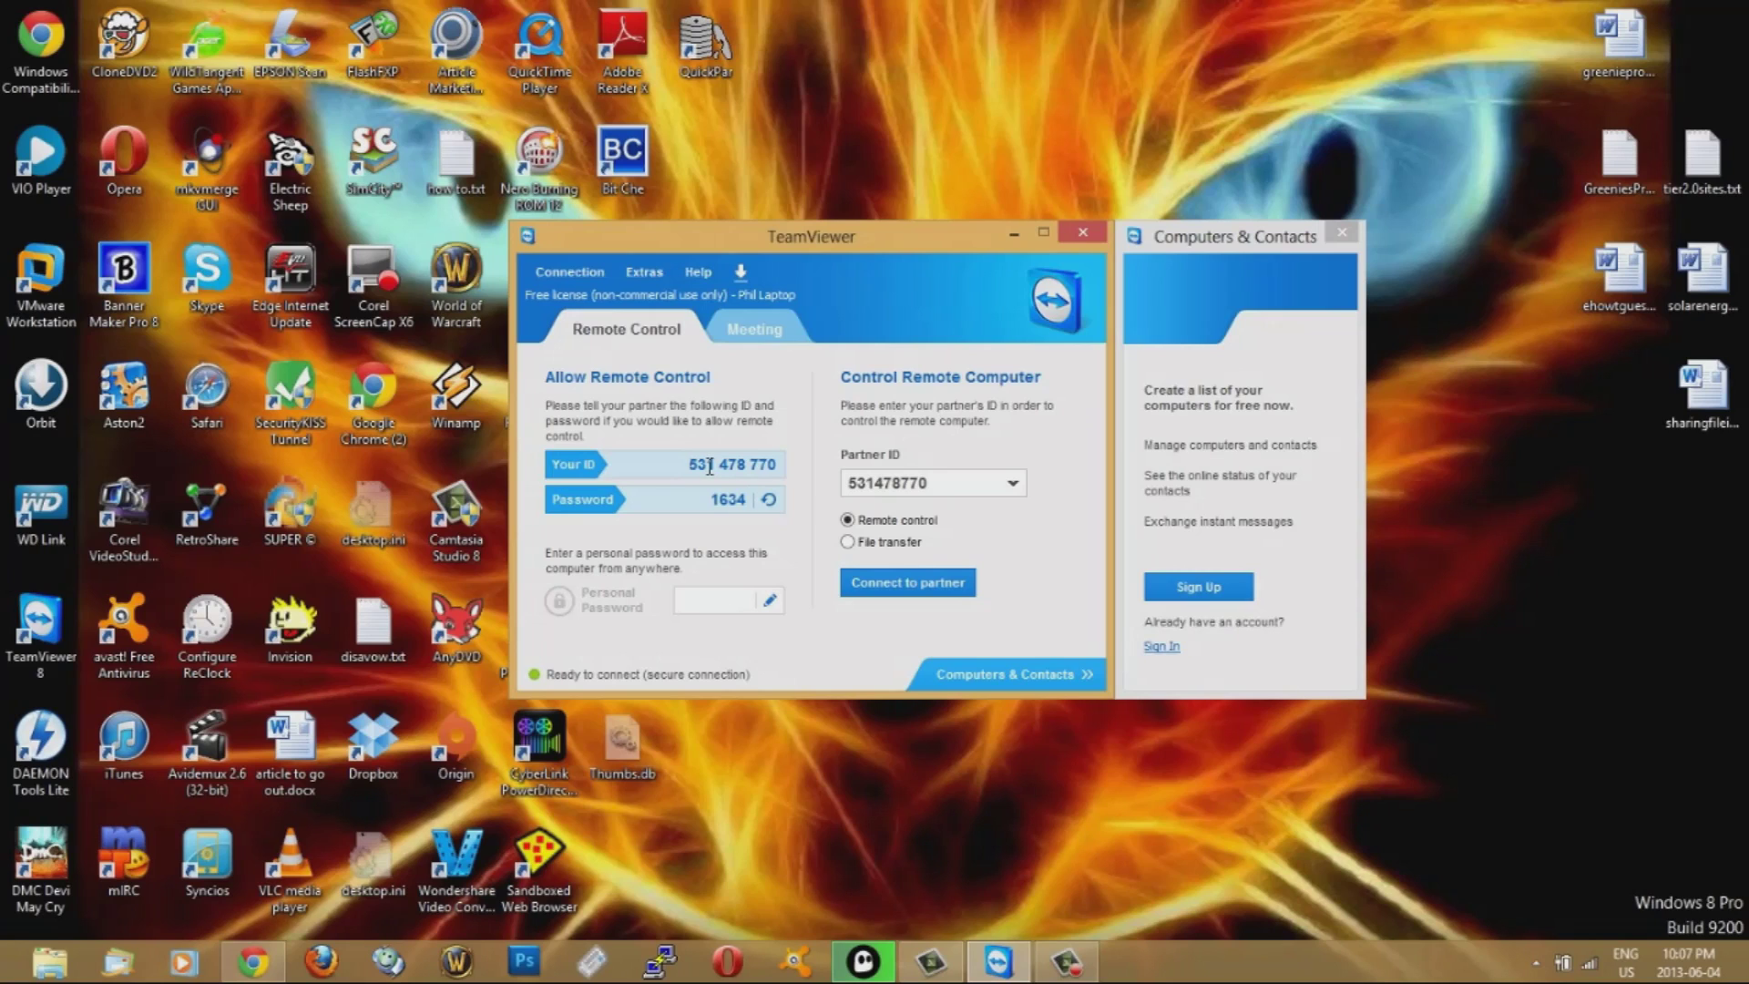
{"action": "mouse_move", "coordinate": [713, 536]}
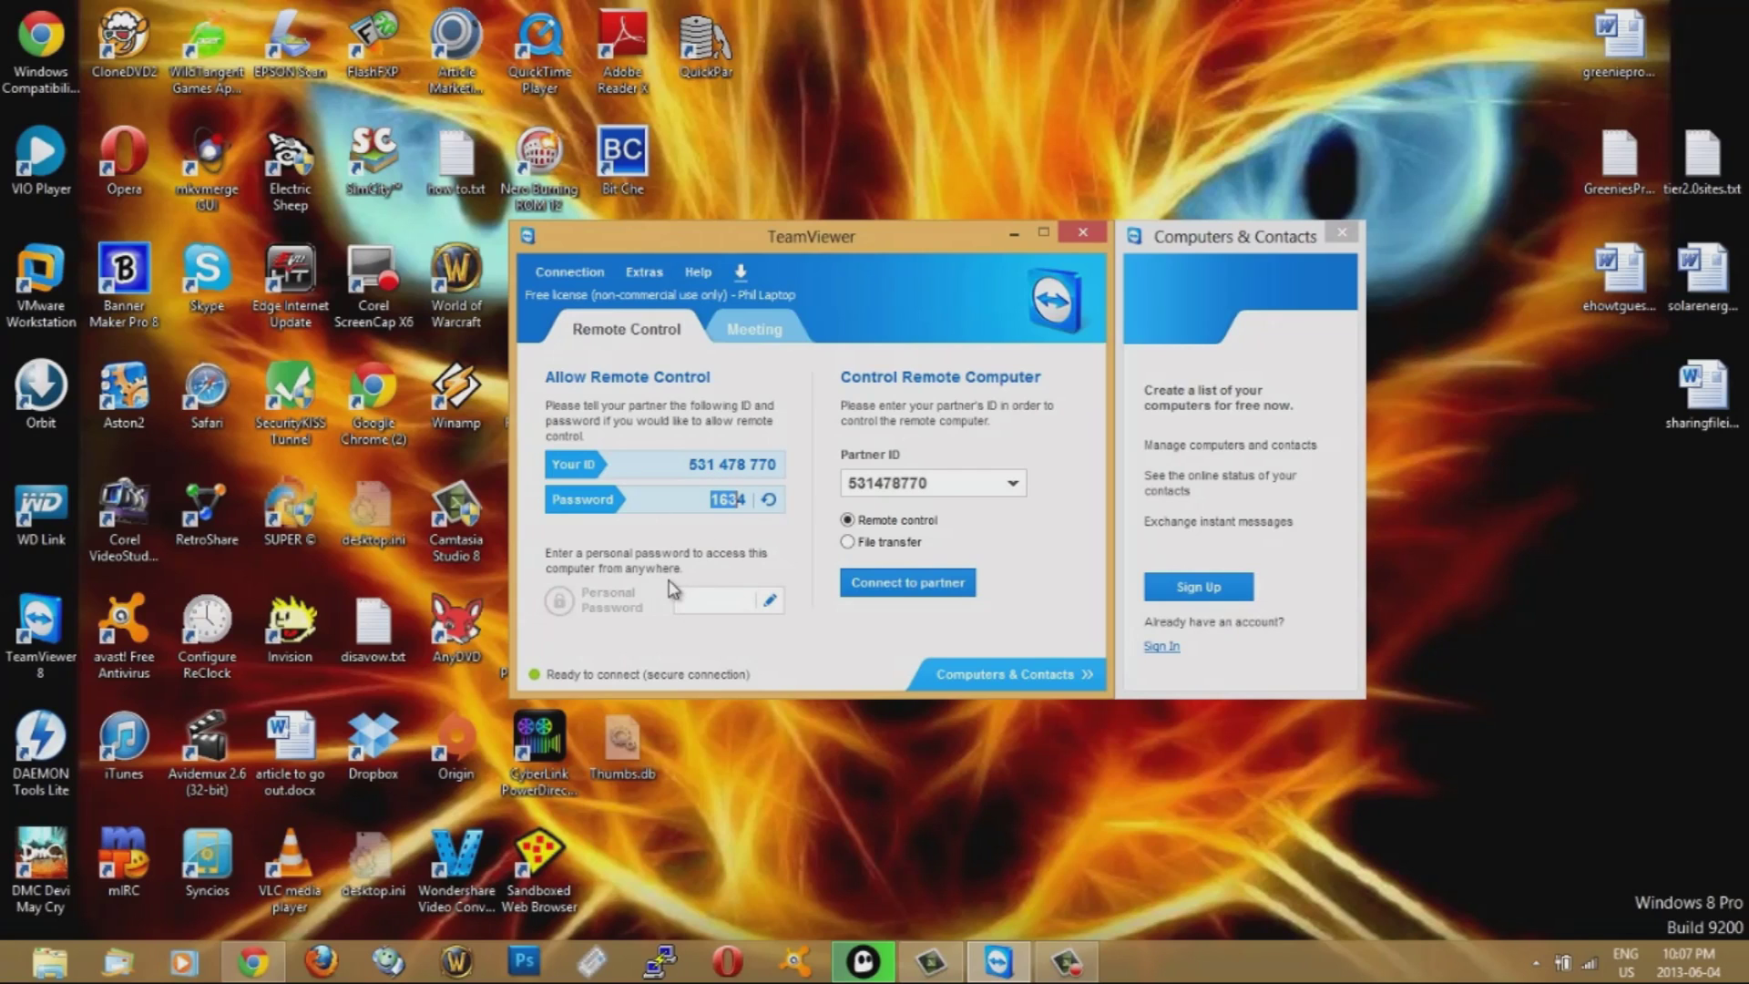
{"action": "mouse_move", "coordinate": [769, 620]}
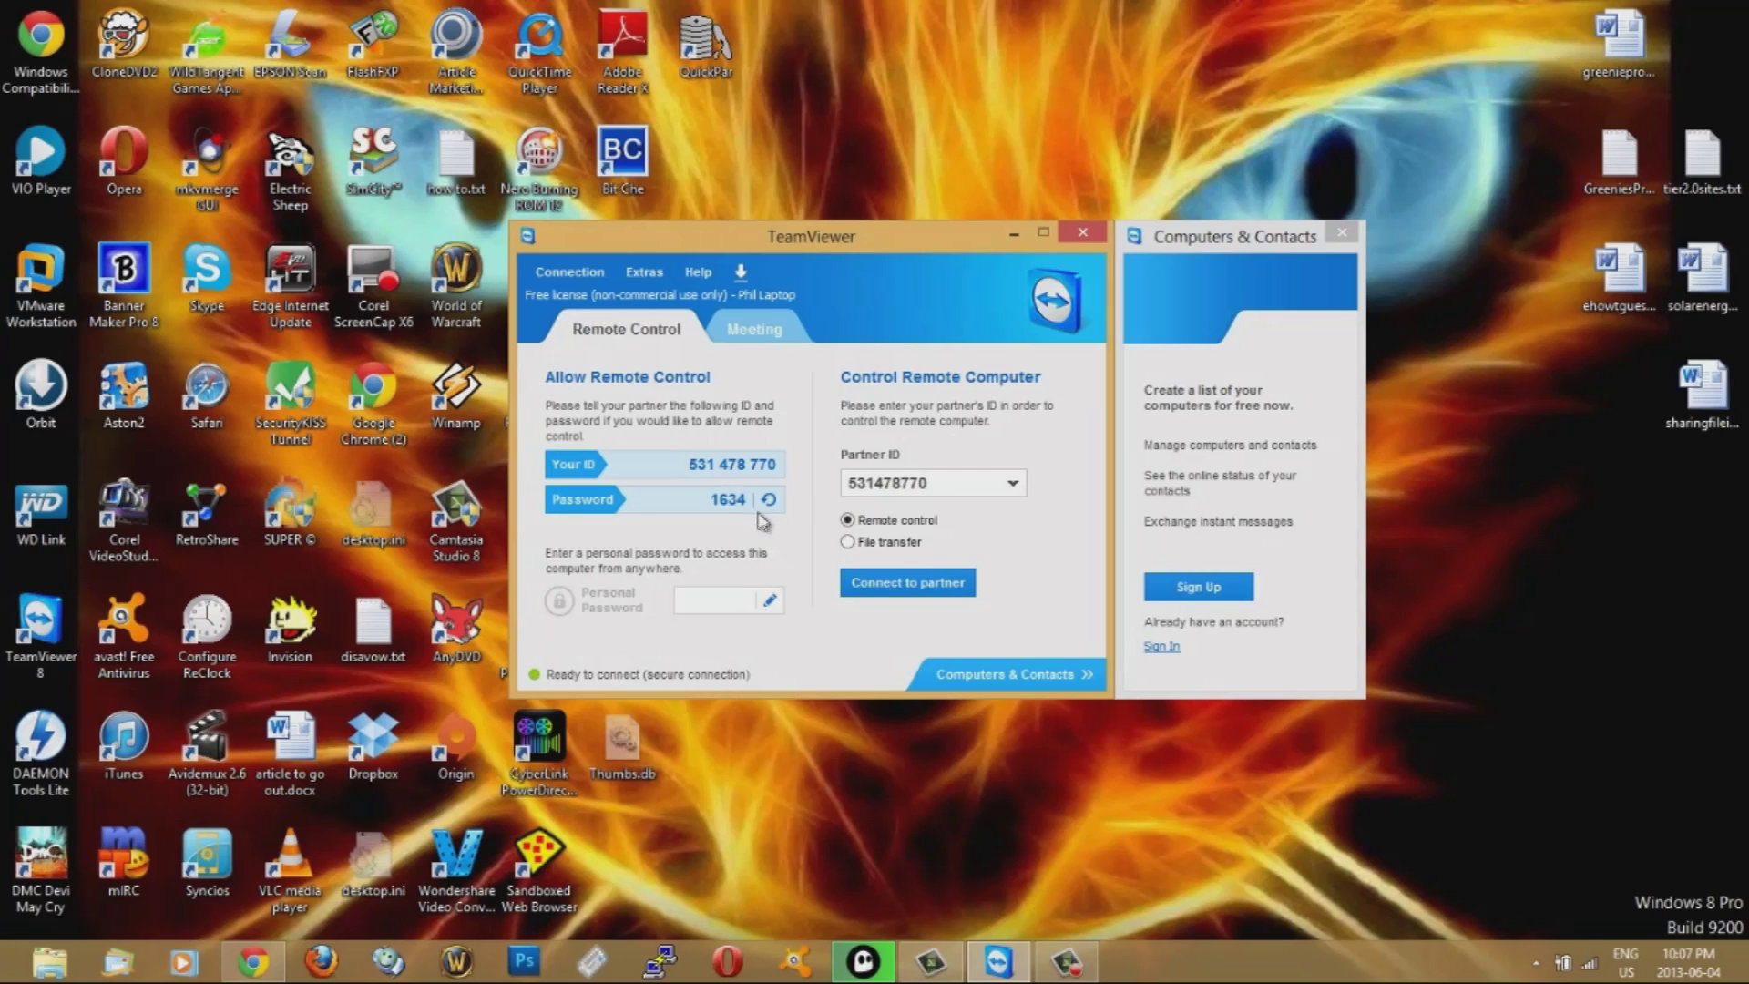
{"action": "mouse_move", "coordinate": [789, 534]}
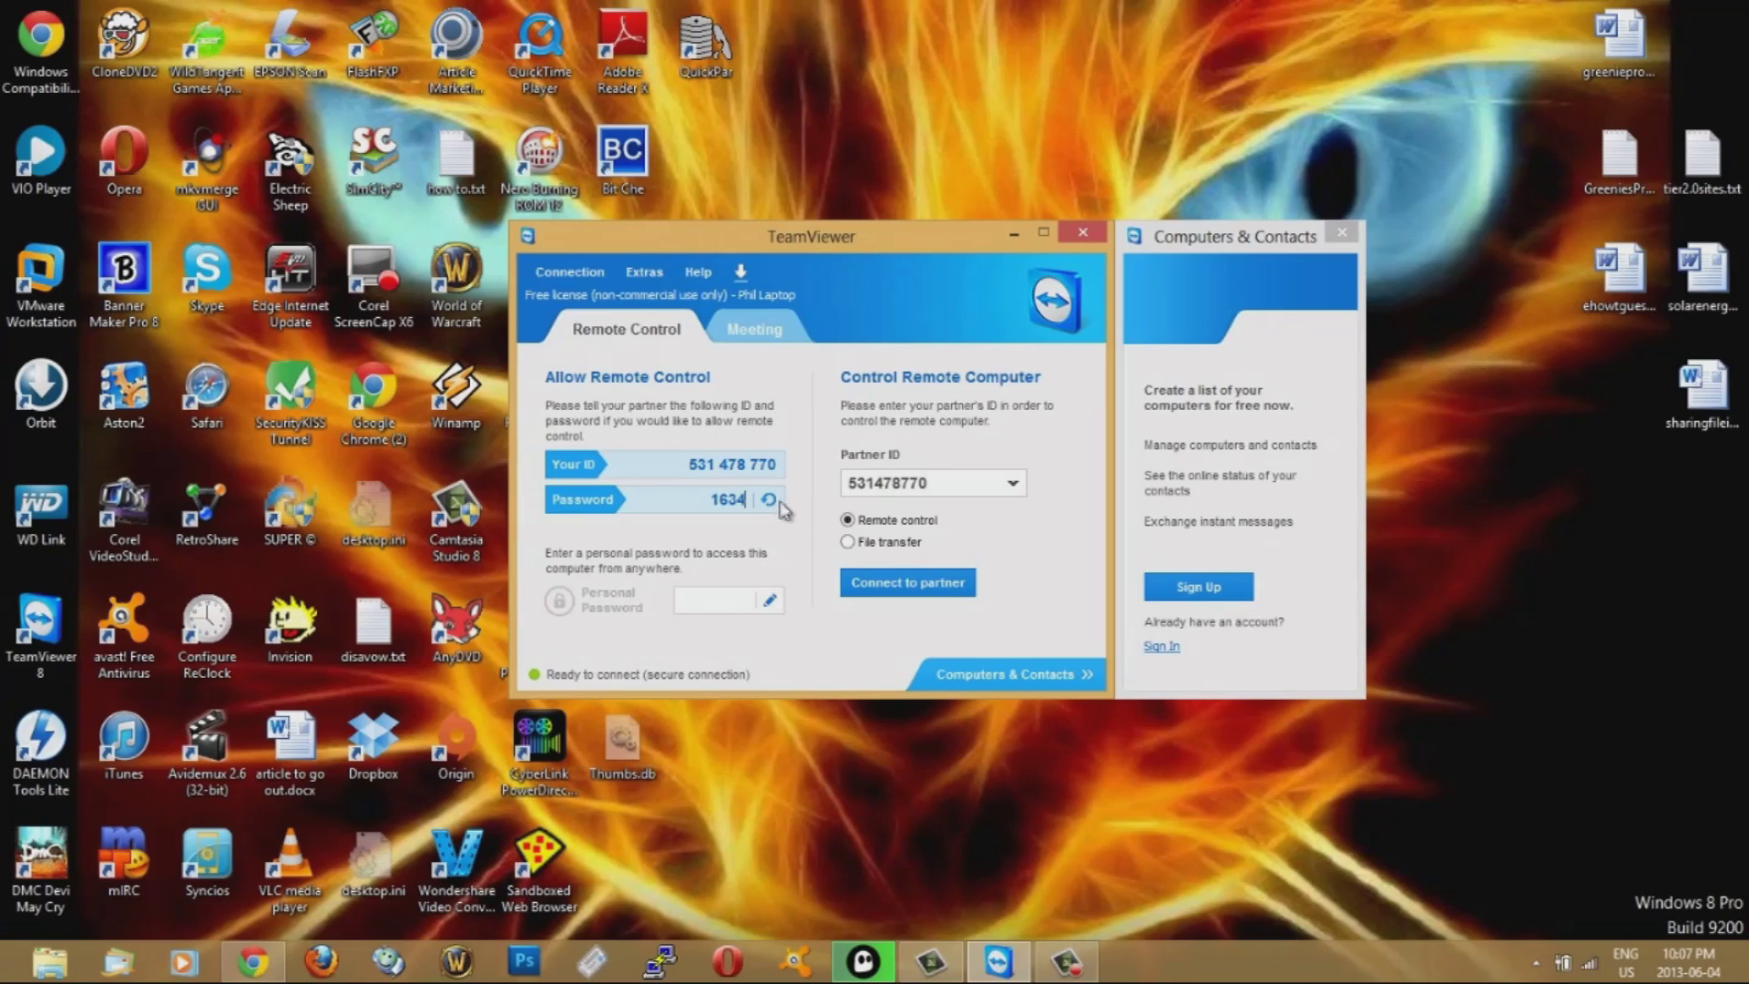
{"action": "mouse_move", "coordinate": [772, 505]}
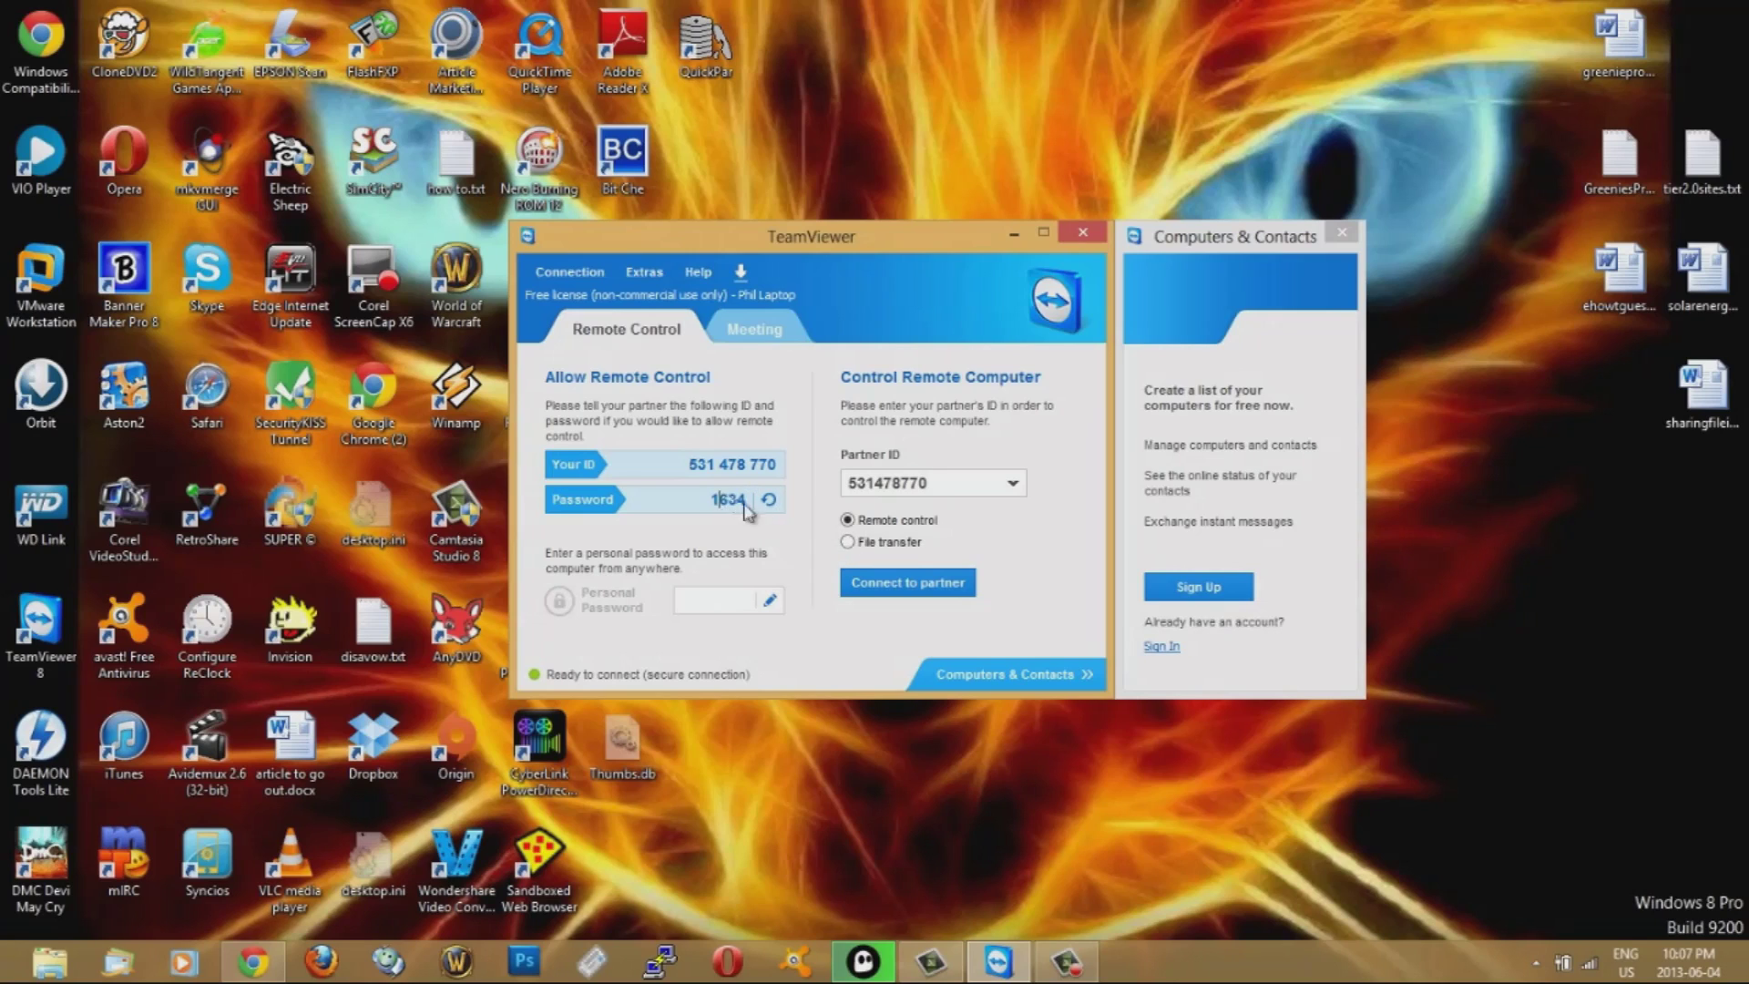
{"action": "mouse_move", "coordinate": [783, 565]}
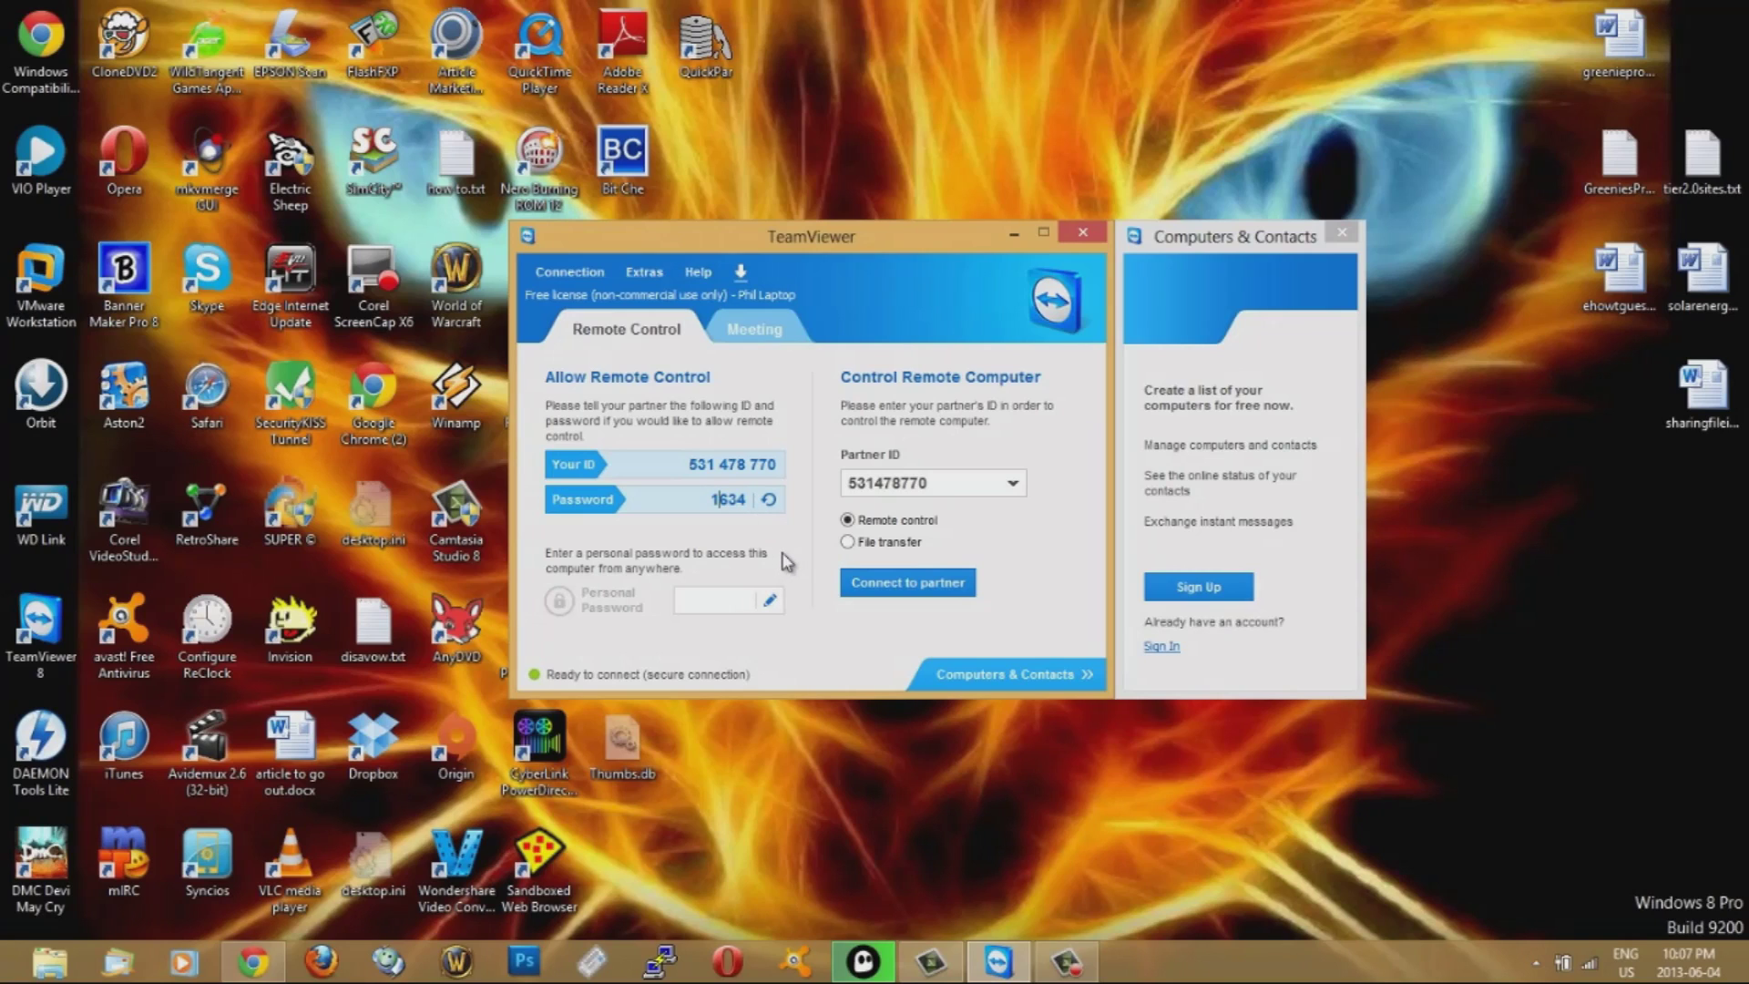
{"action": "mouse_move", "coordinate": [812, 313]}
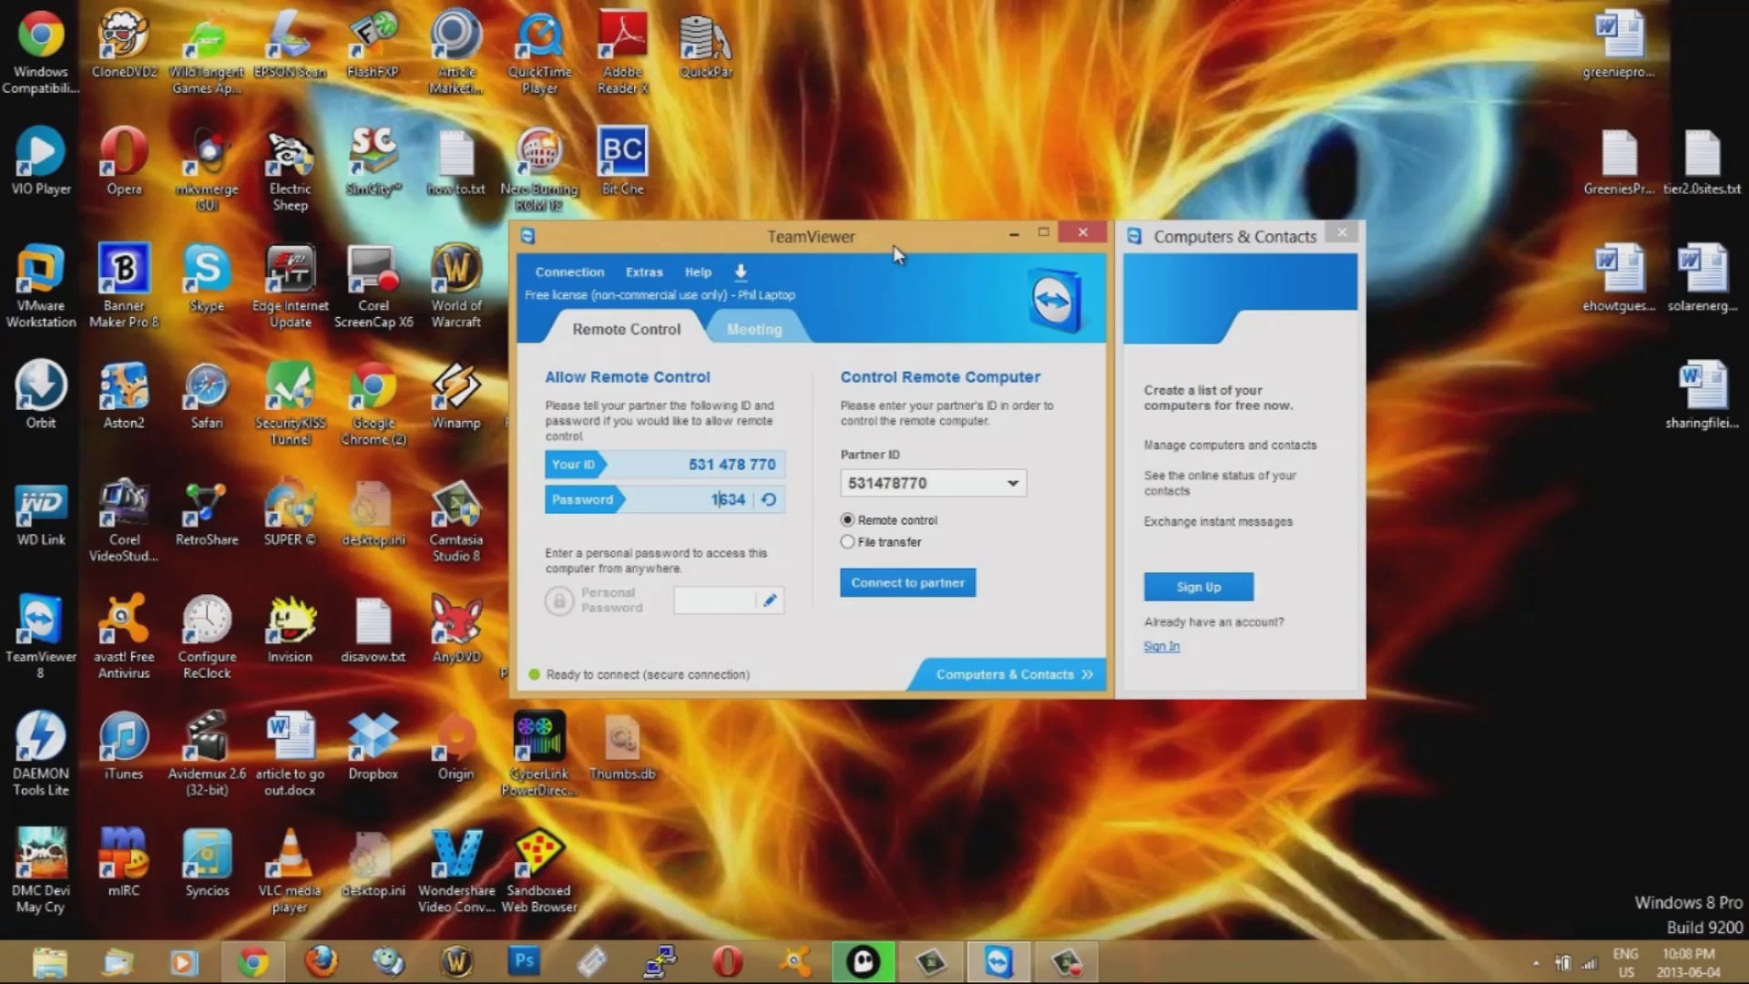
{"action": "mouse_move", "coordinate": [696, 601]}
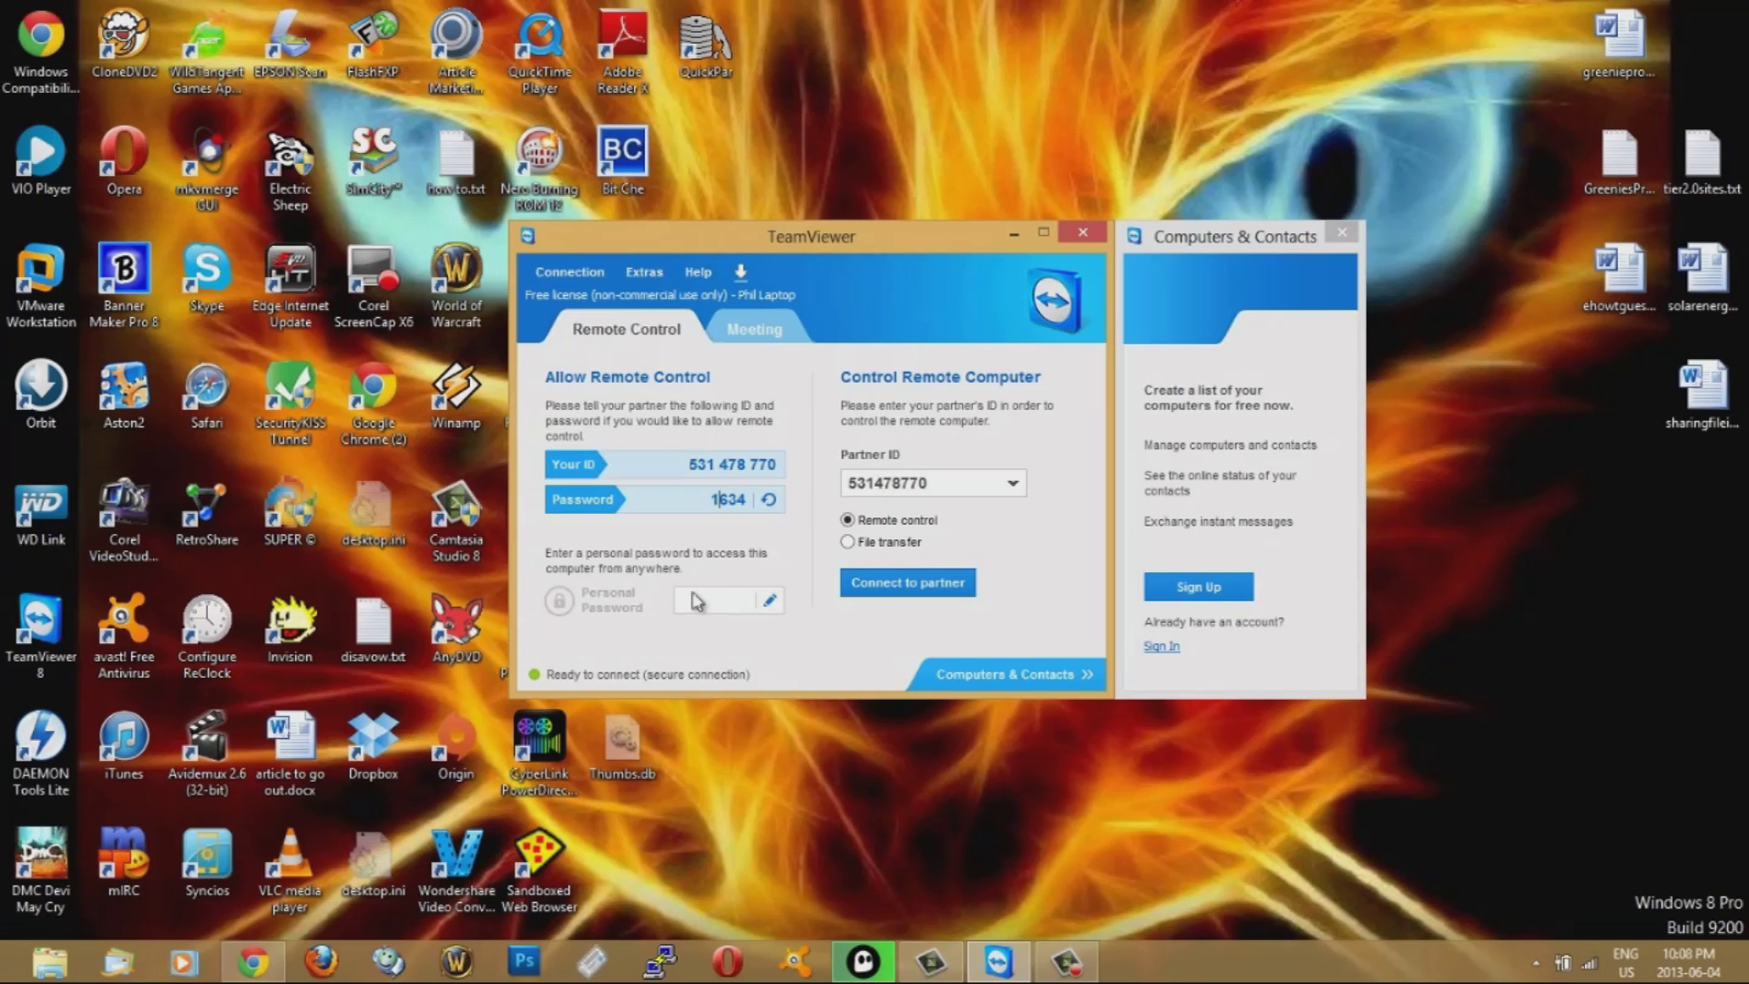
{"action": "mouse_move", "coordinate": [769, 609]}
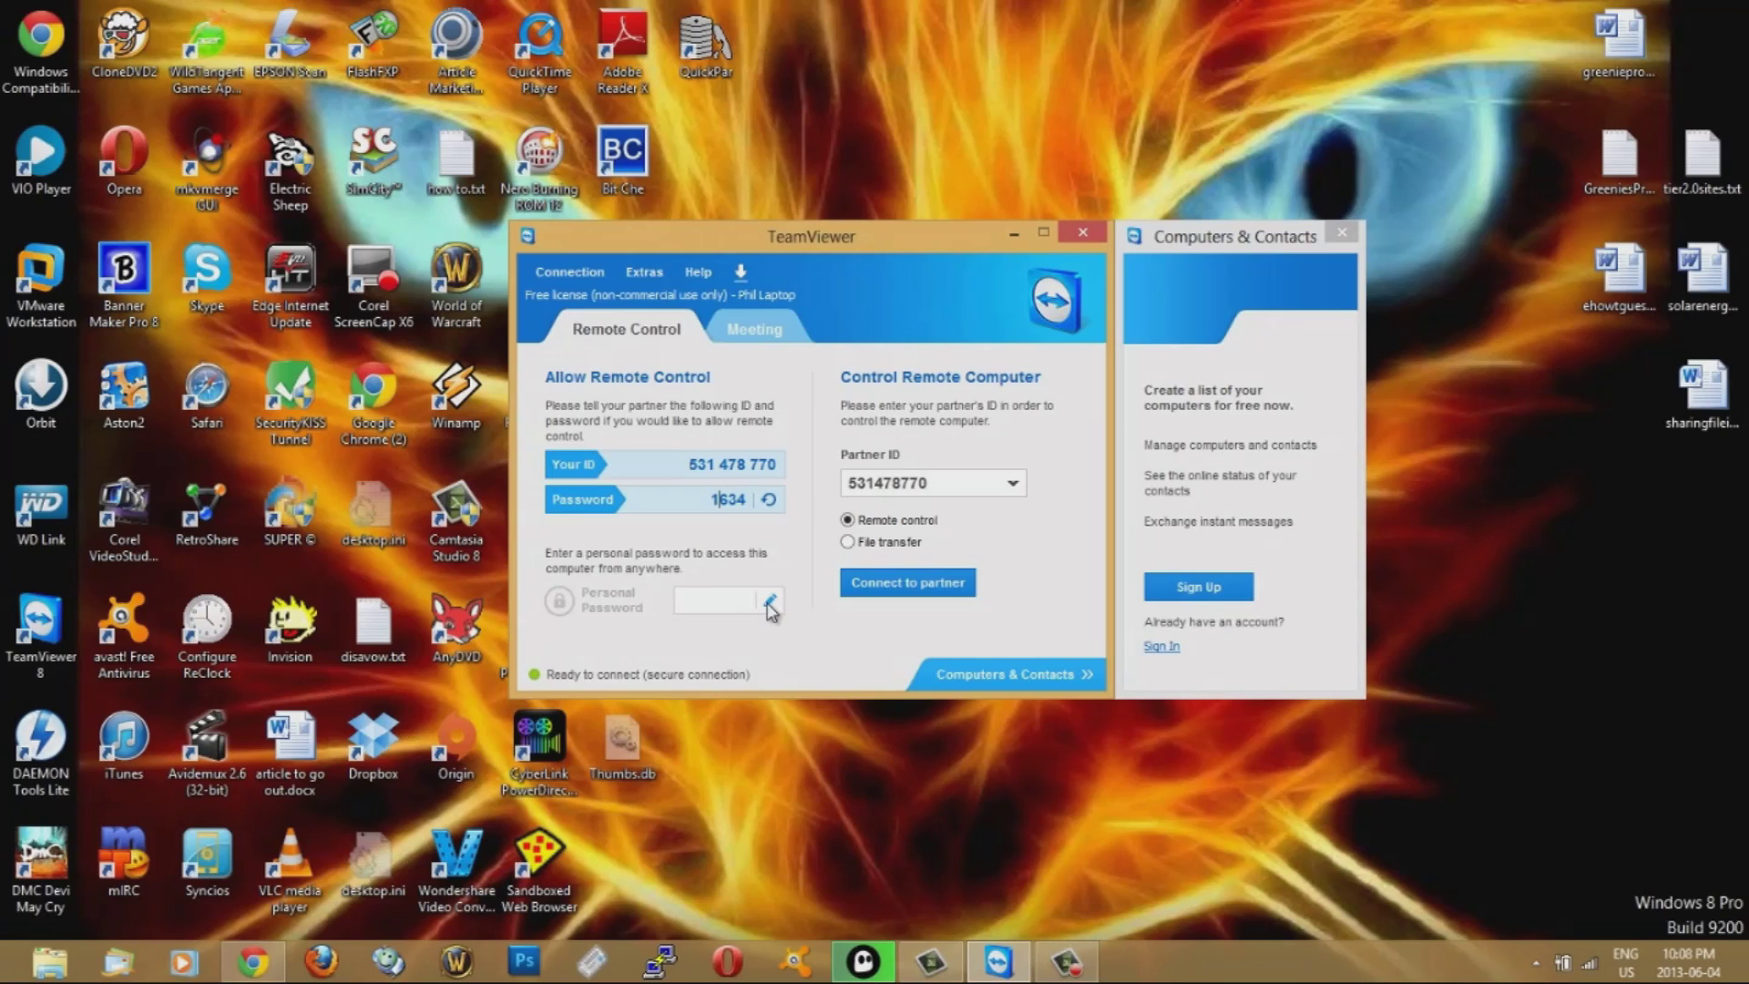
{"action": "mouse_move", "coordinate": [846, 251]}
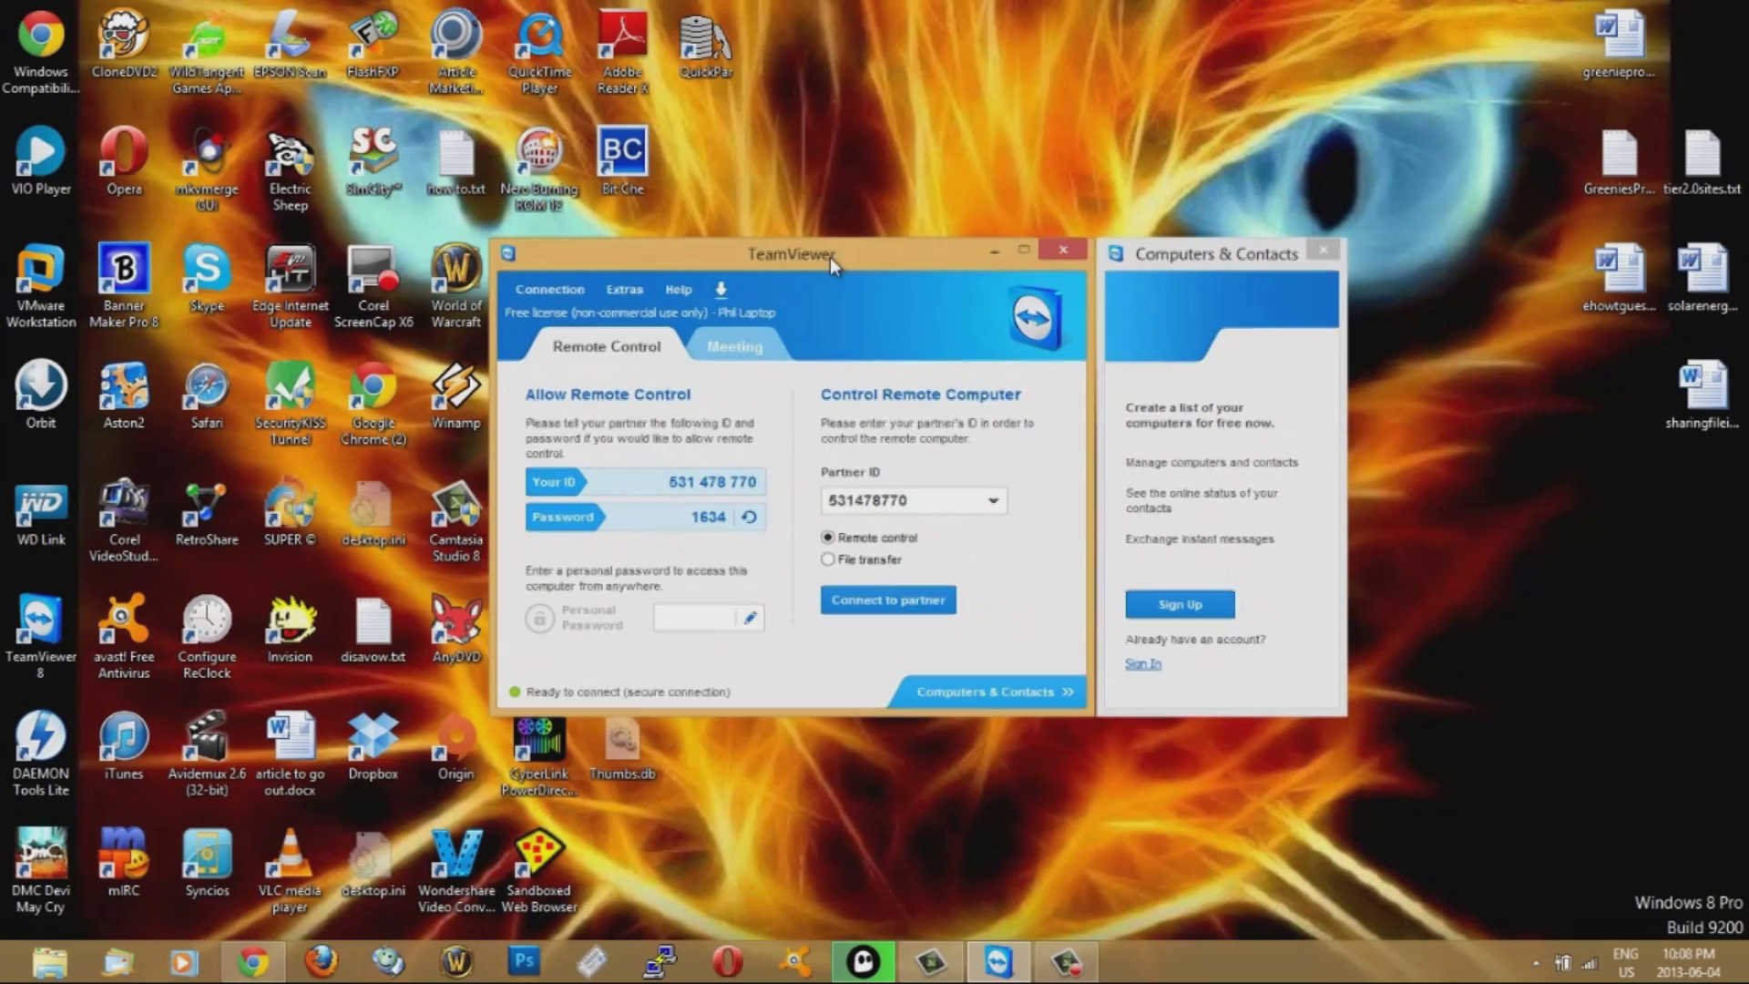
{"action": "mouse_move", "coordinate": [862, 339]}
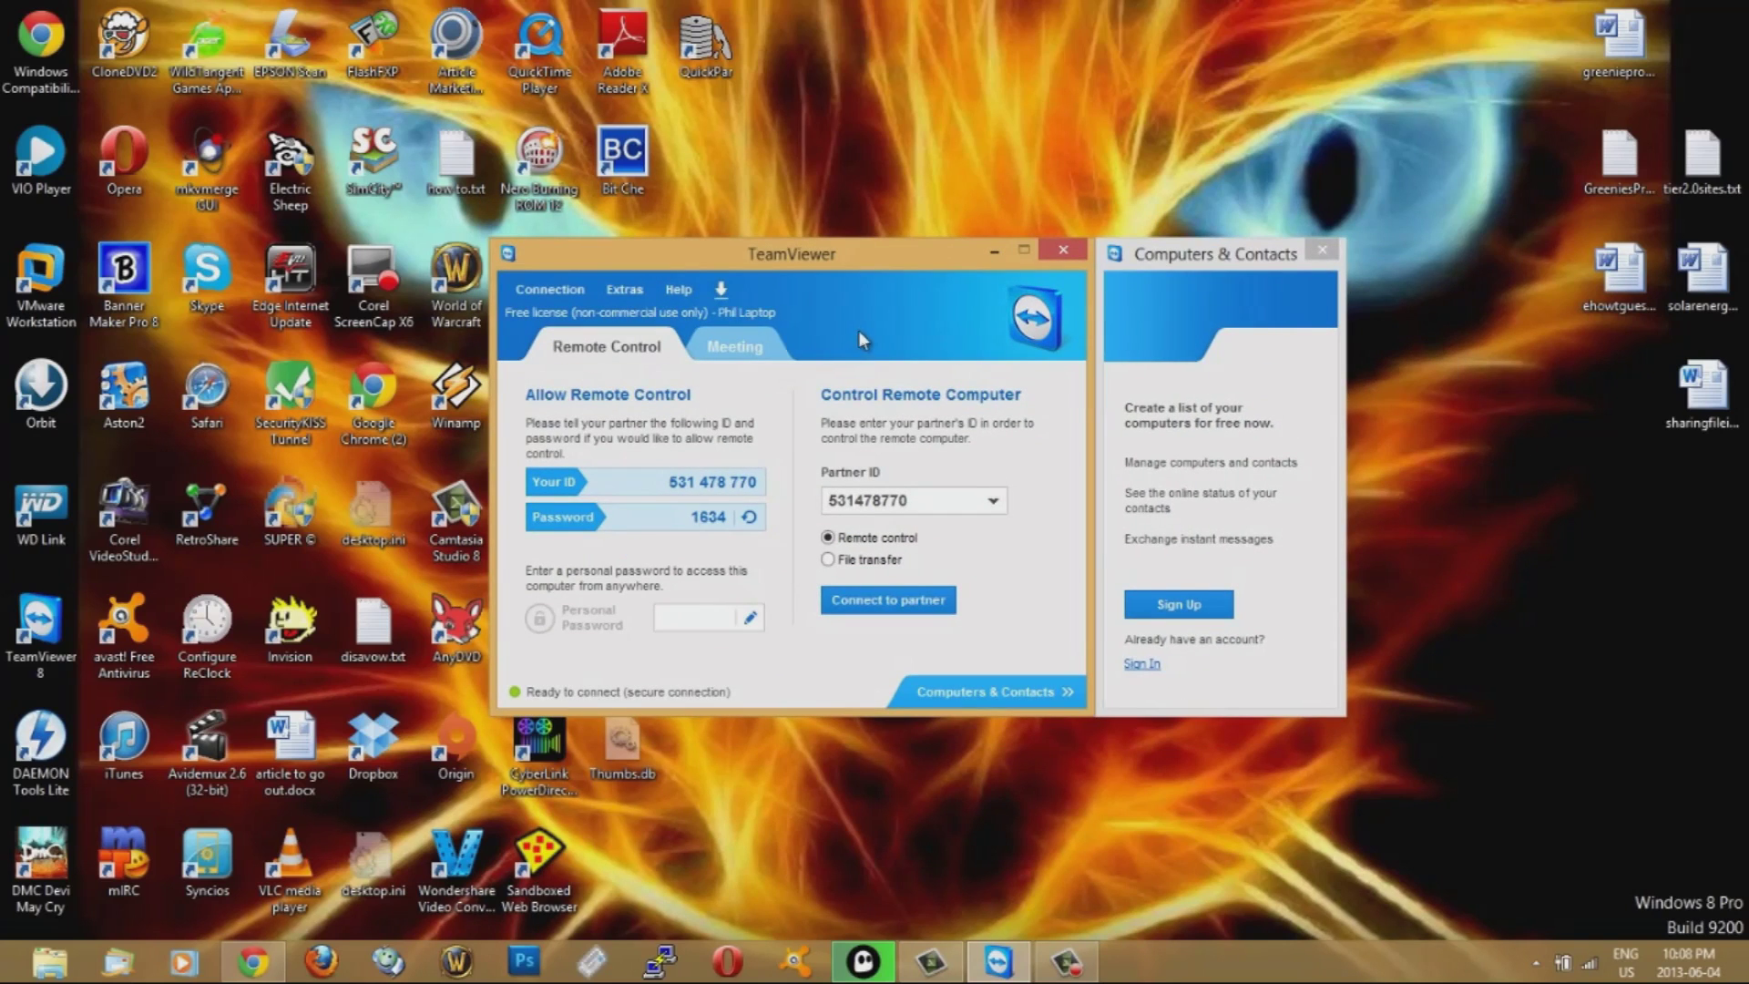